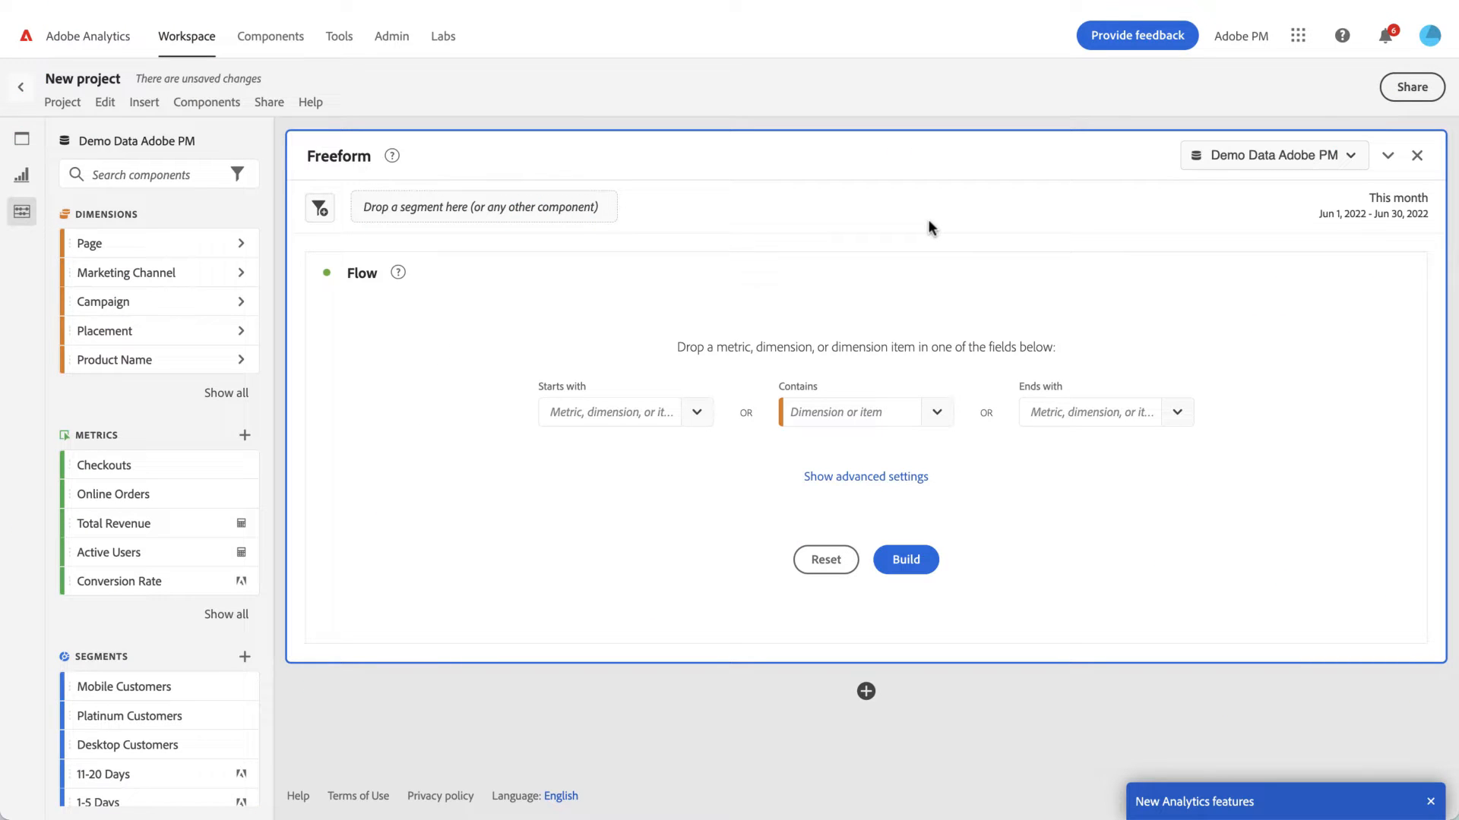
mouse_move(700, 216)
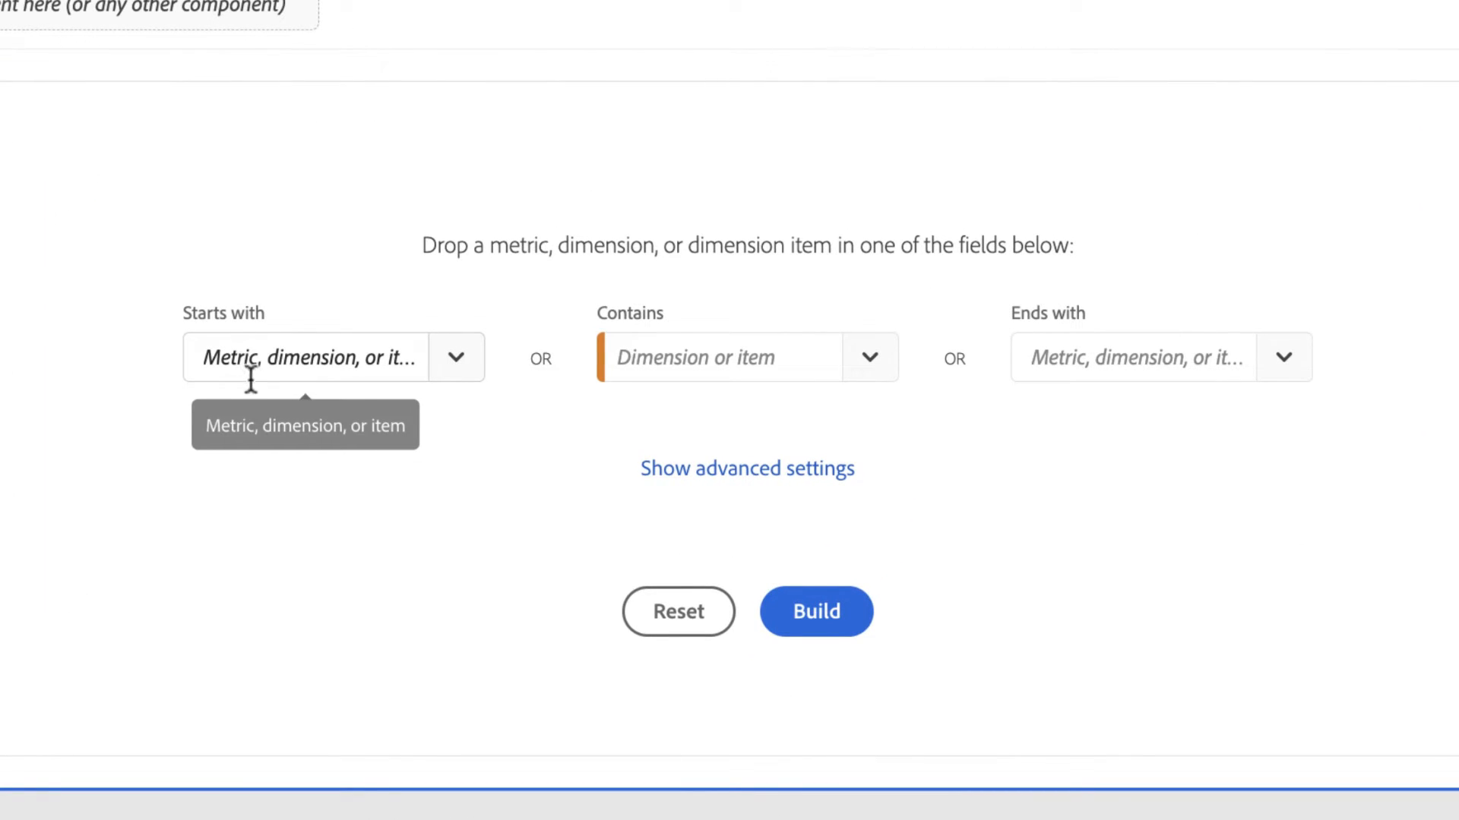
mouse_move(691, 327)
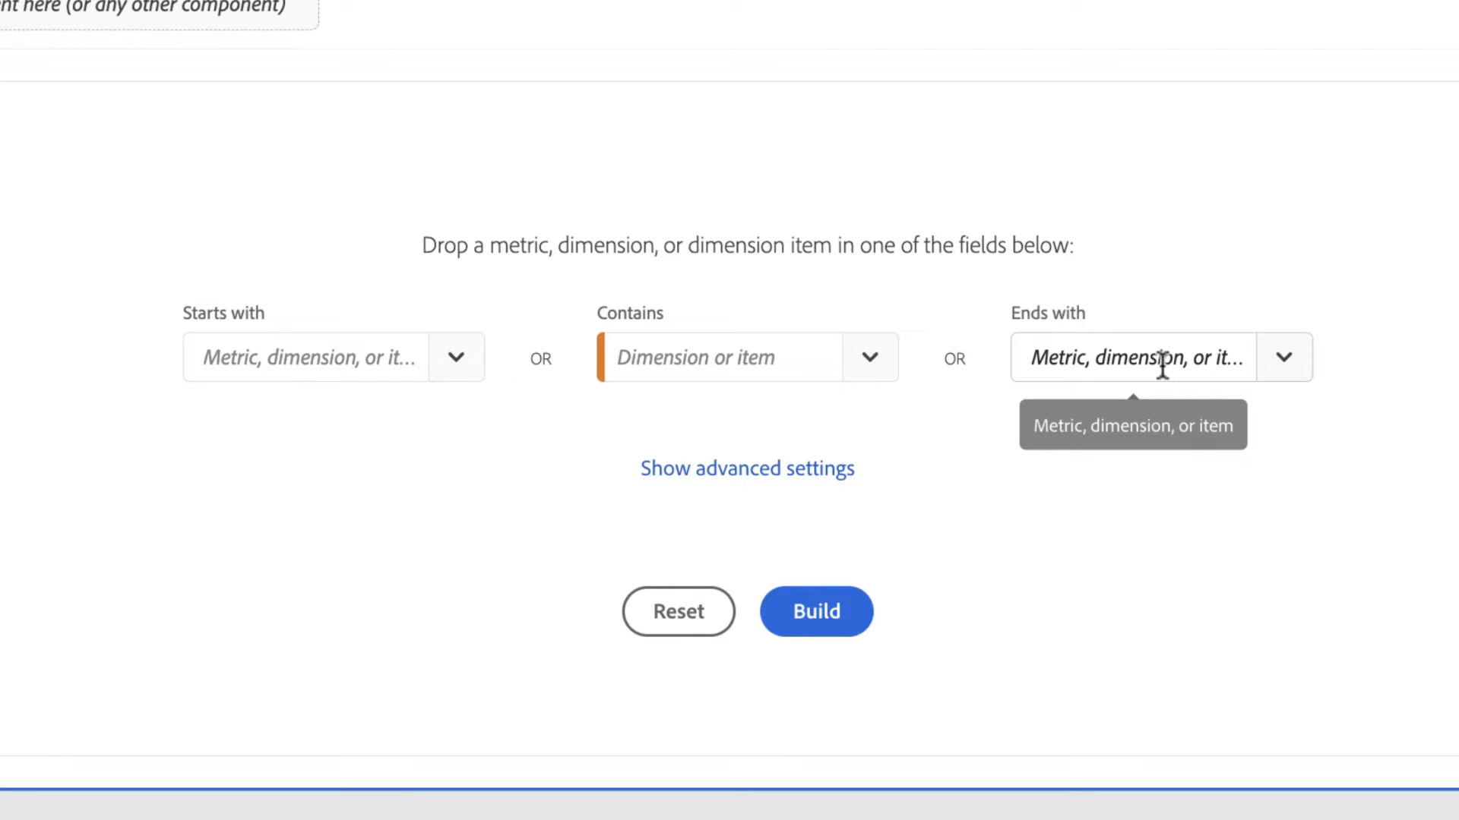
mouse_move(998, 301)
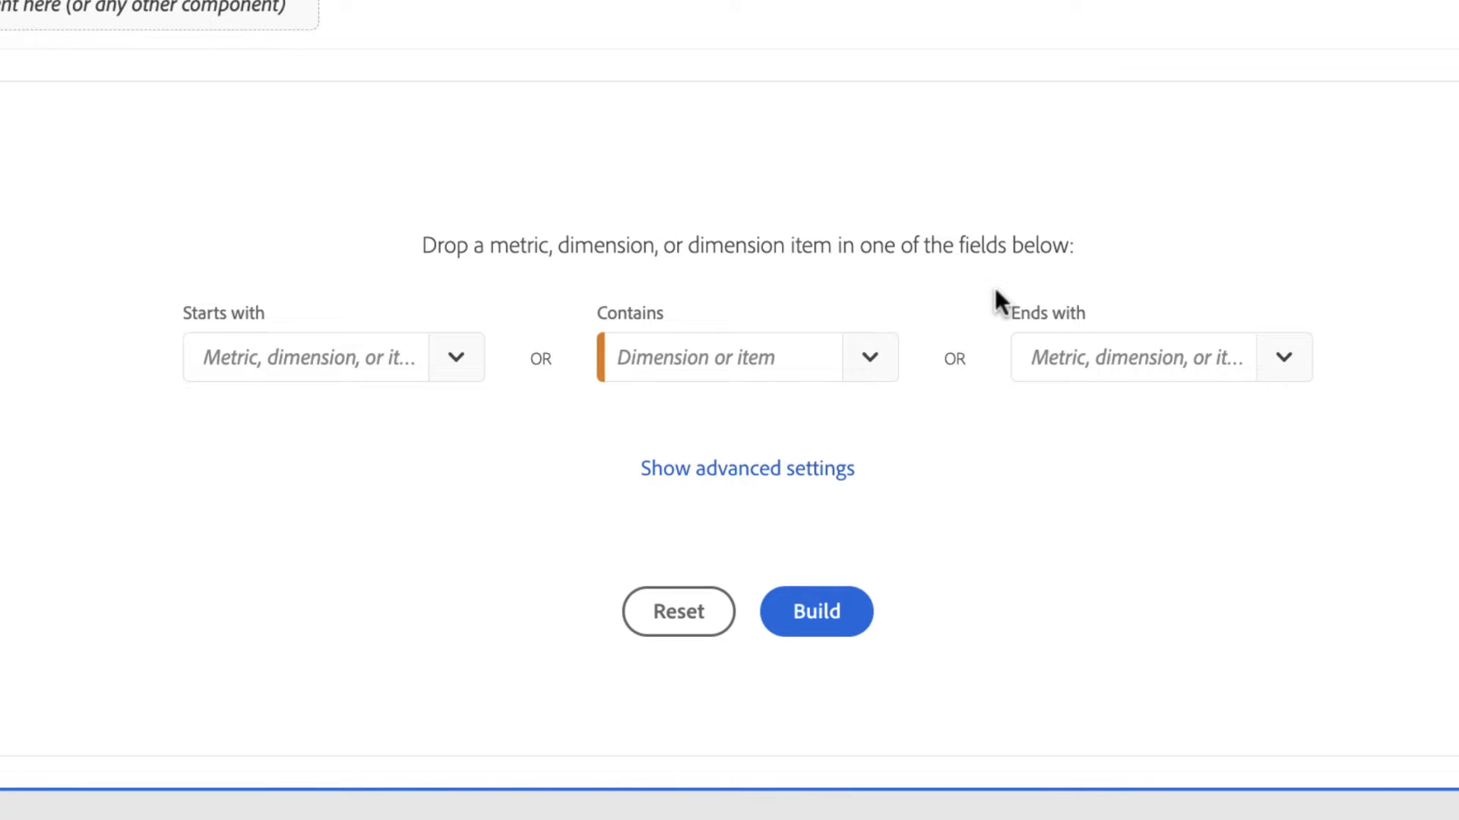
mouse_move(1097, 311)
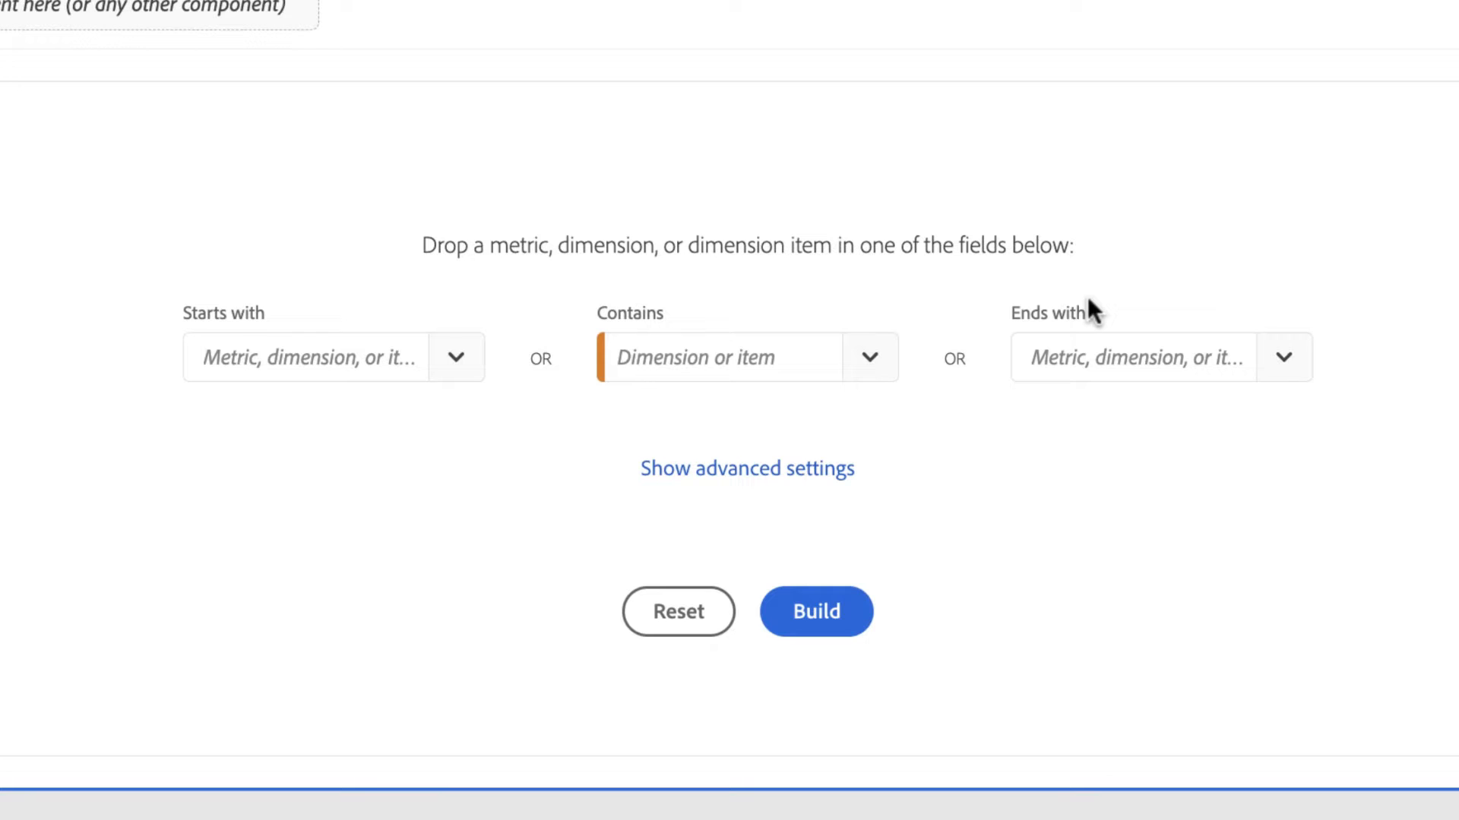
mouse_move(299, 327)
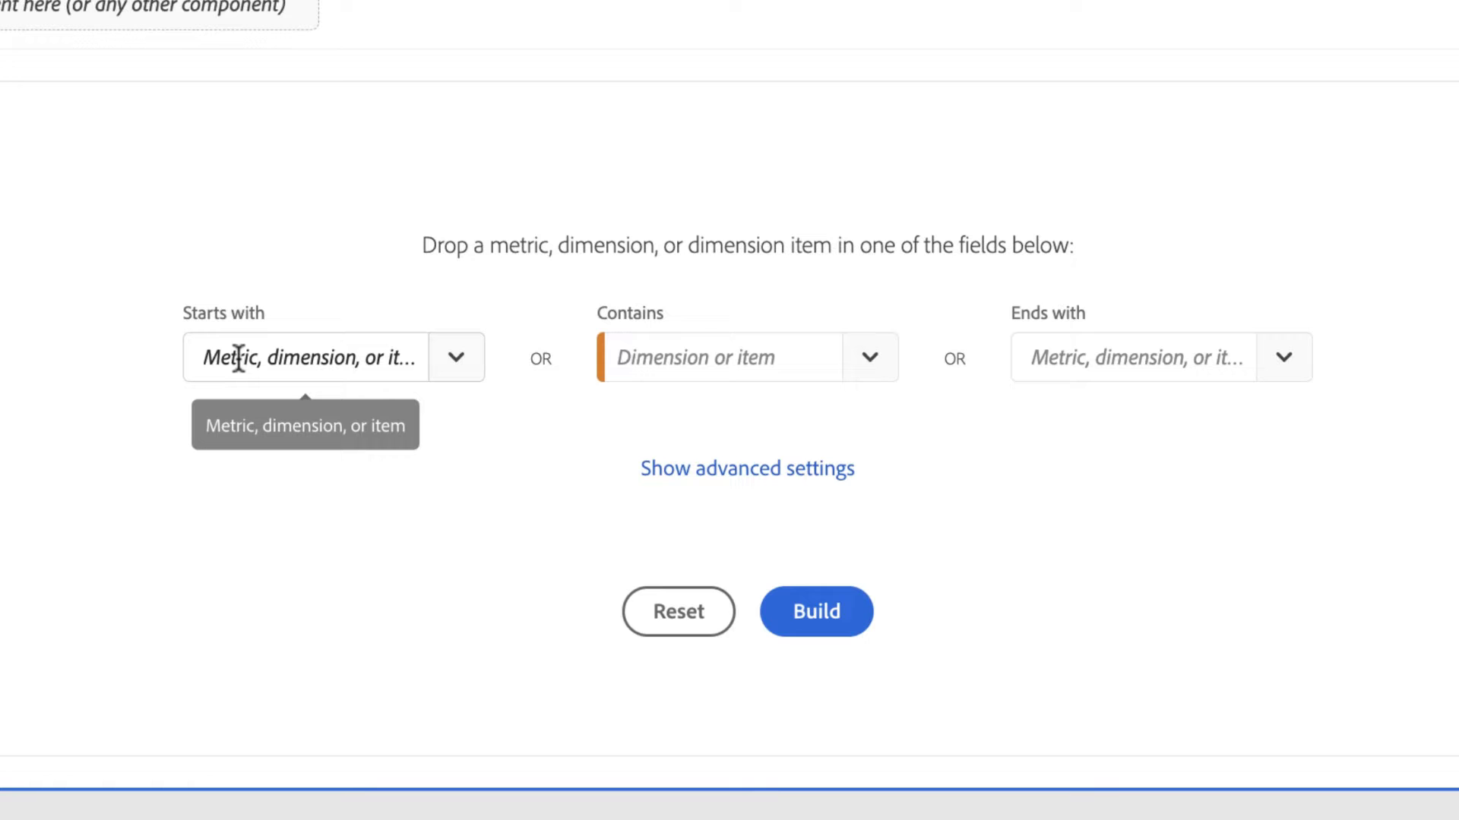
mouse_move(746, 479)
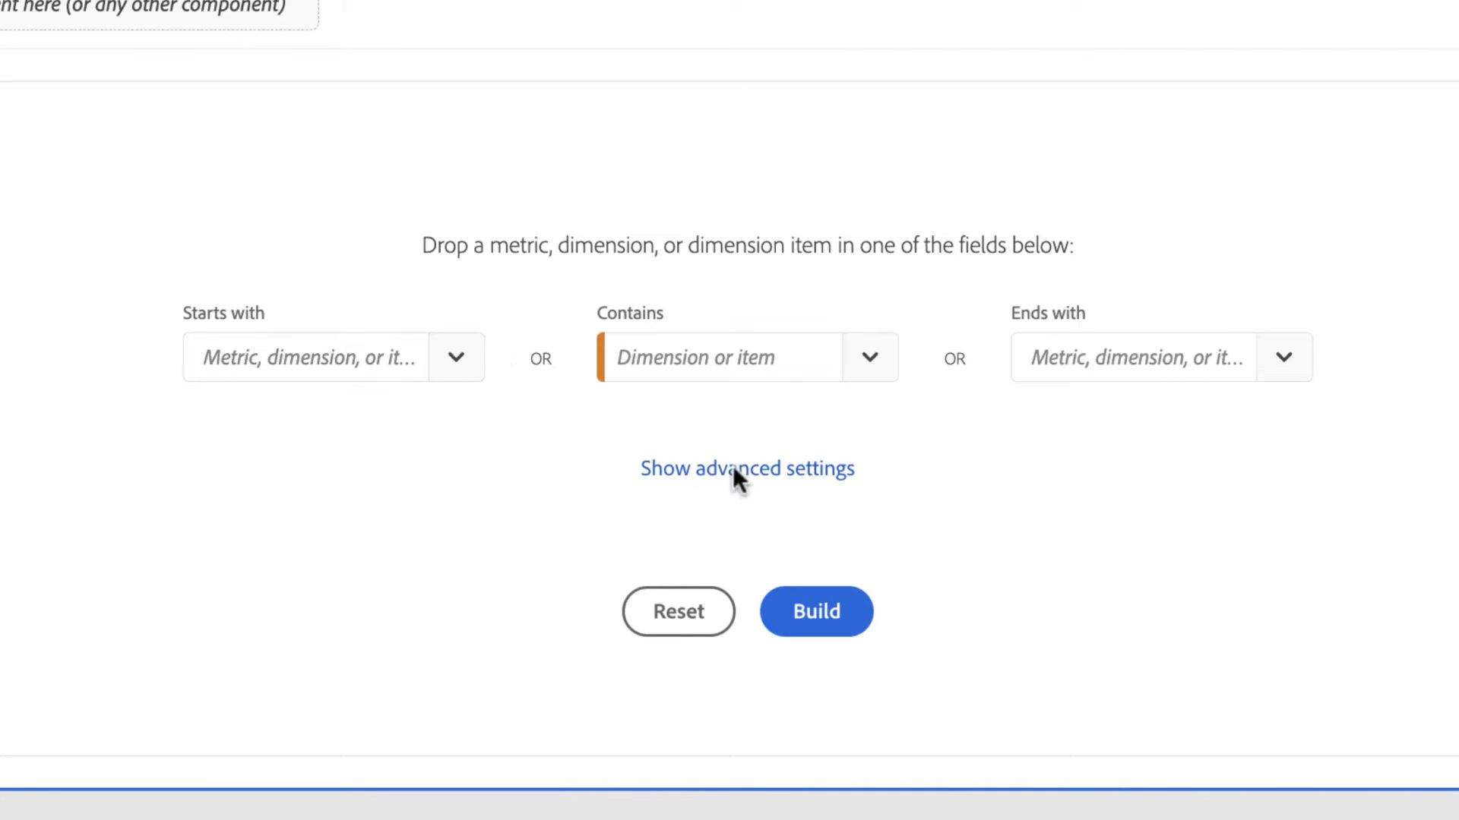
- Show the Flow advanced settings and raise the number of columns to 4
click(746, 468)
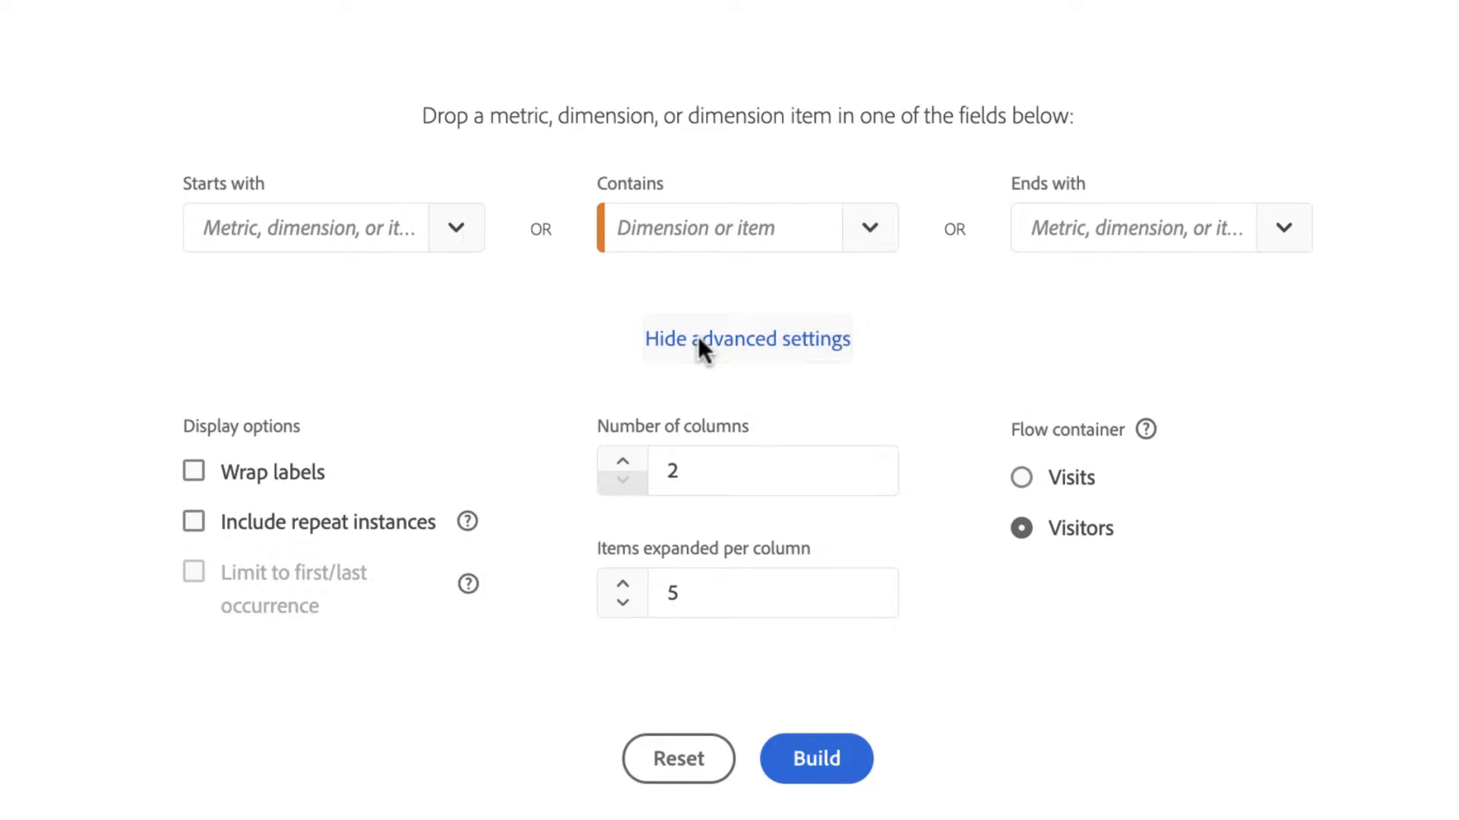
scroll(down, 3)
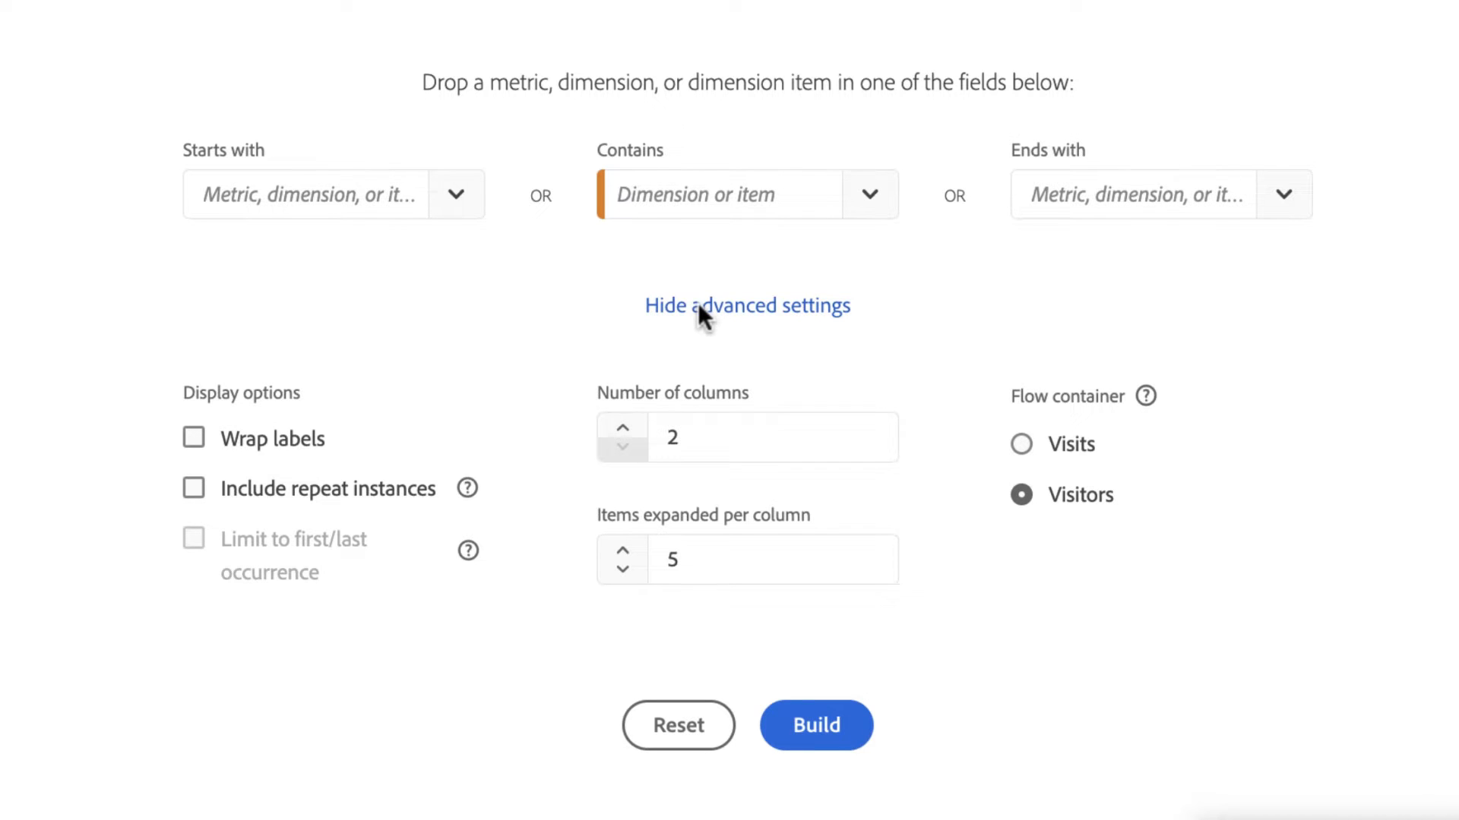
scroll(down, 3)
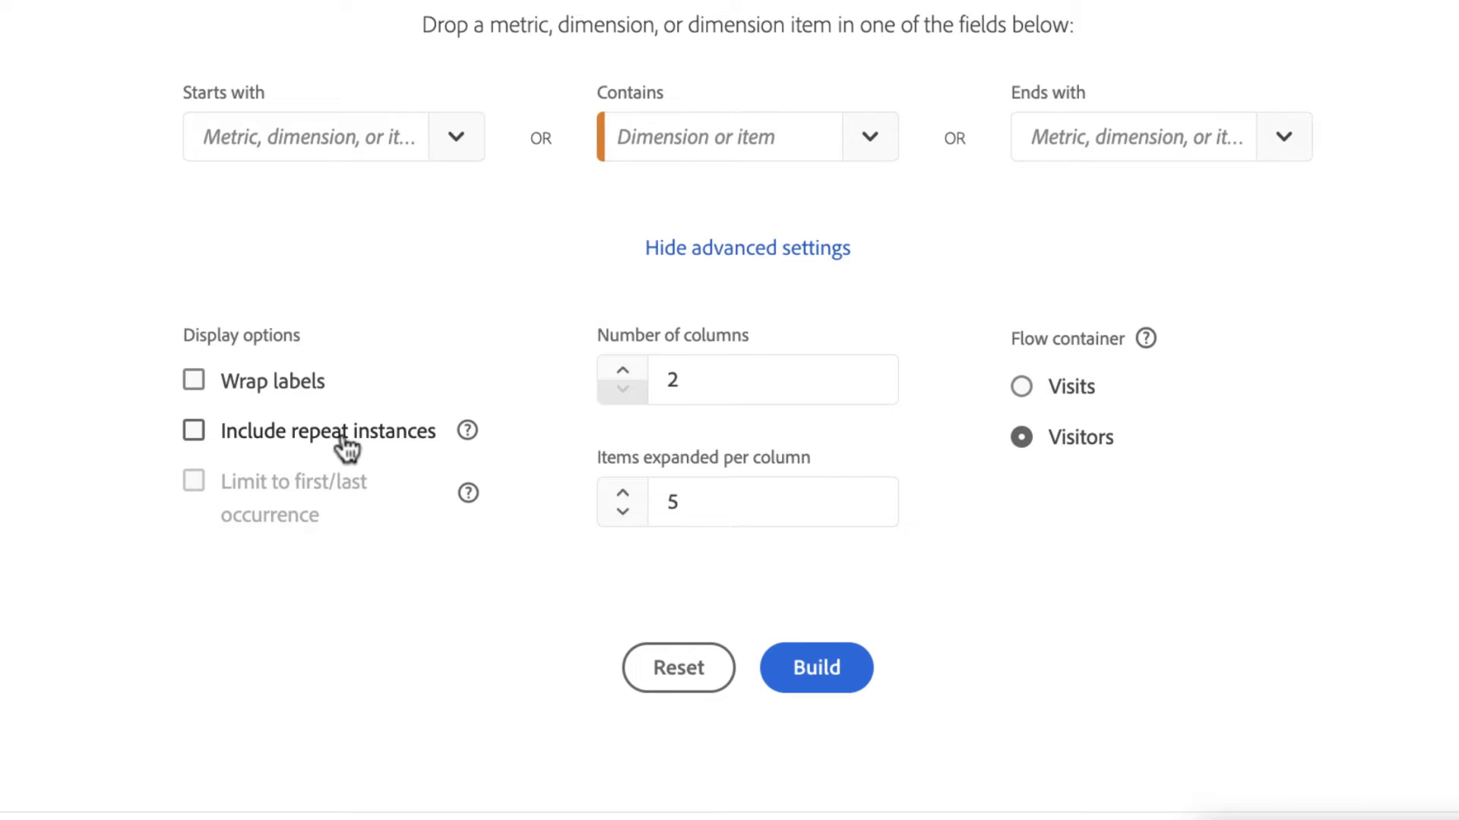
mouse_move(382, 288)
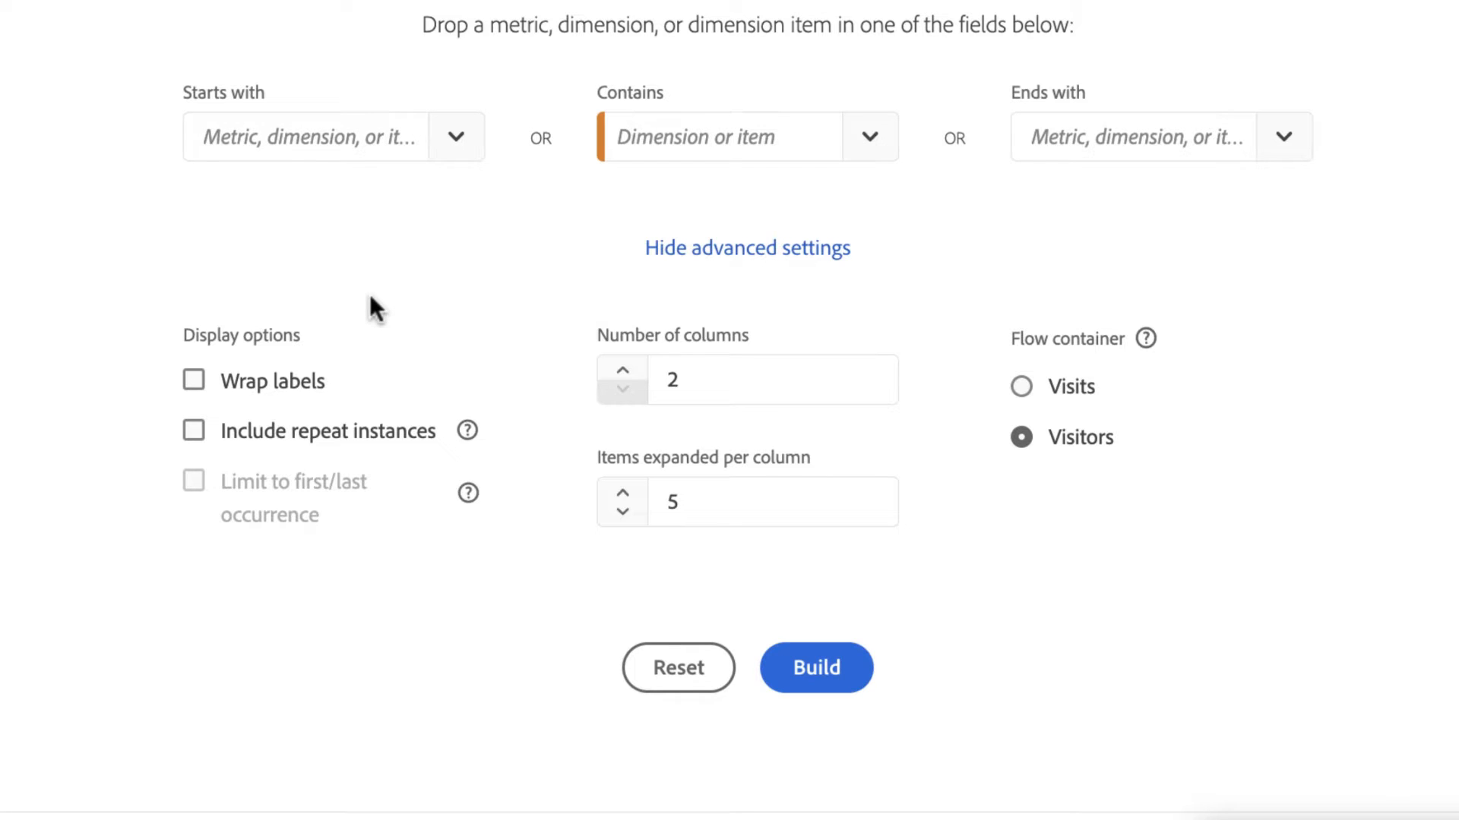
mouse_move(614, 349)
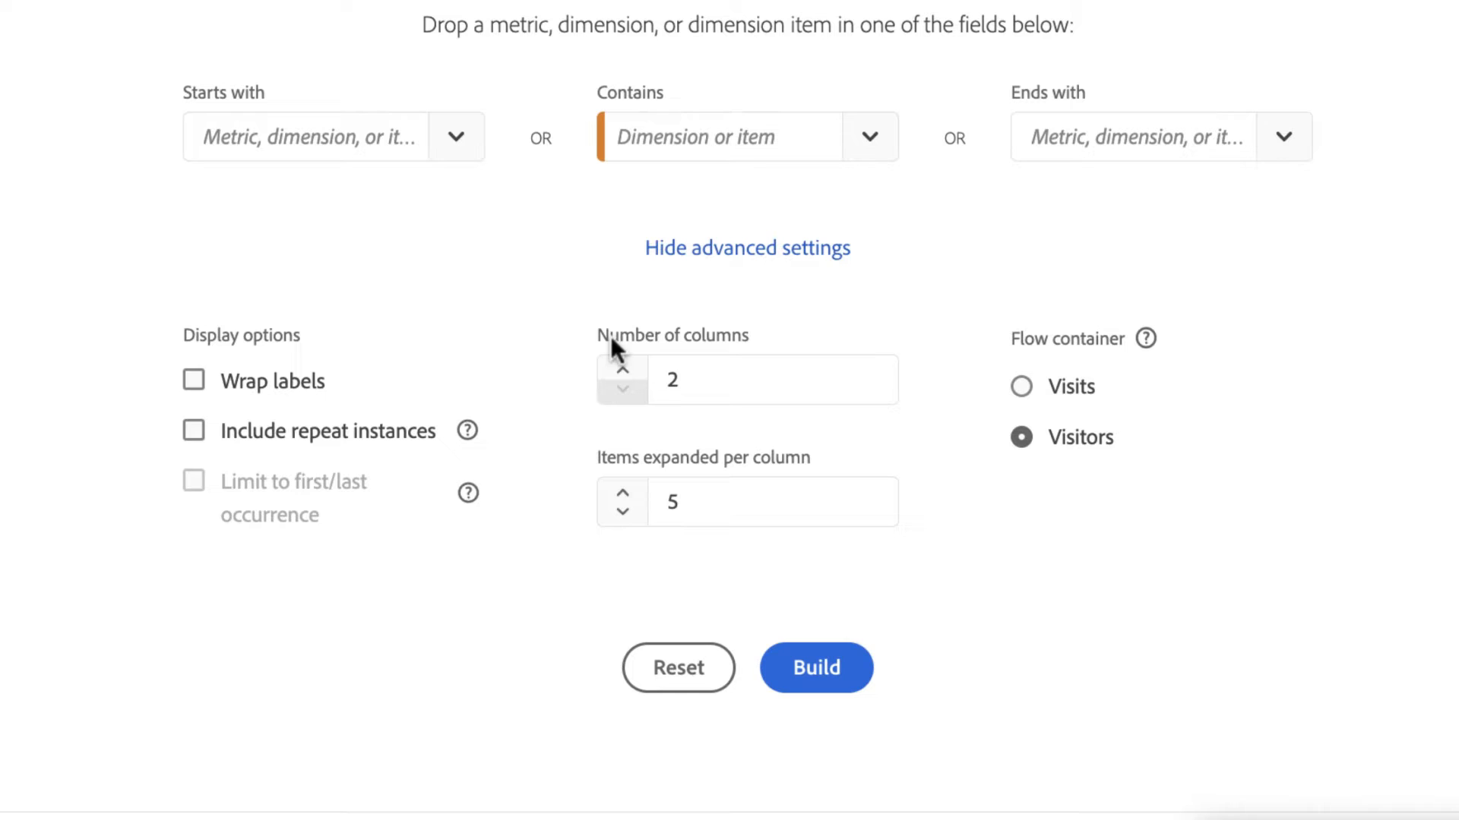
click(771, 380)
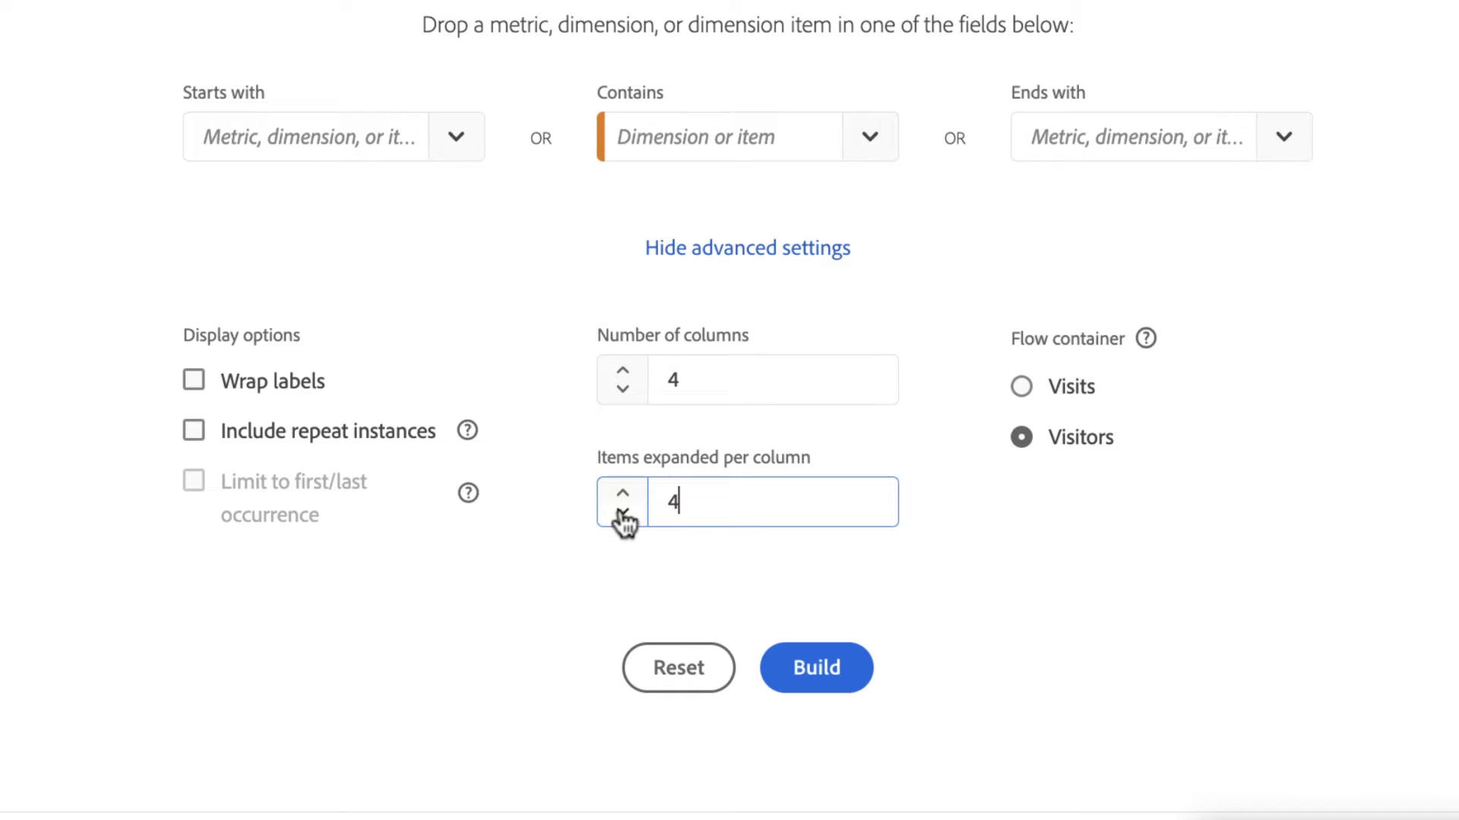
mouse_move(676, 439)
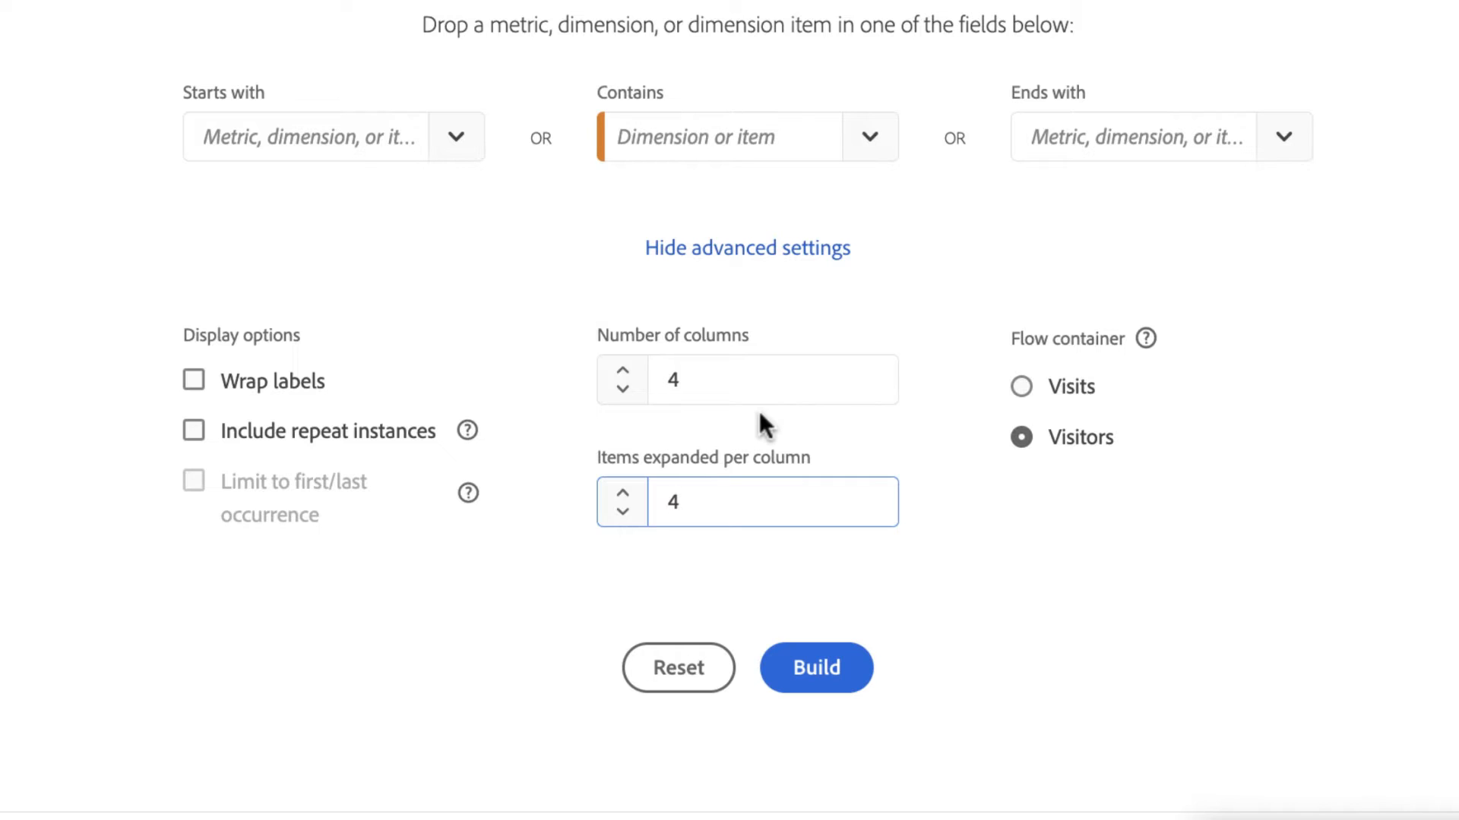
mouse_move(468, 243)
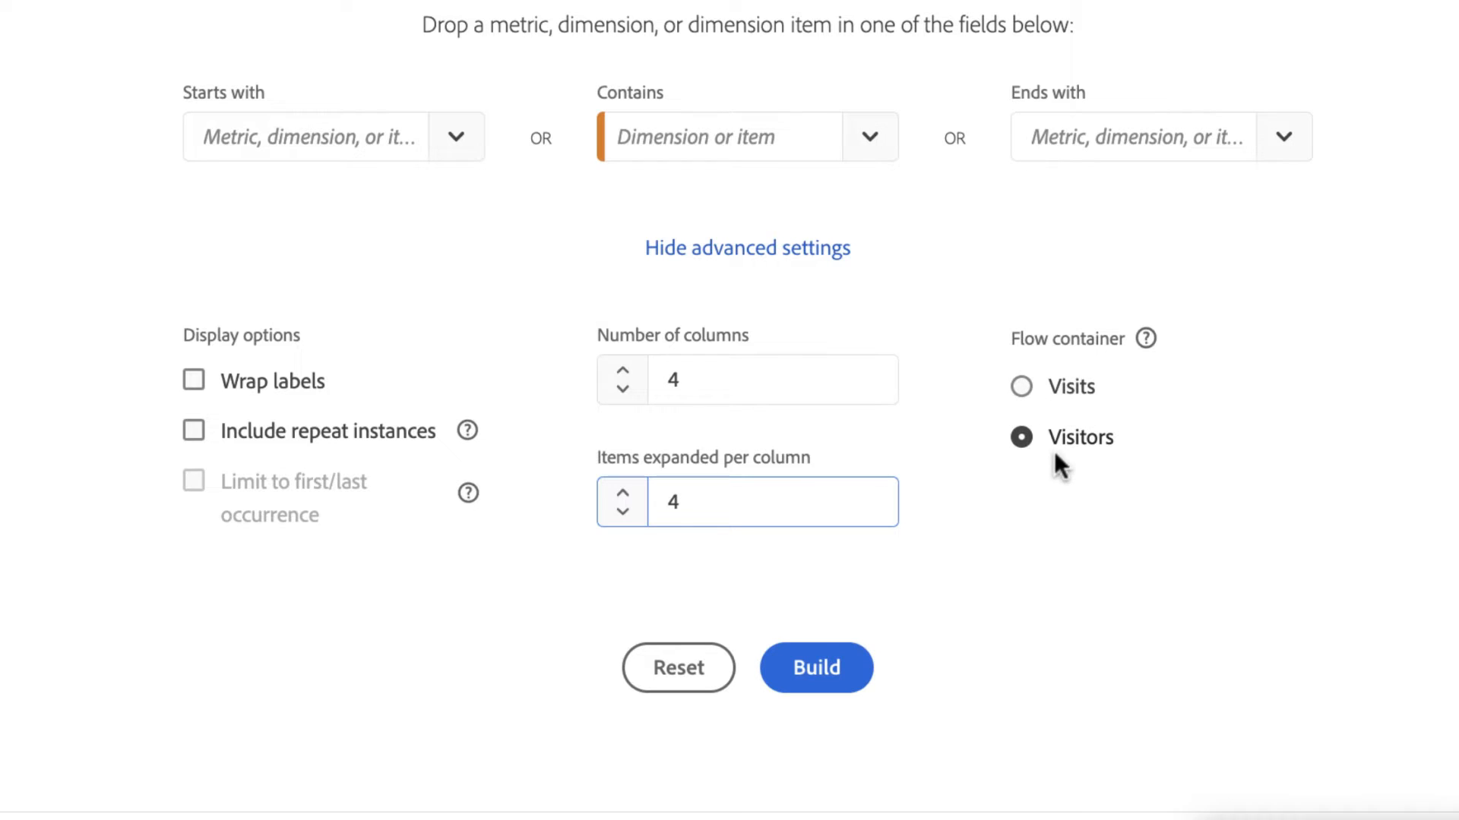
mouse_move(645, 269)
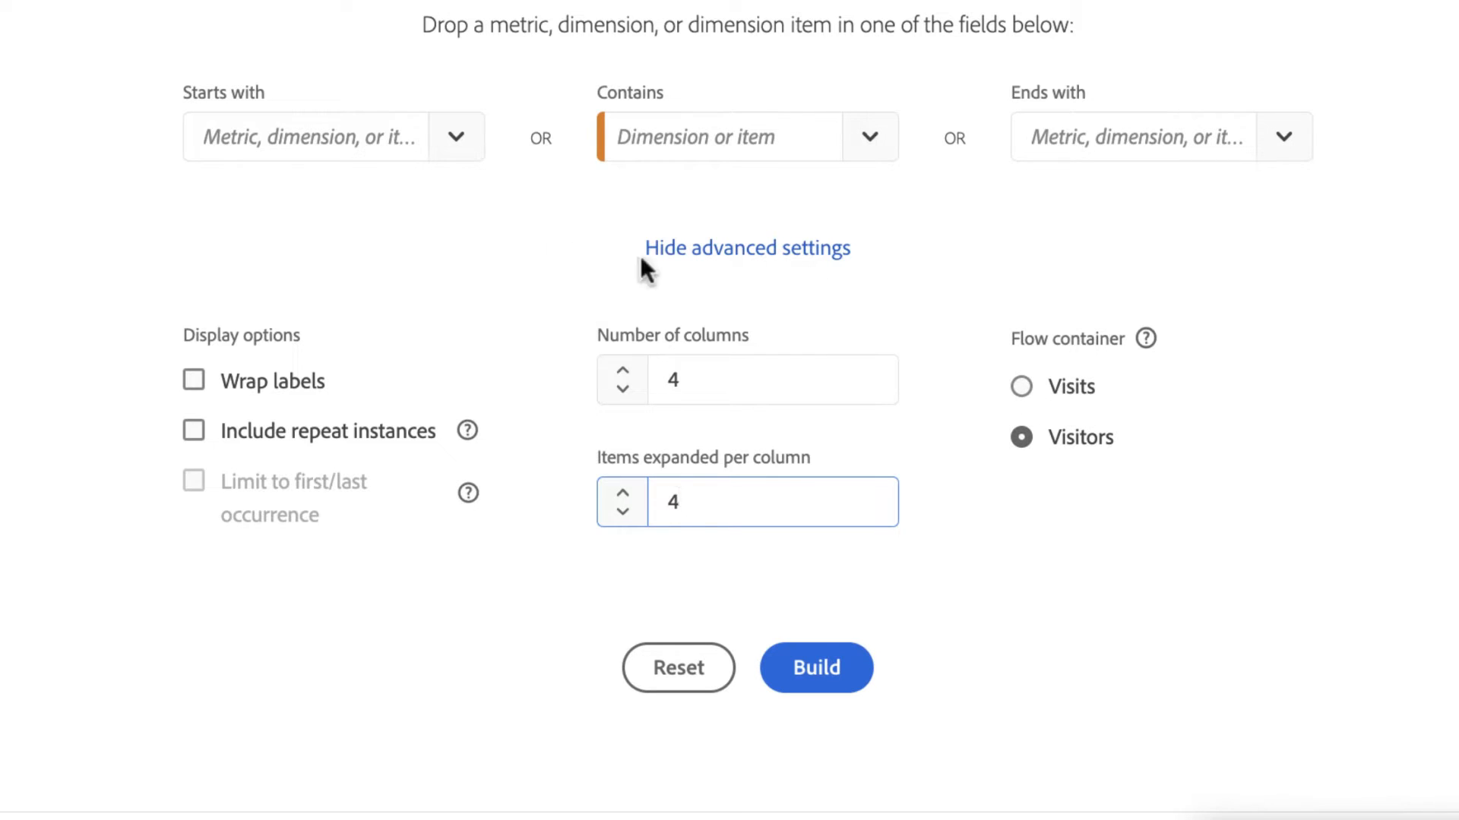
mouse_move(724, 291)
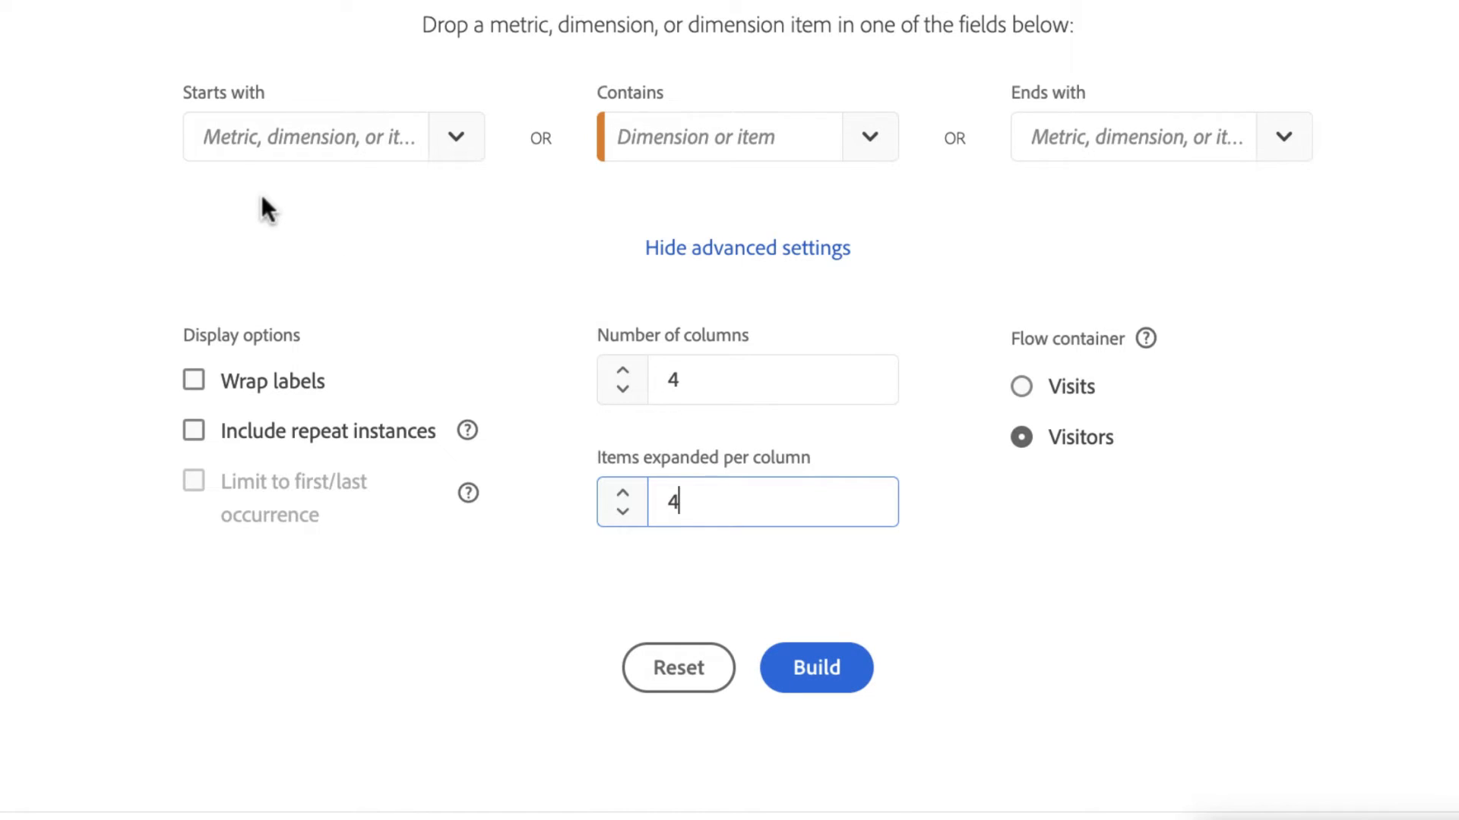
mouse_move(109, 120)
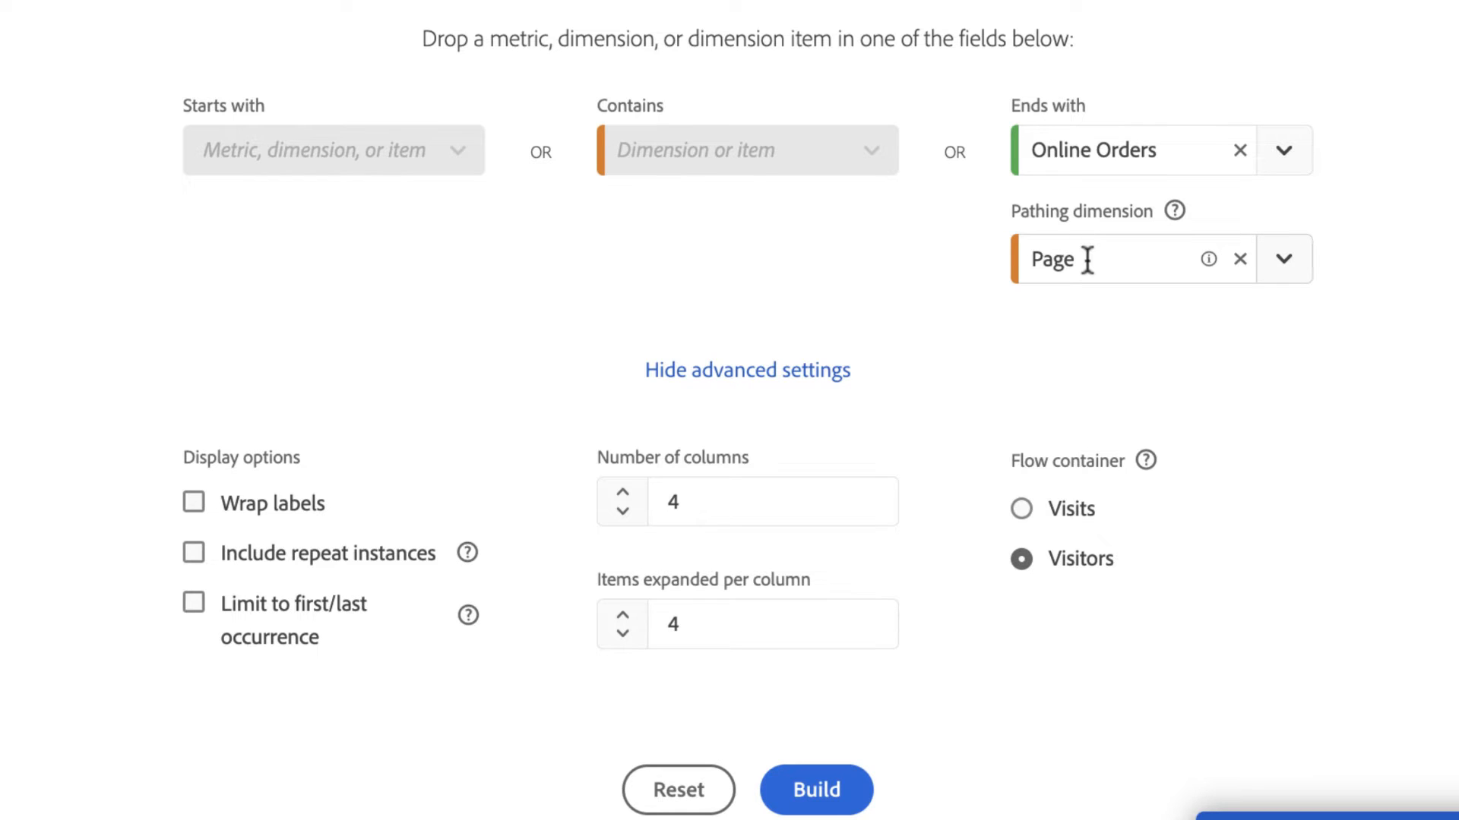
mouse_move(1144, 270)
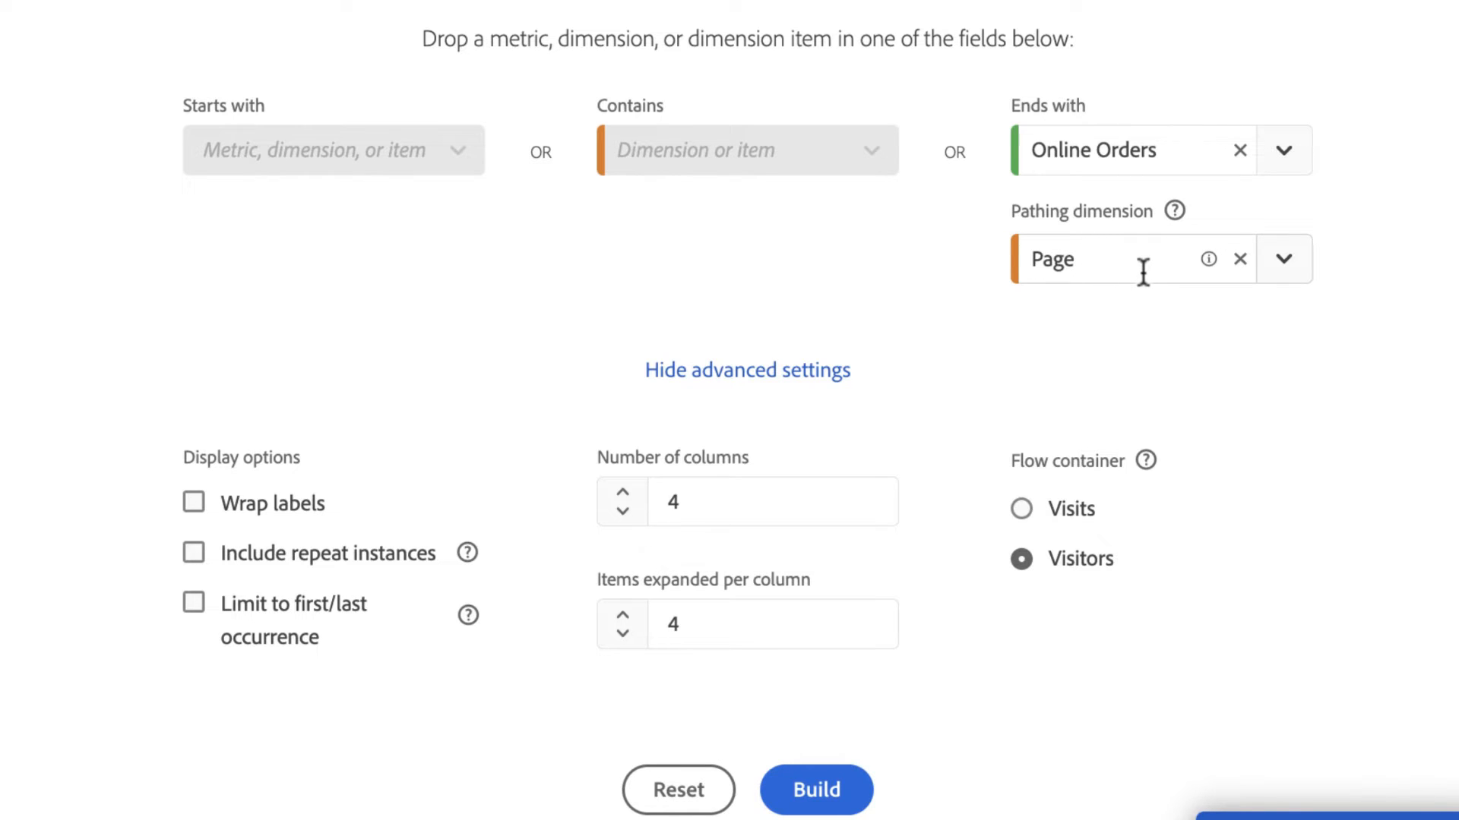
mouse_move(679, 302)
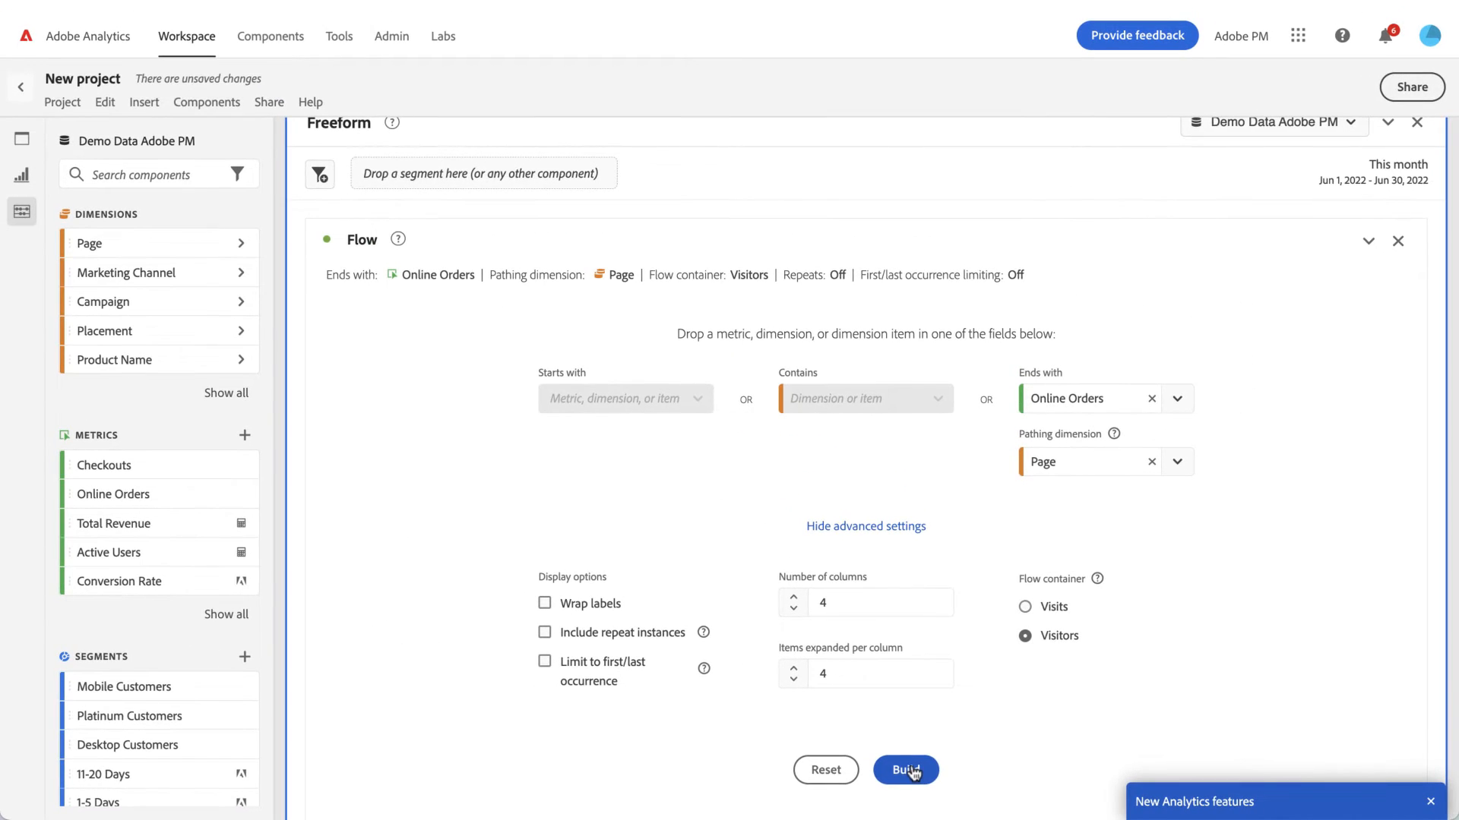
- Build the Flow visualization from the configured settings
click(904, 770)
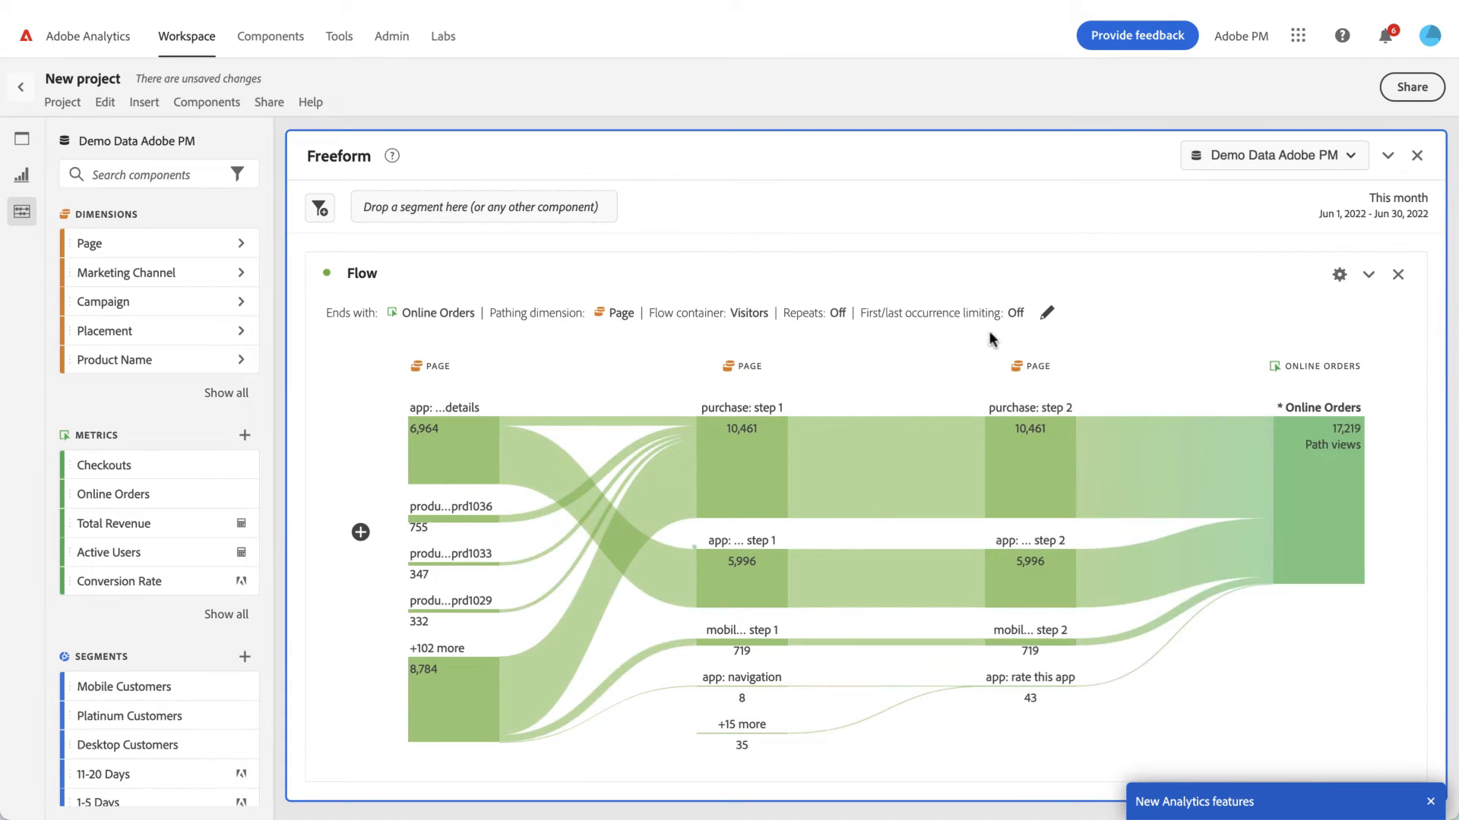
mouse_move(600, 484)
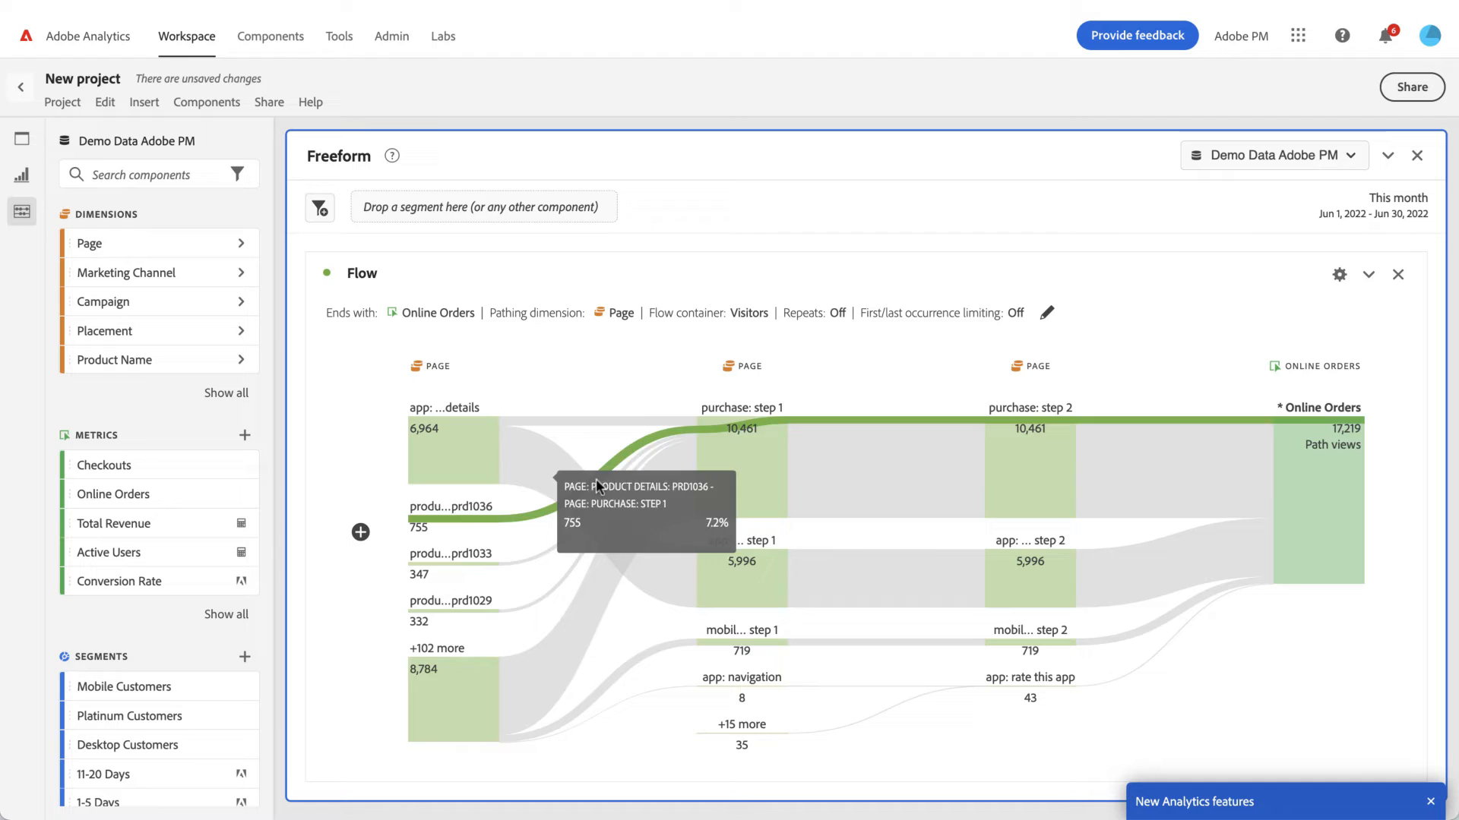
mouse_move(982, 744)
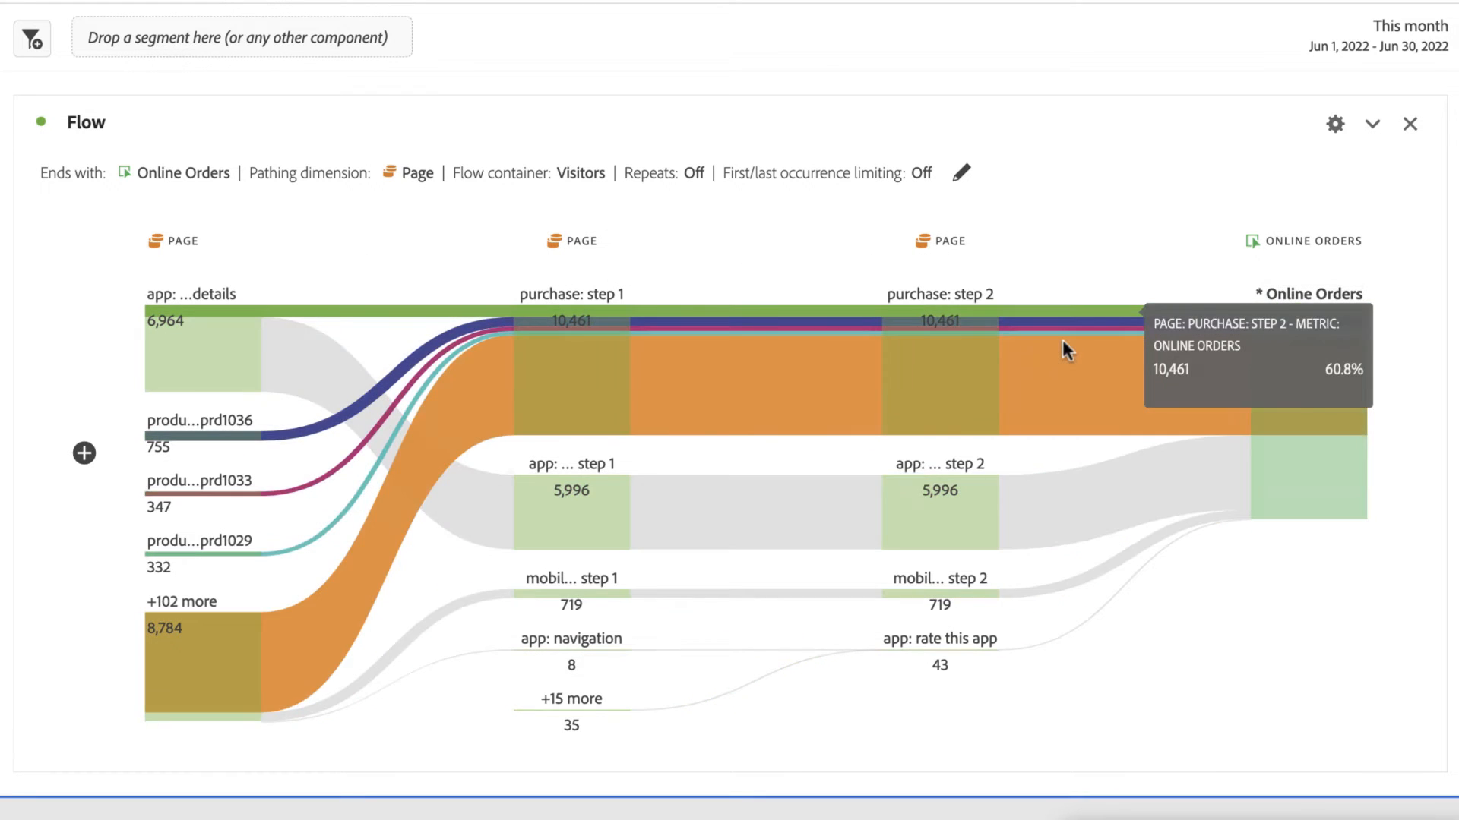
mouse_move(99, 186)
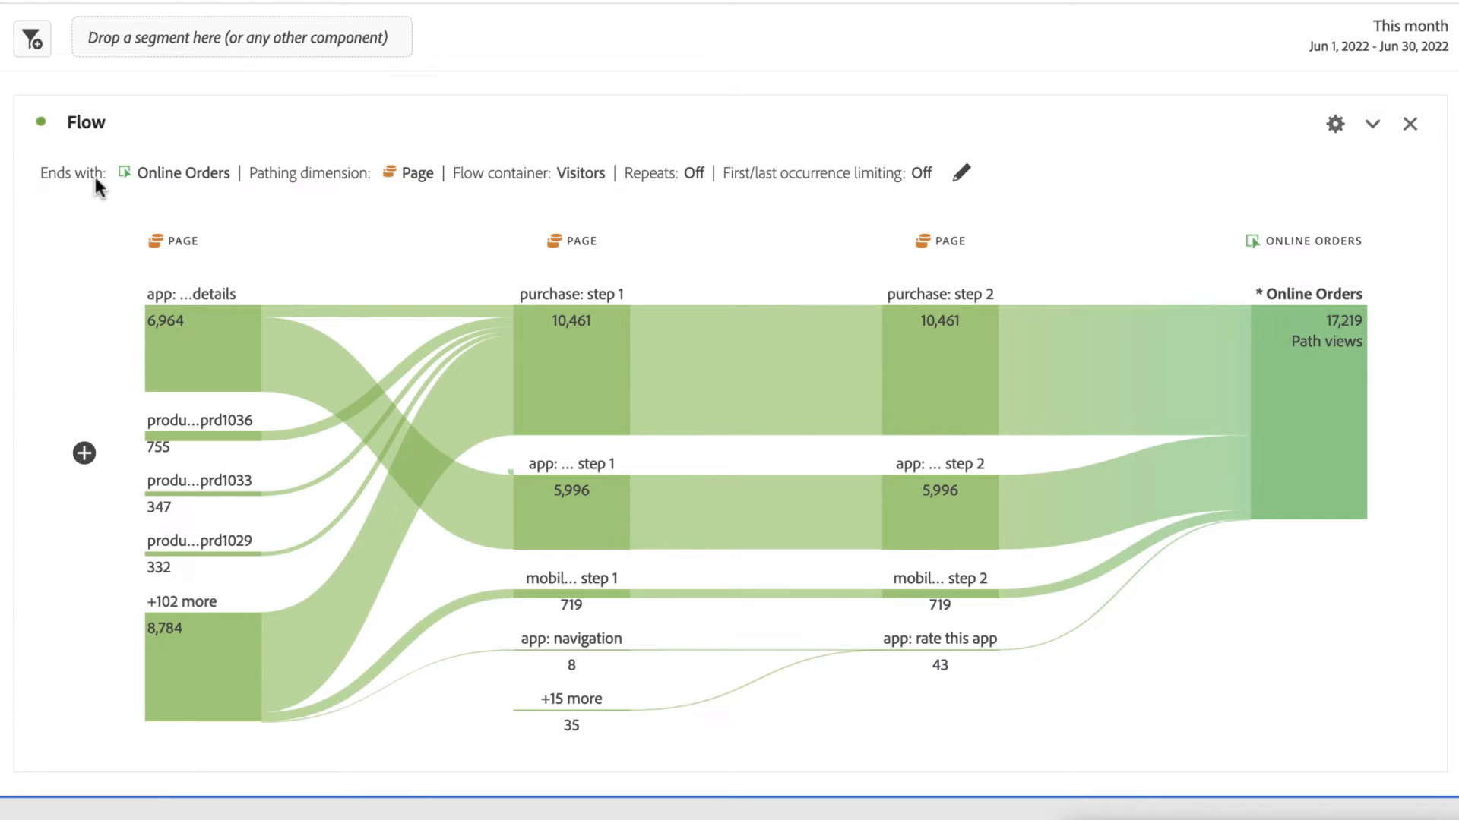
mouse_move(724, 223)
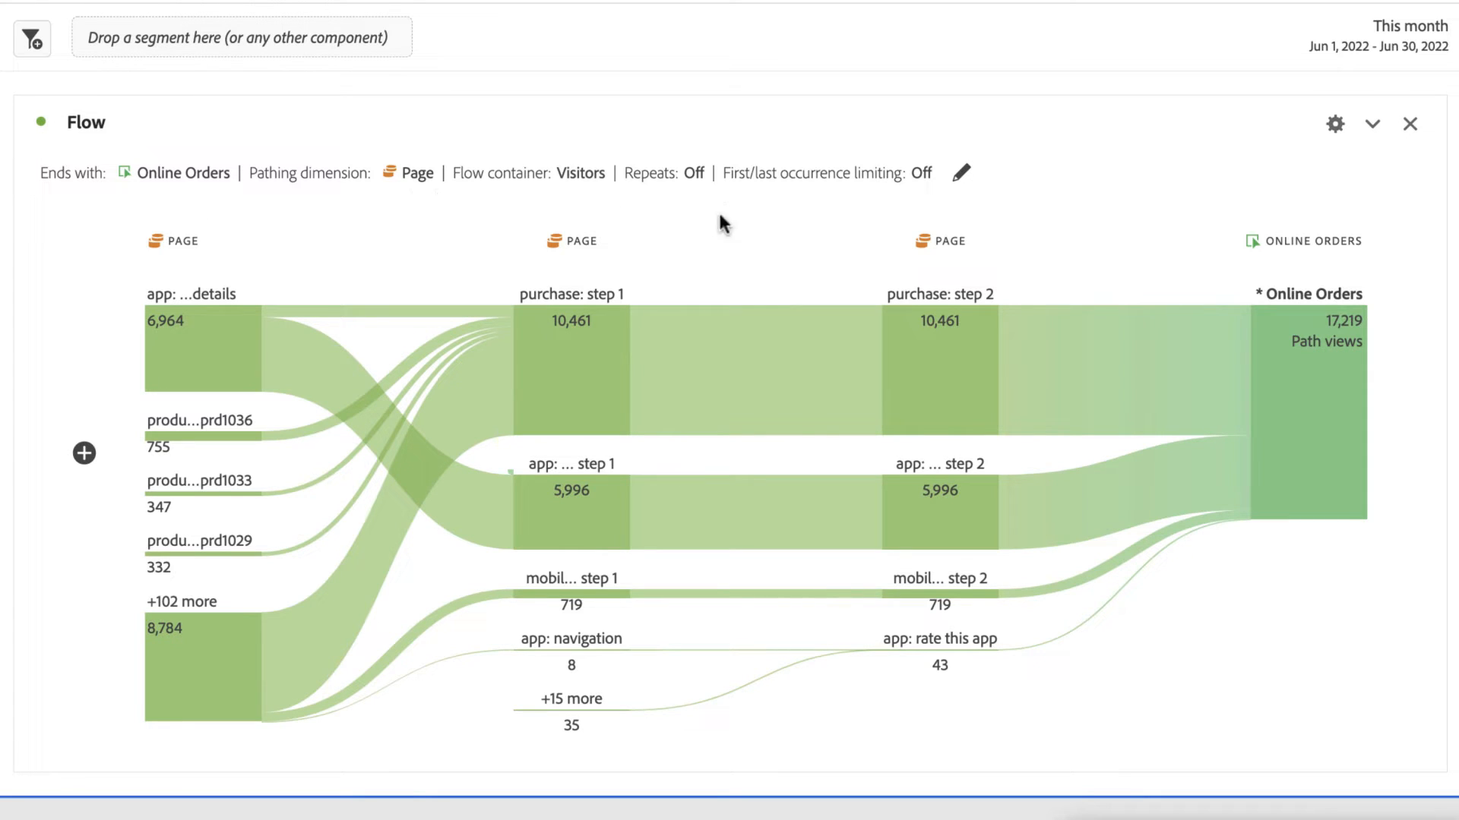
mouse_move(586, 203)
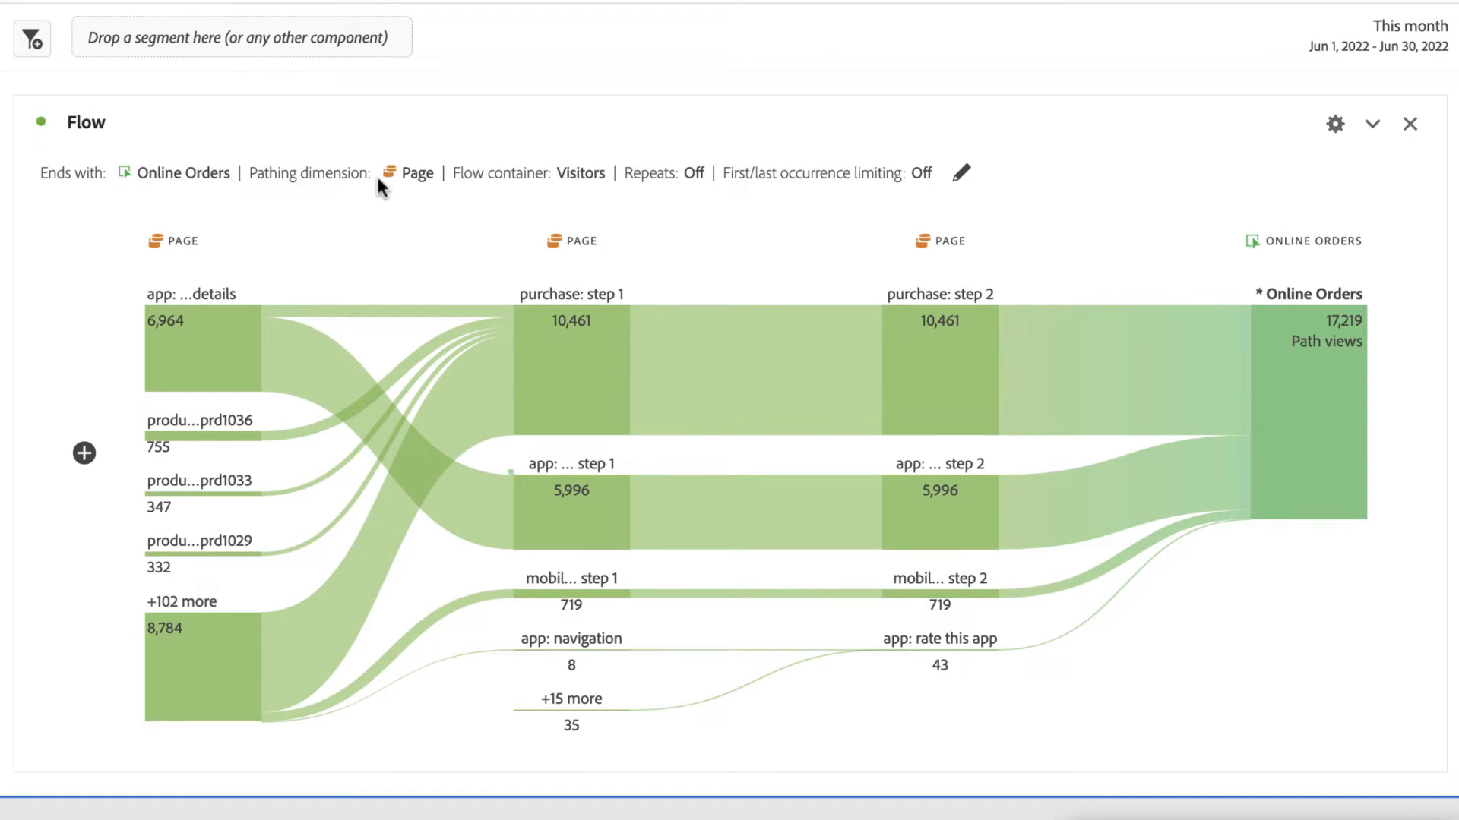
mouse_move(555, 195)
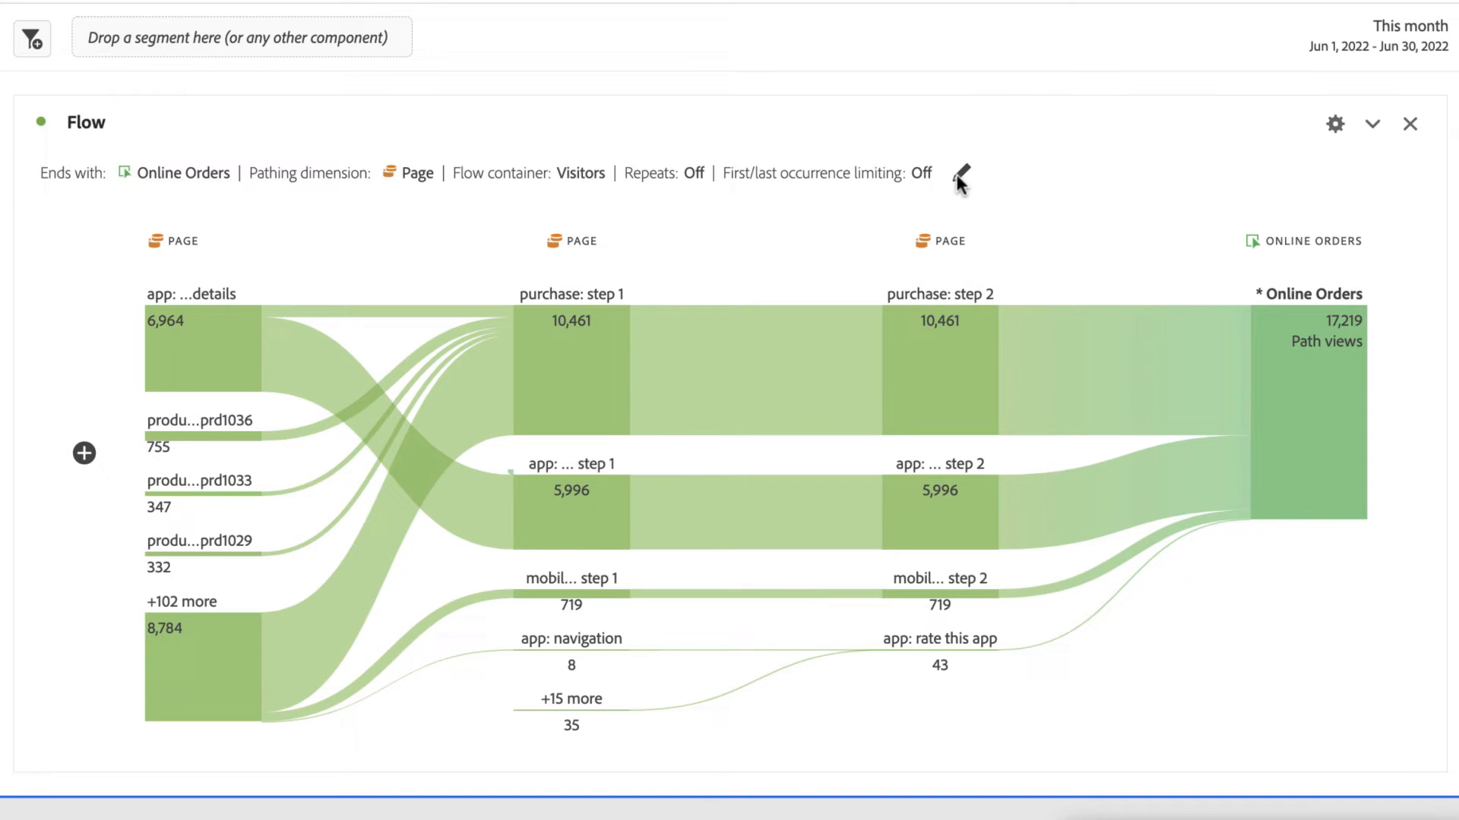
- Reopen and close the flow settings, then add a previous Page column starting at app: launch
click(961, 177)
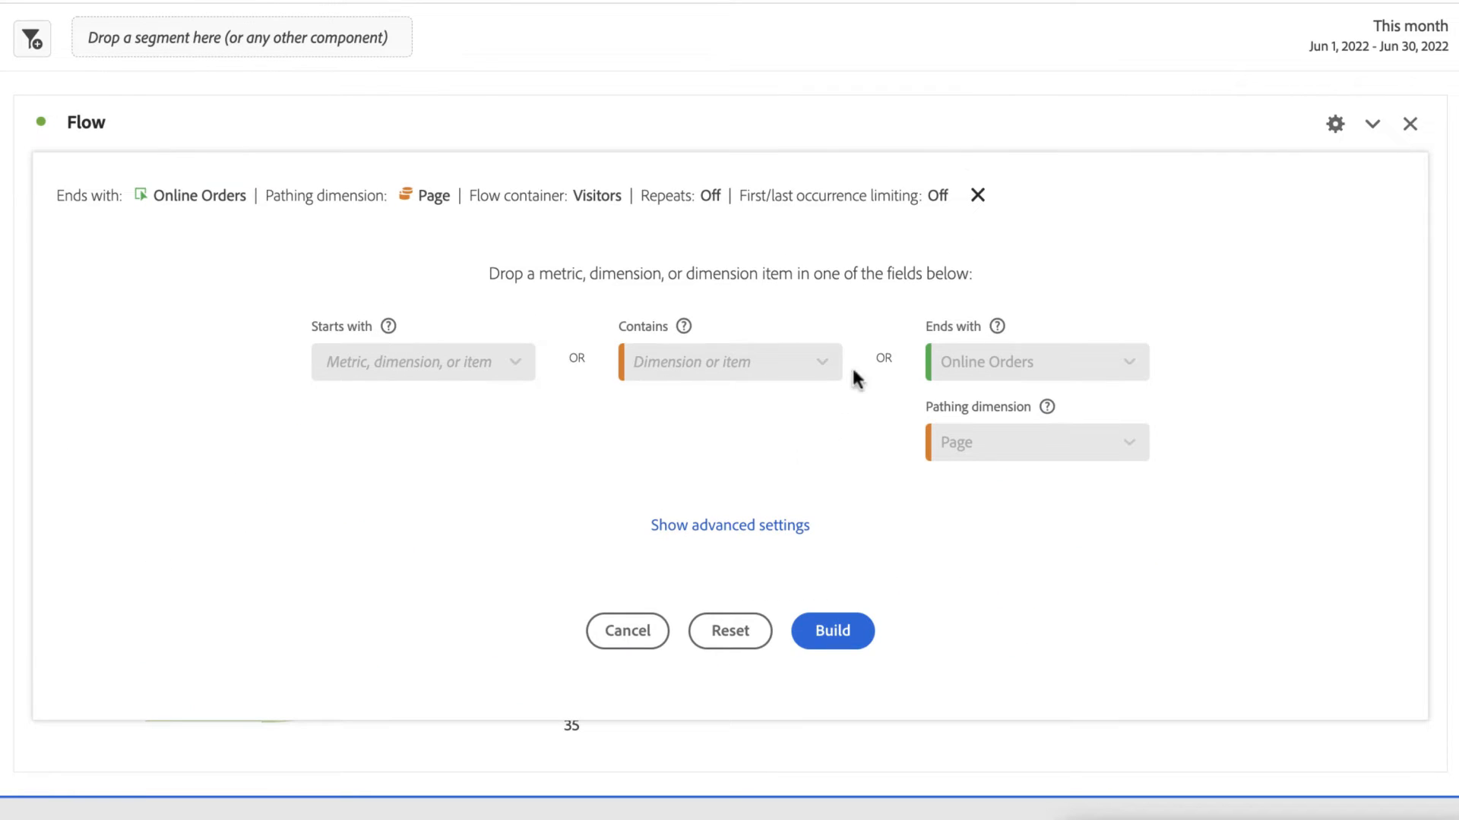
mouse_move(755, 519)
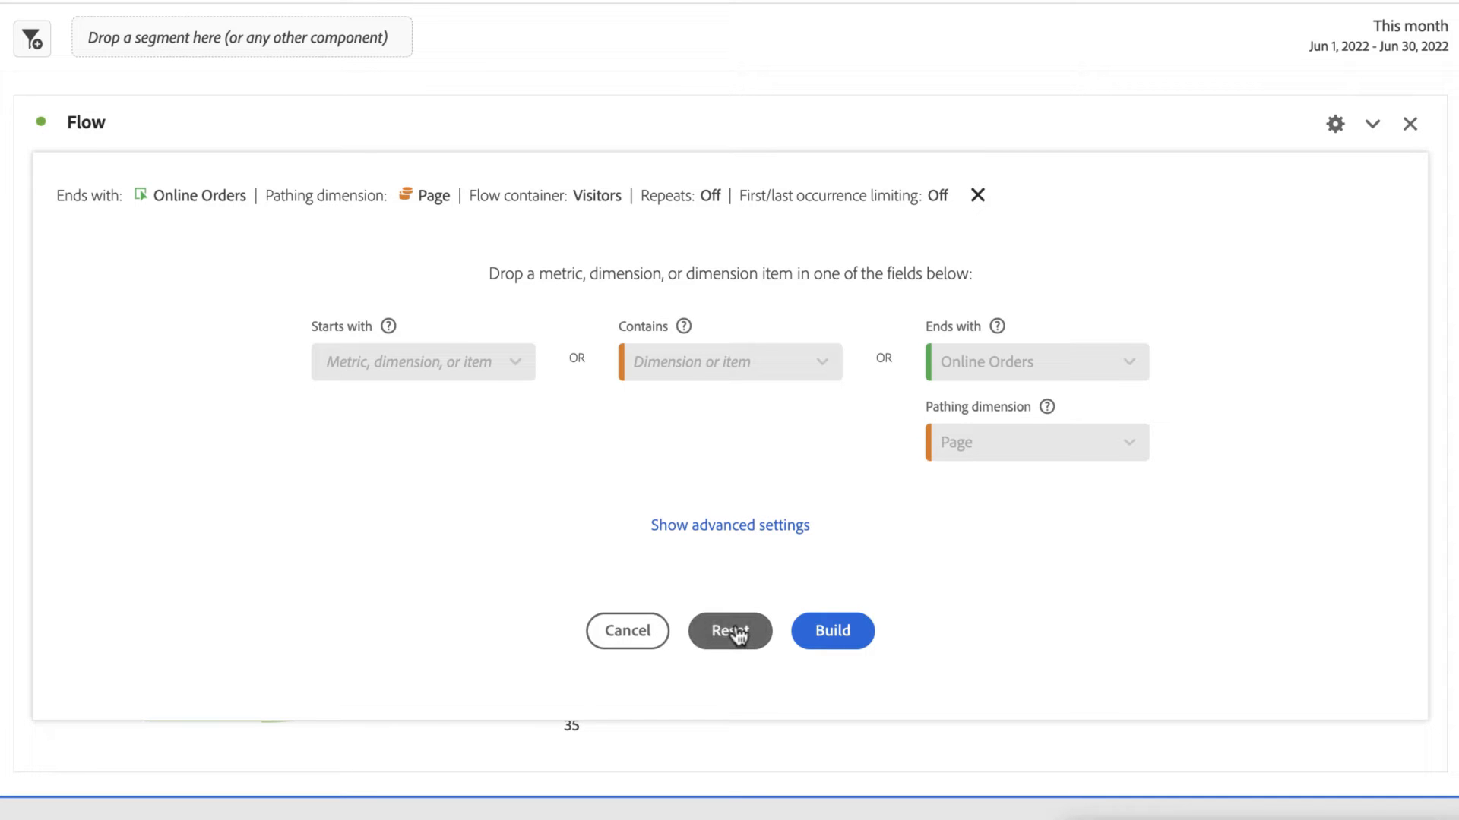
mouse_move(627, 630)
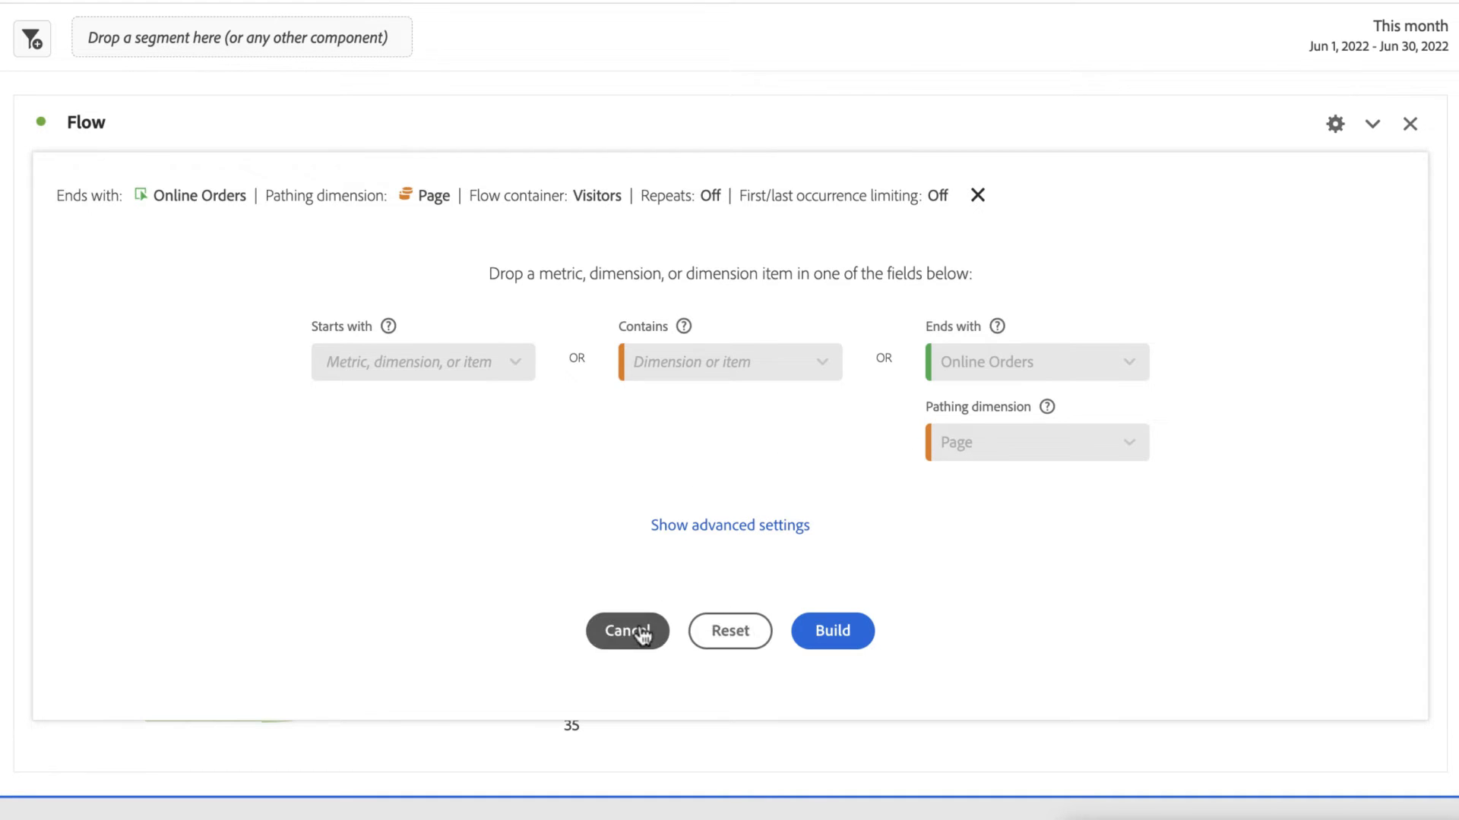
click(831, 631)
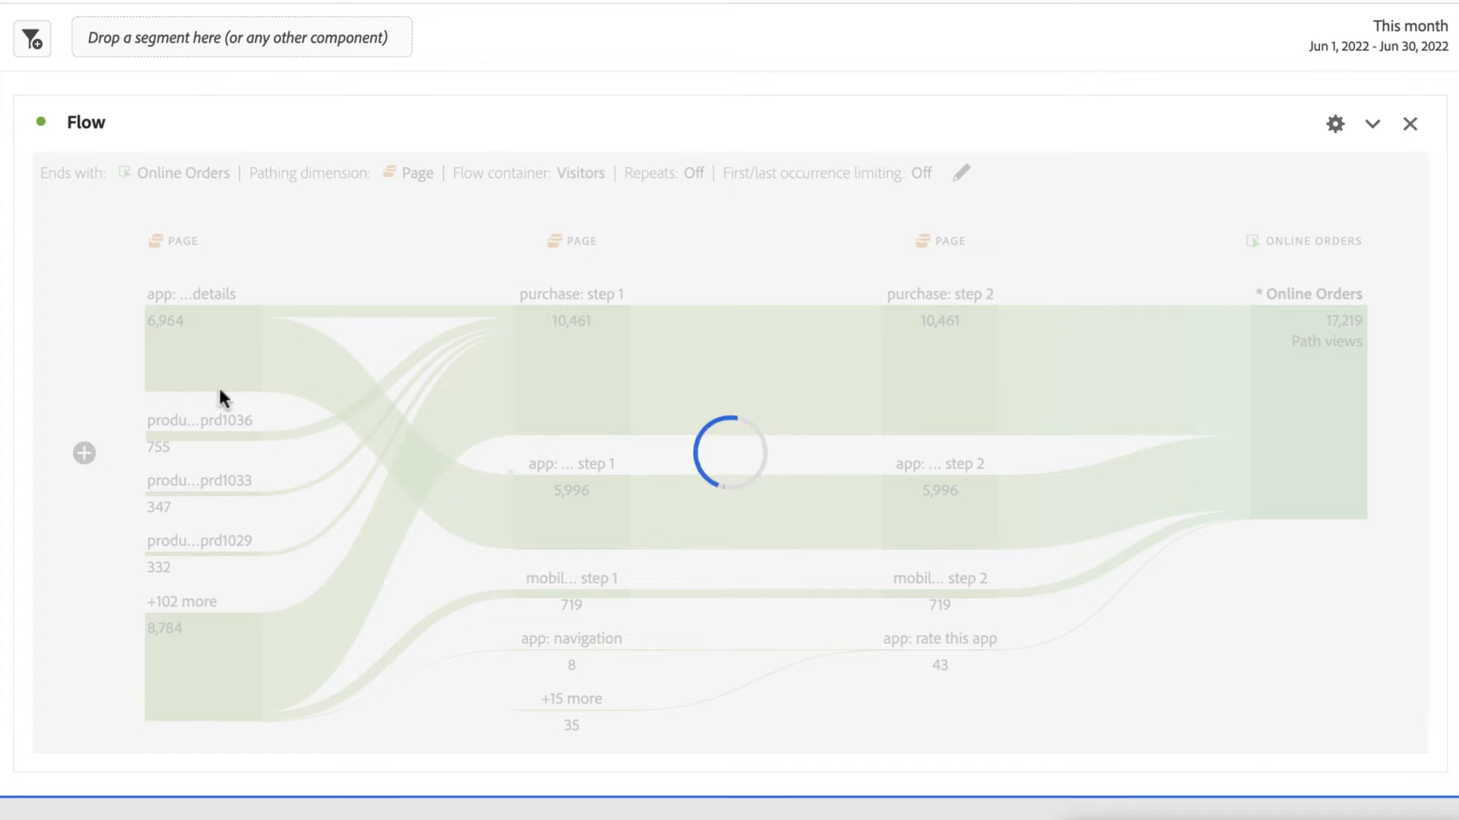
click(84, 453)
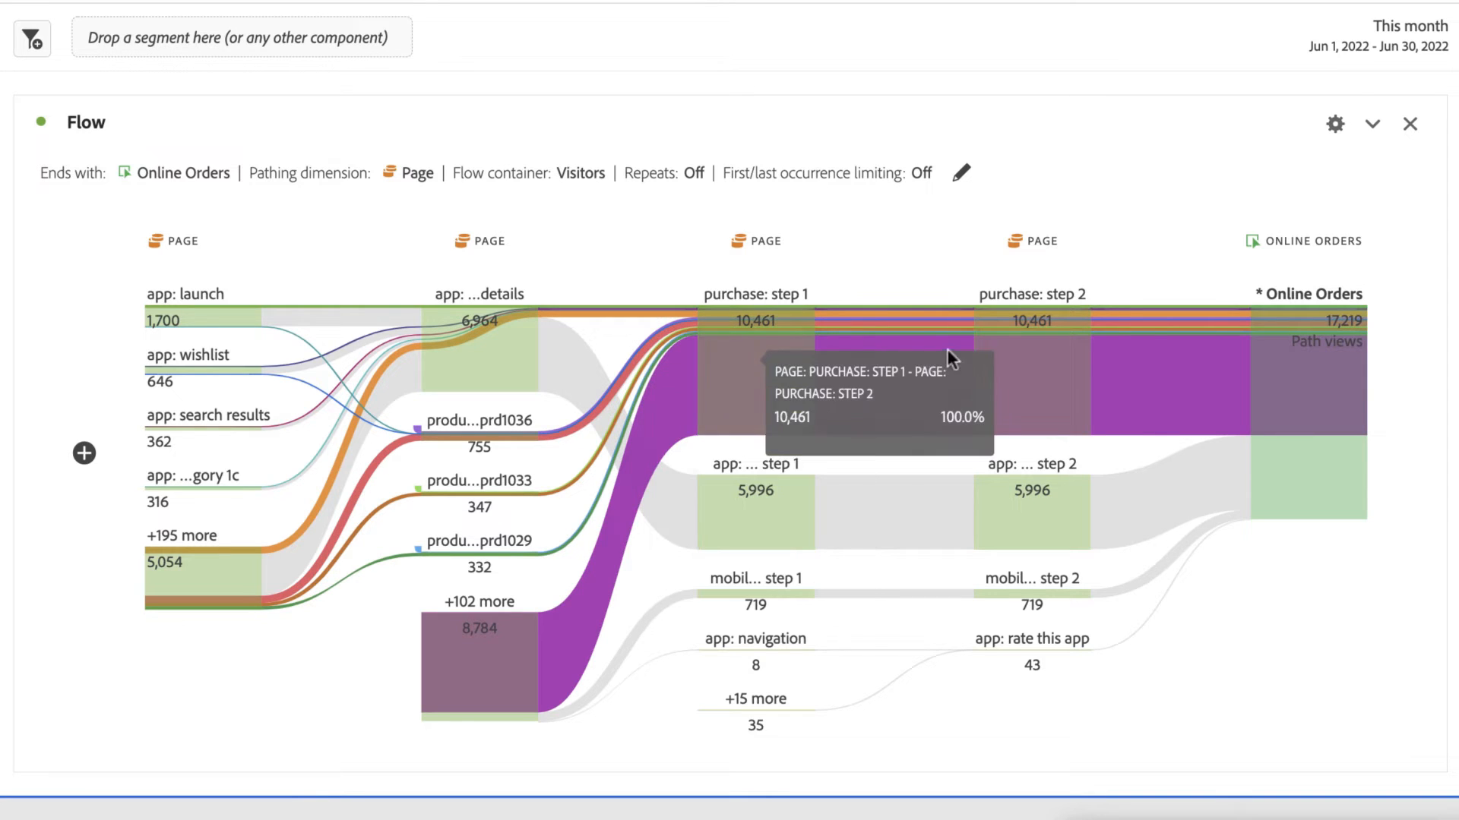
mouse_move(1288, 412)
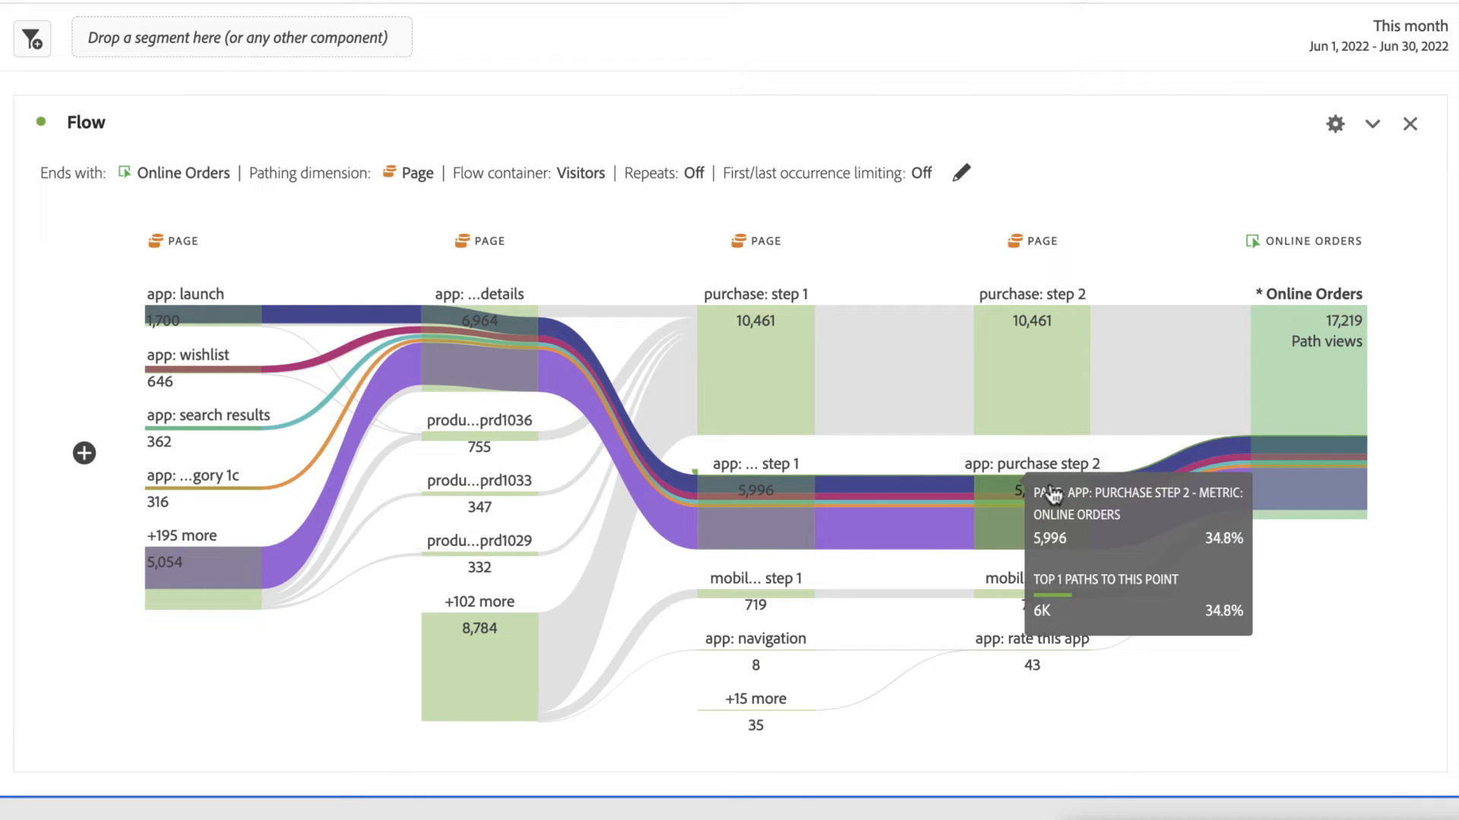
mouse_move(677, 468)
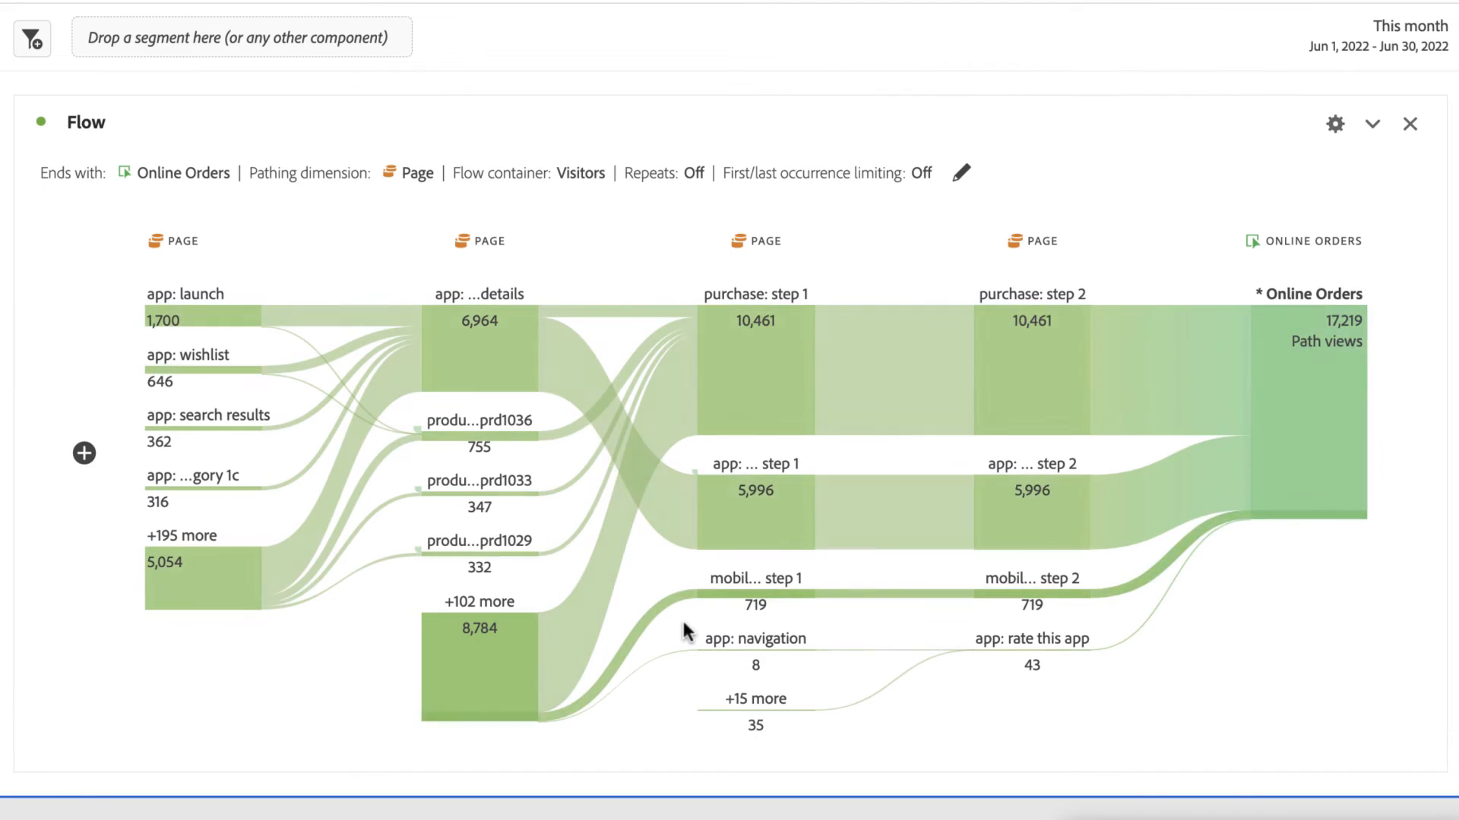
mouse_move(875, 505)
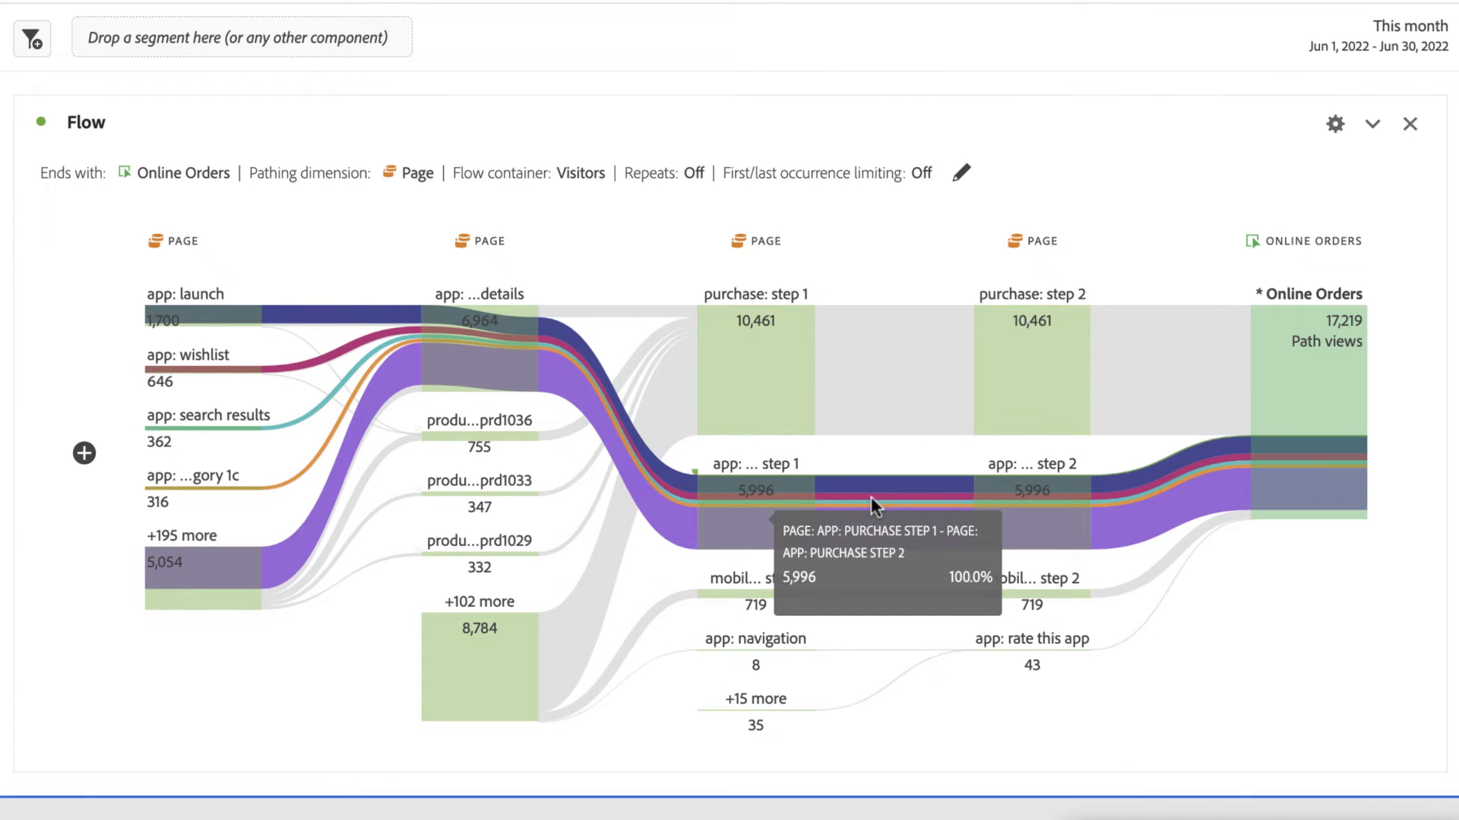
mouse_move(637, 451)
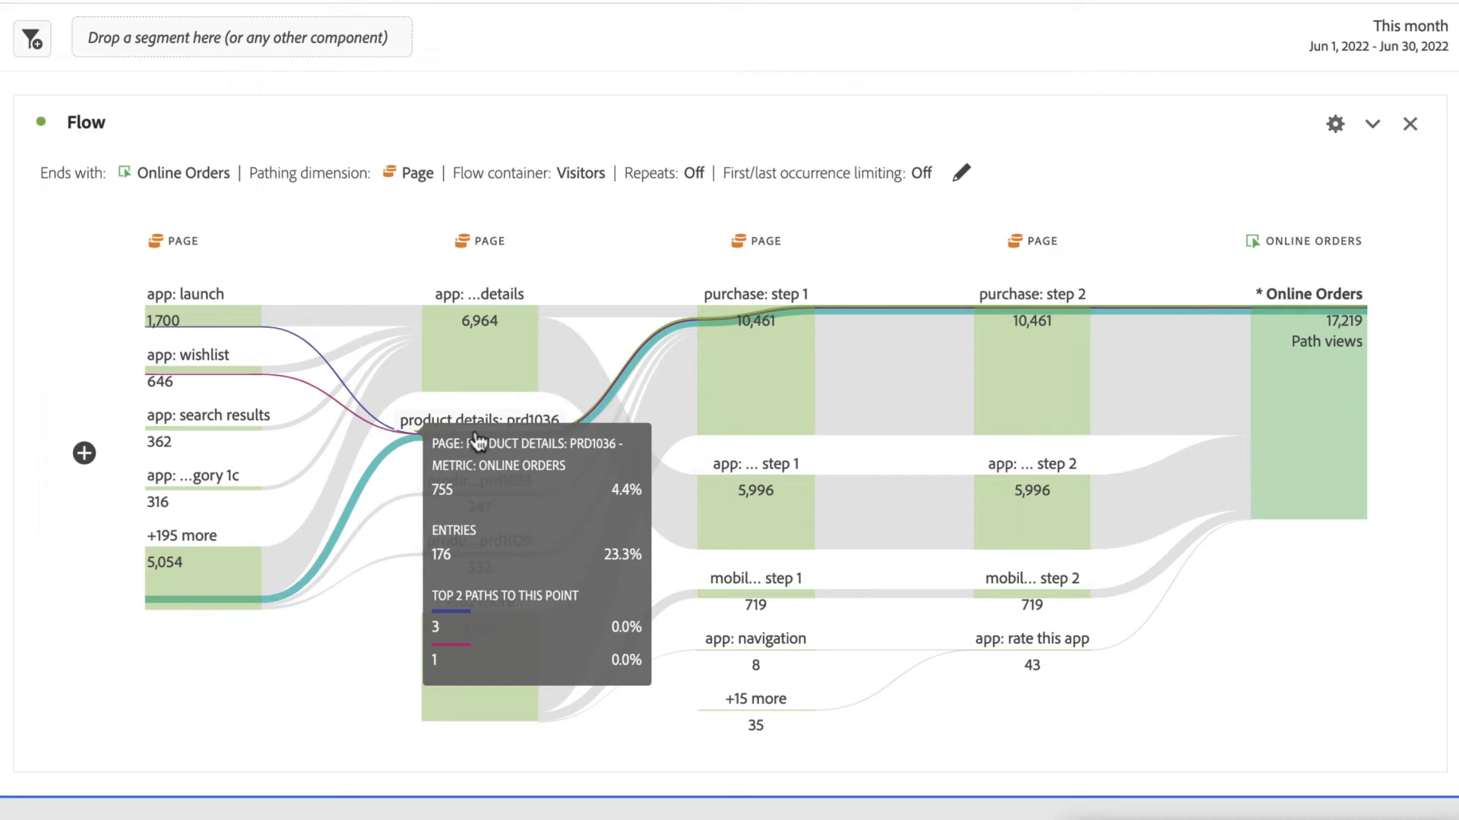
- Exclude product details: prd1036 from the second Page column
right_click(478, 420)
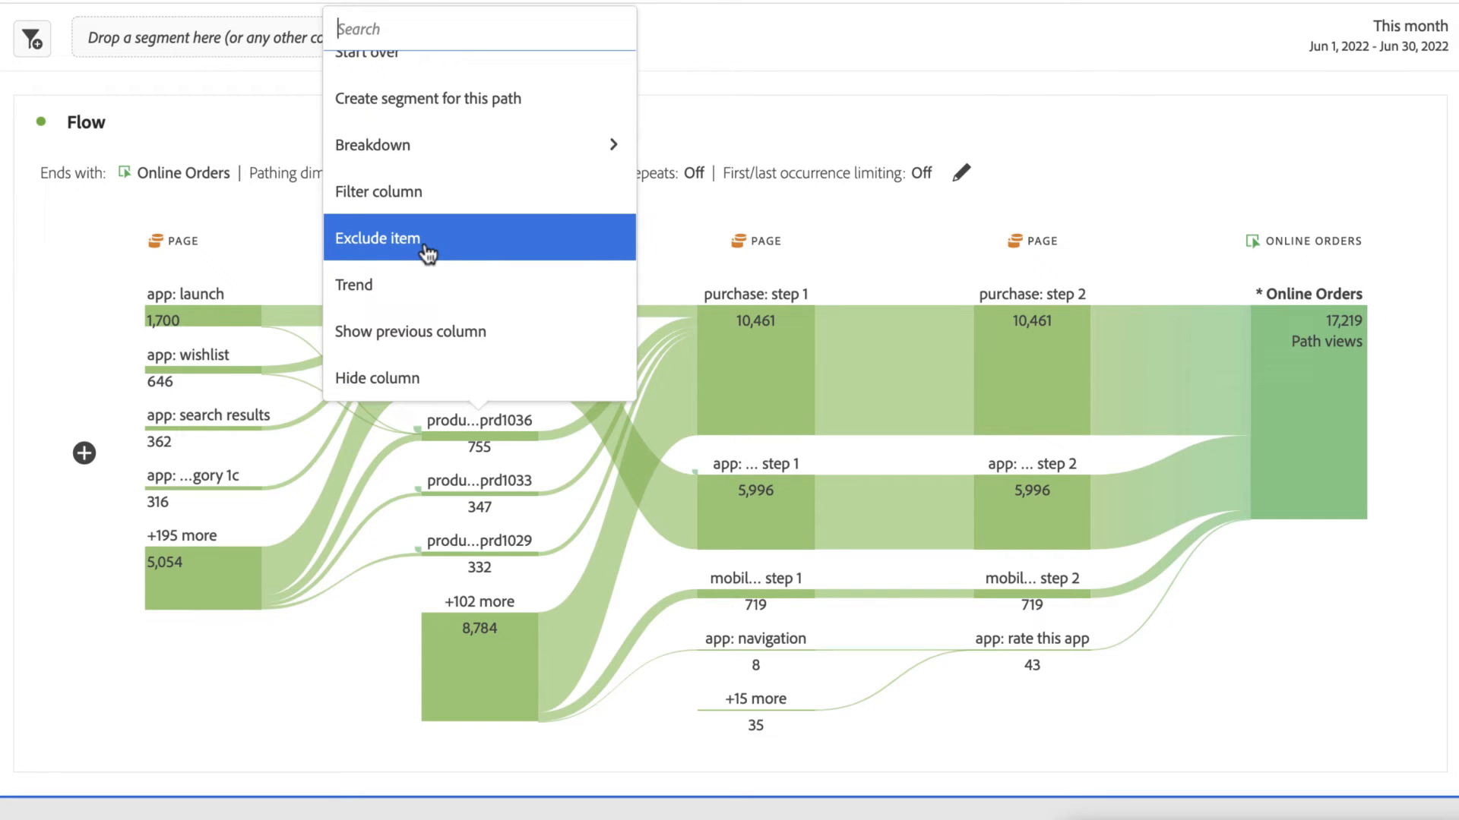
click(377, 238)
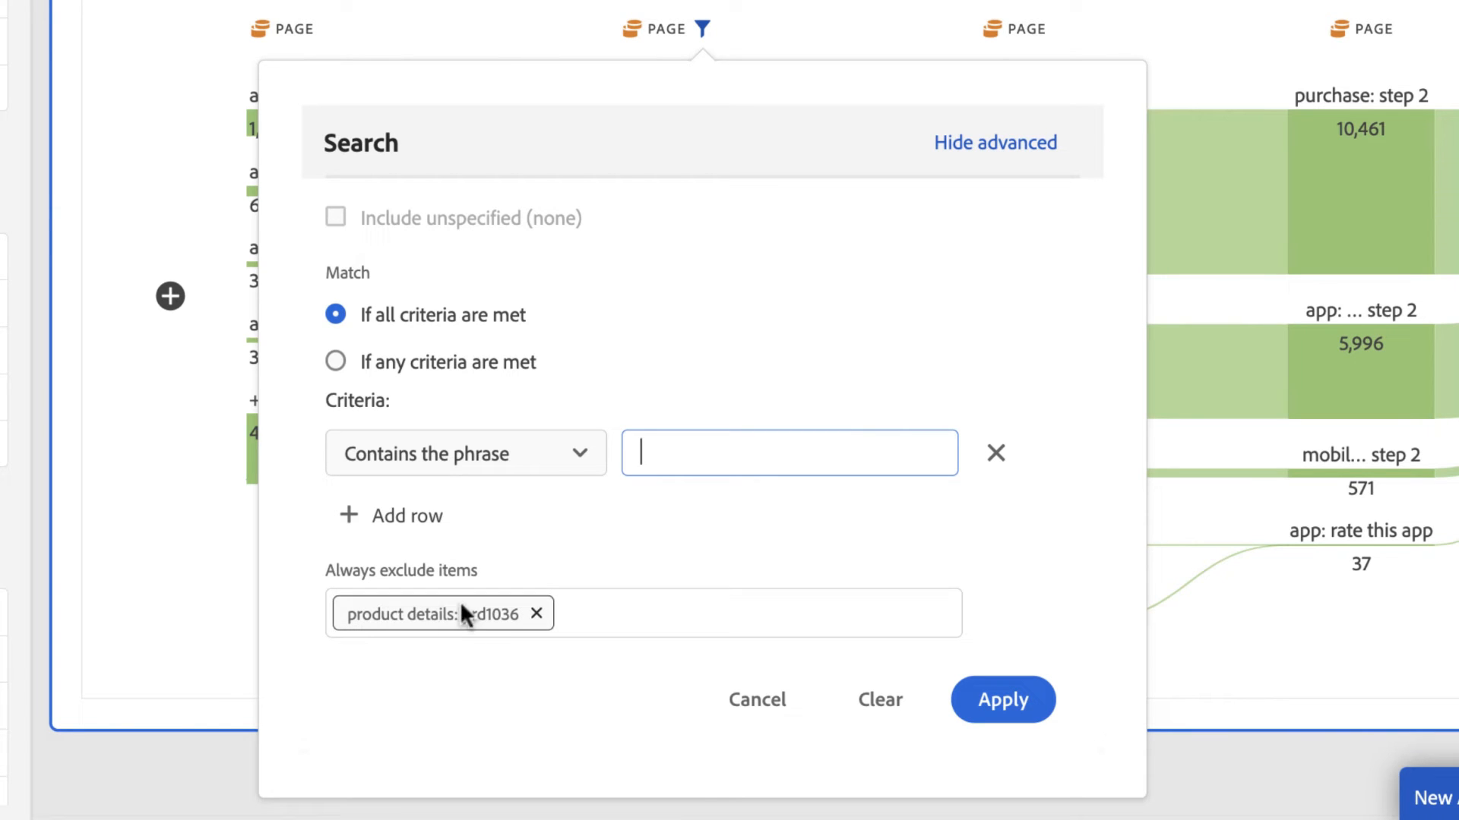
mouse_move(533, 632)
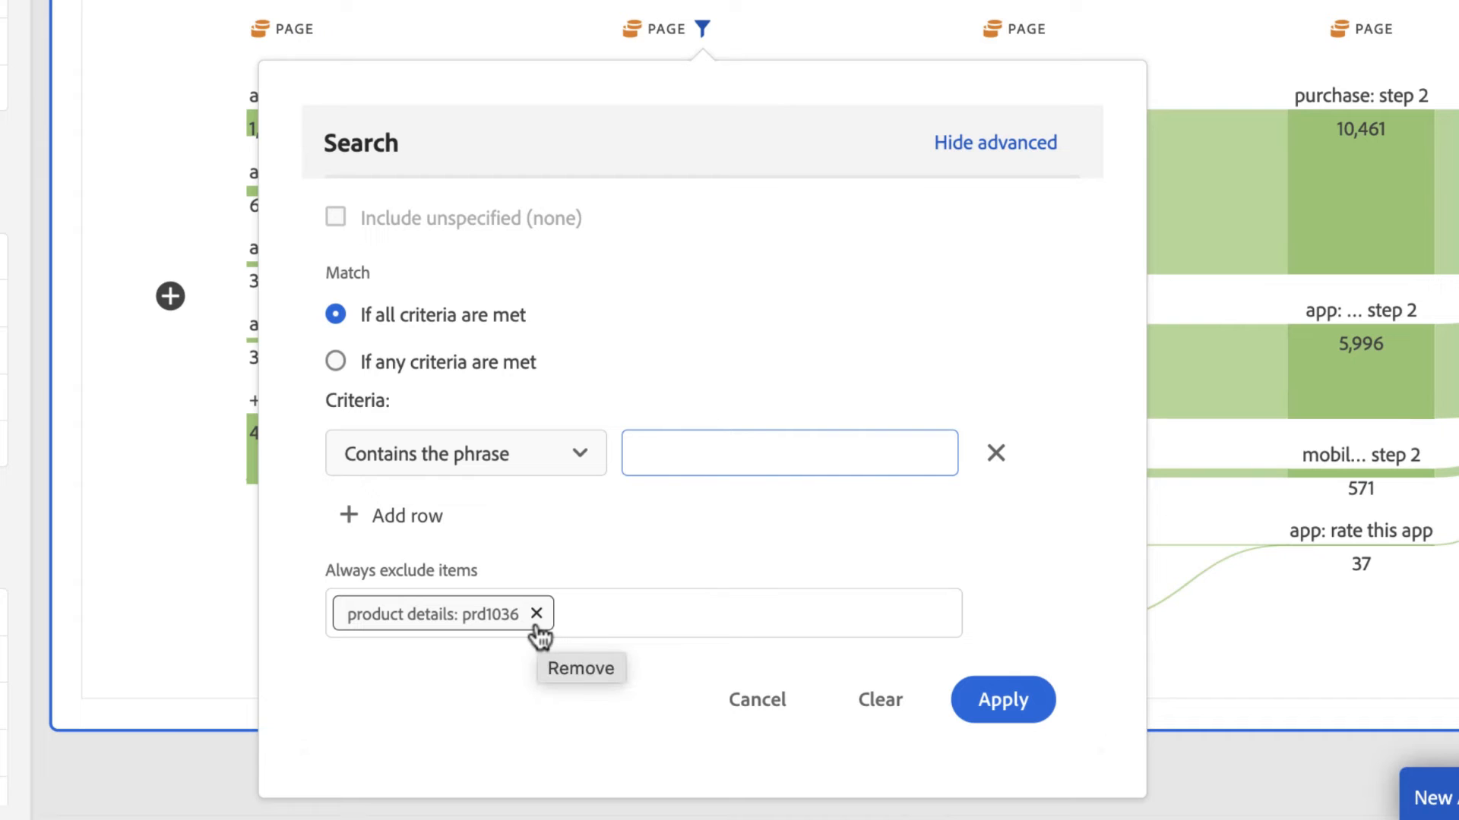
click(536, 613)
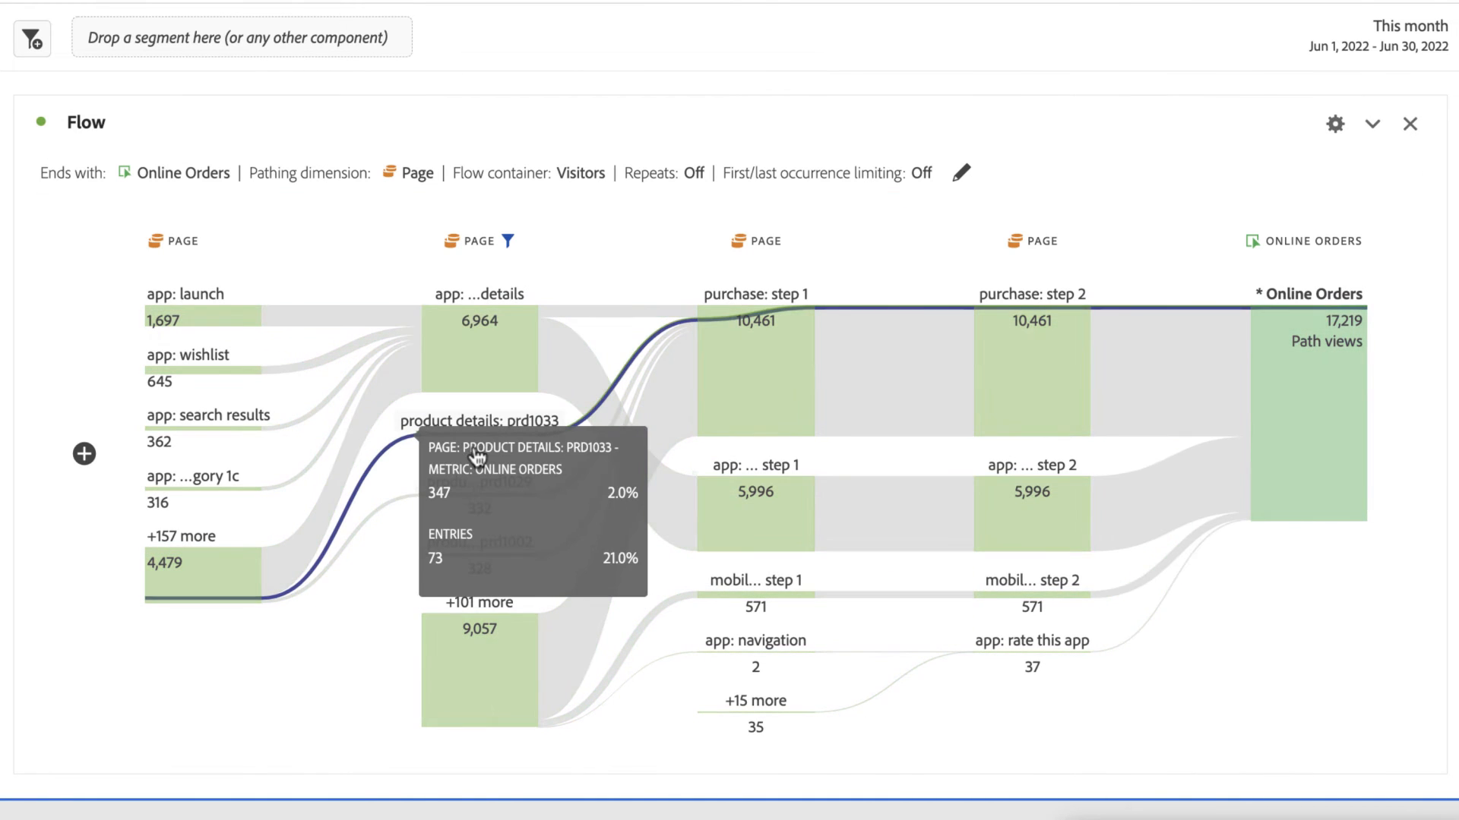
- Restore excluded items from the prd1033 node in the second Page column
click(509, 241)
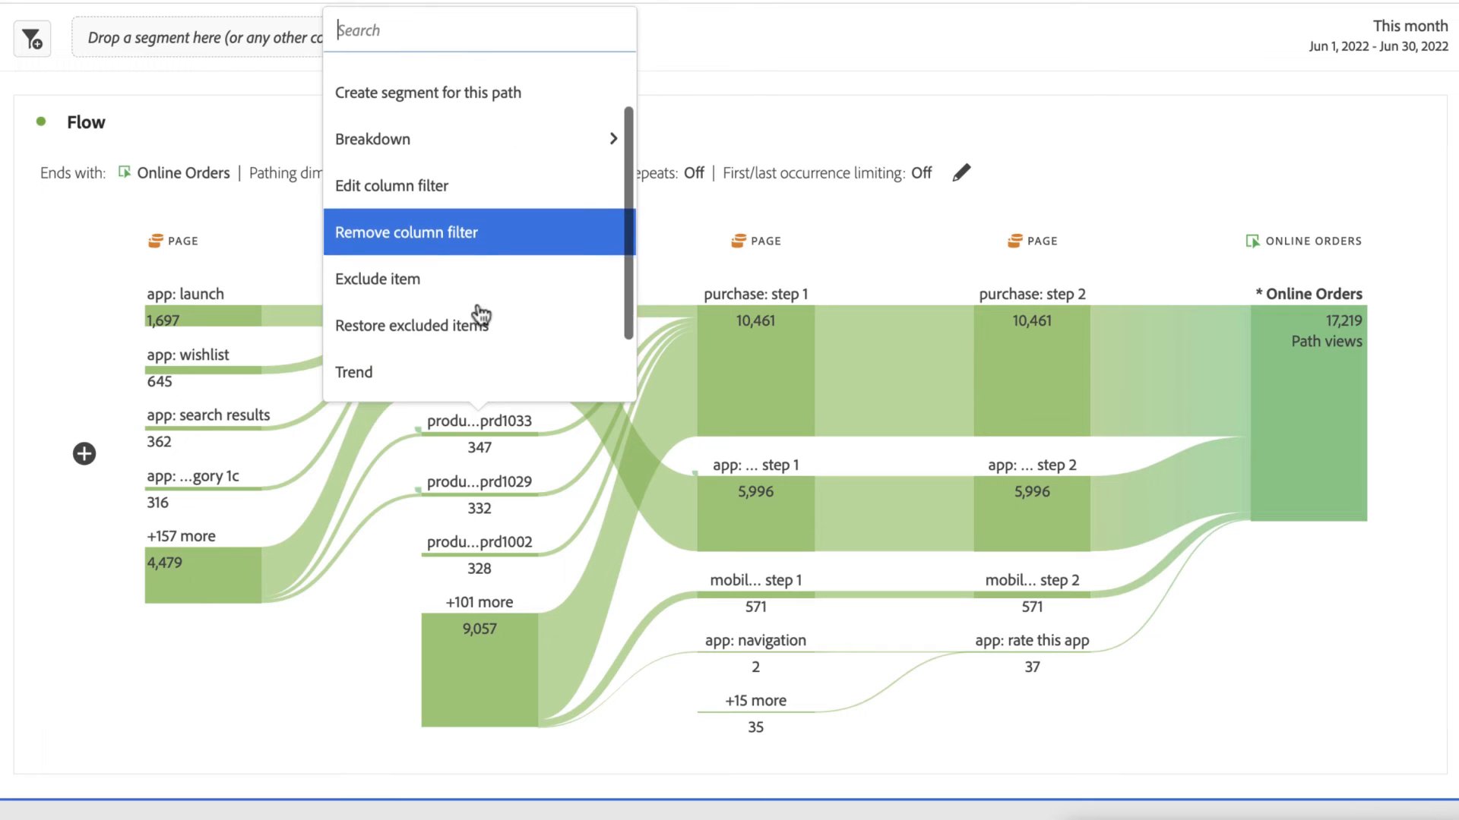
mouse_move(456, 324)
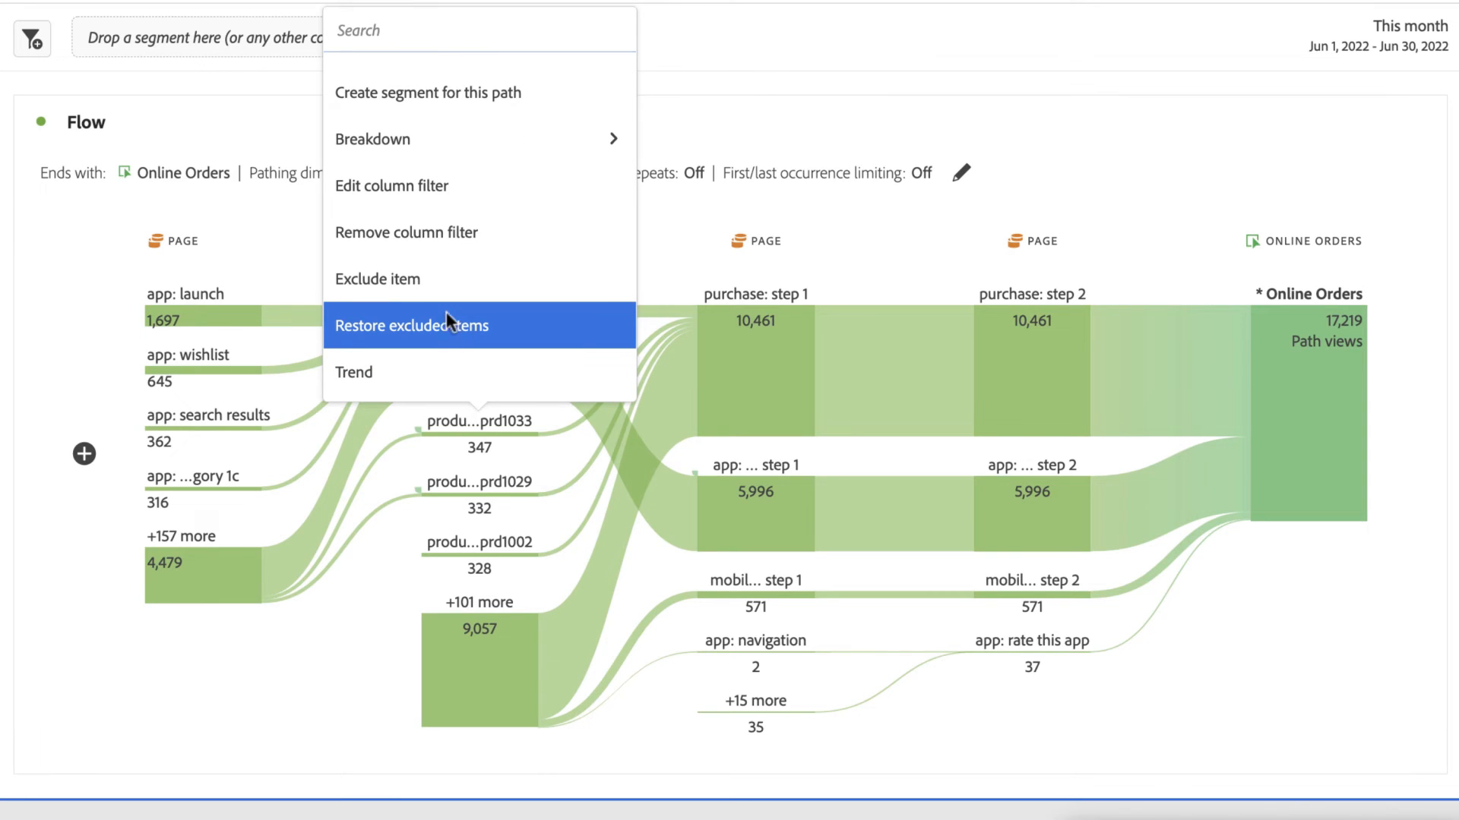
click(411, 326)
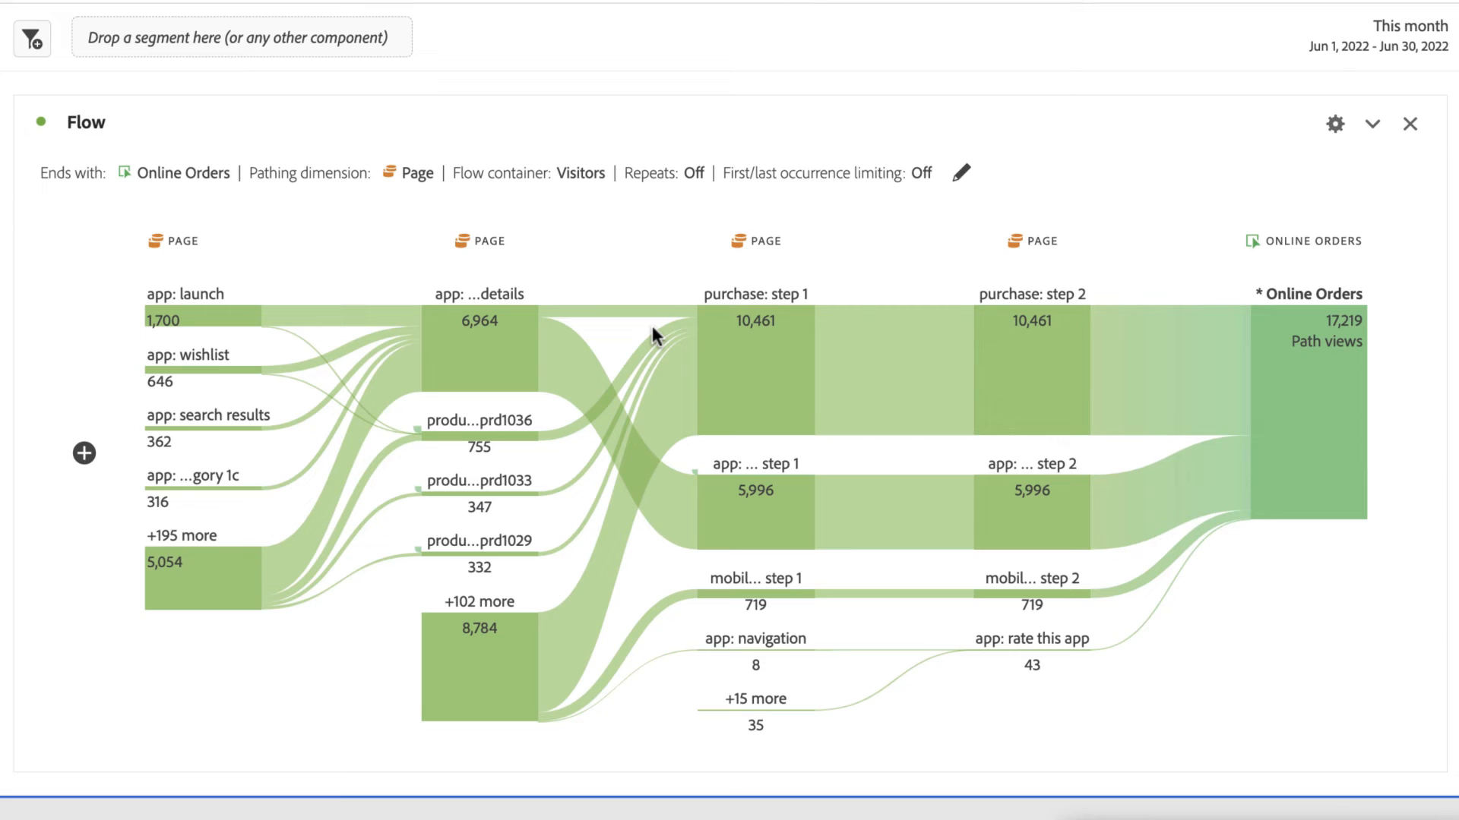
mouse_move(523, 257)
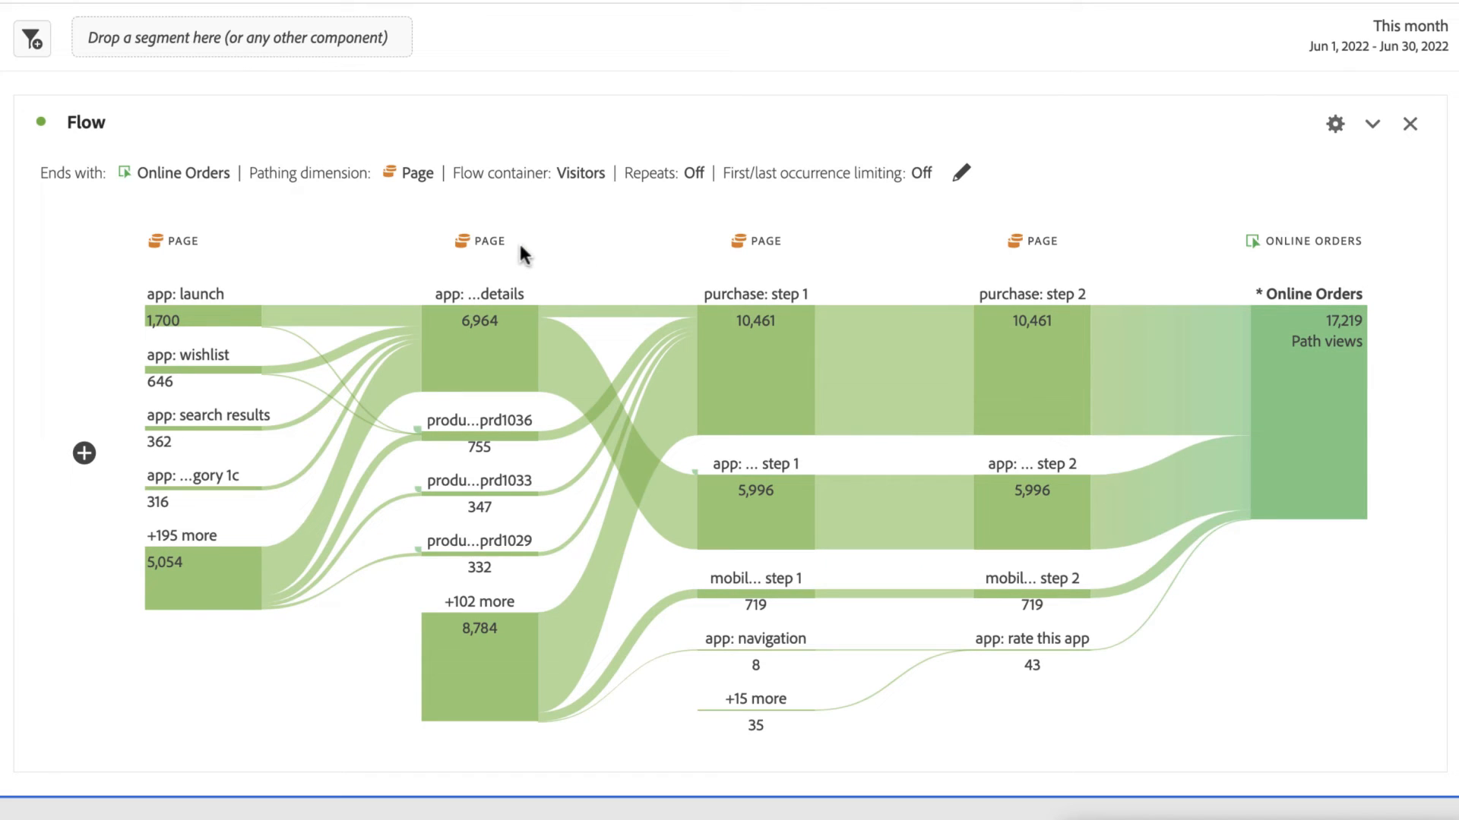
mouse_move(215, 253)
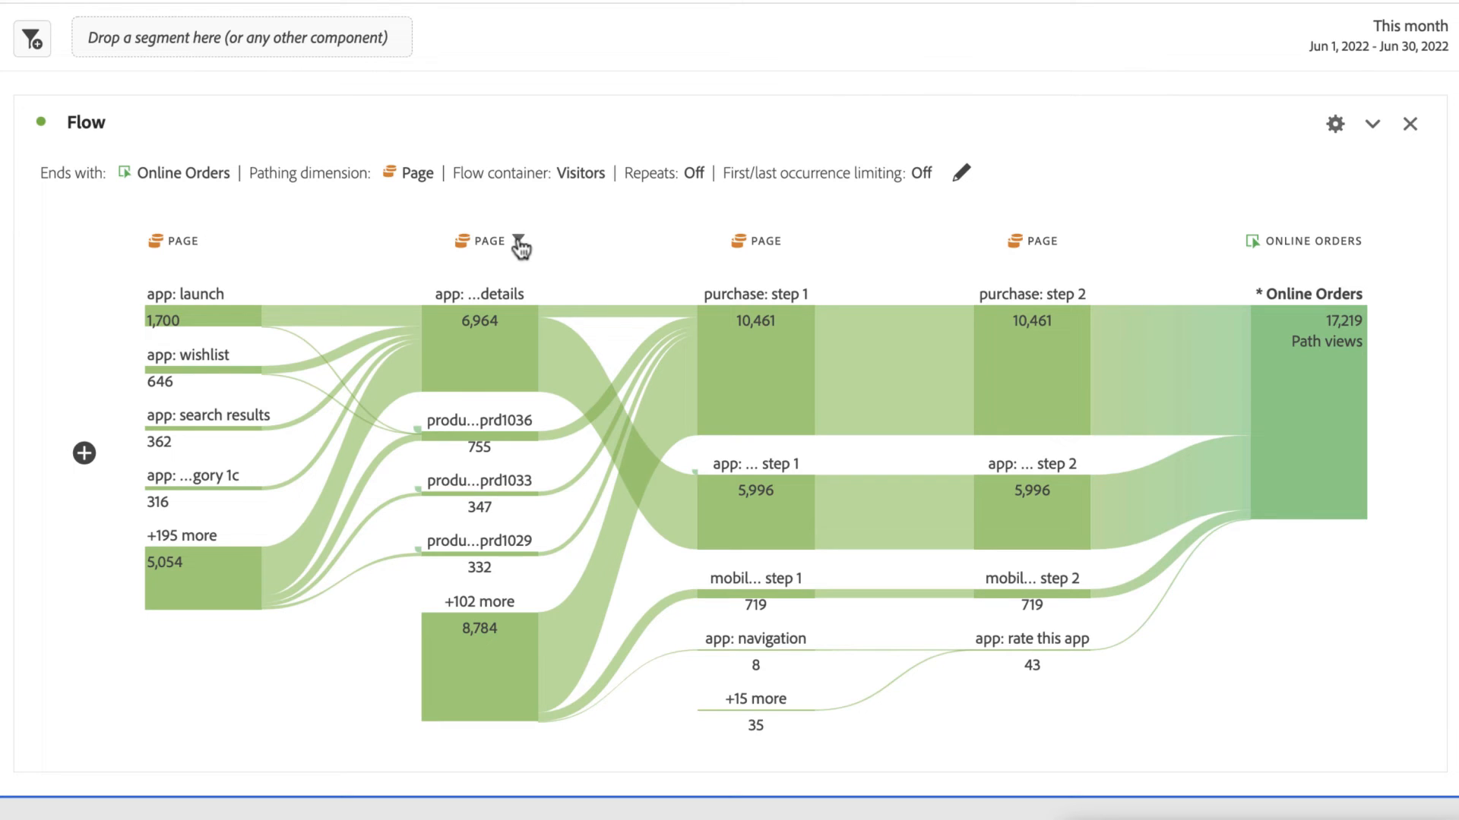
mouse_move(1067, 249)
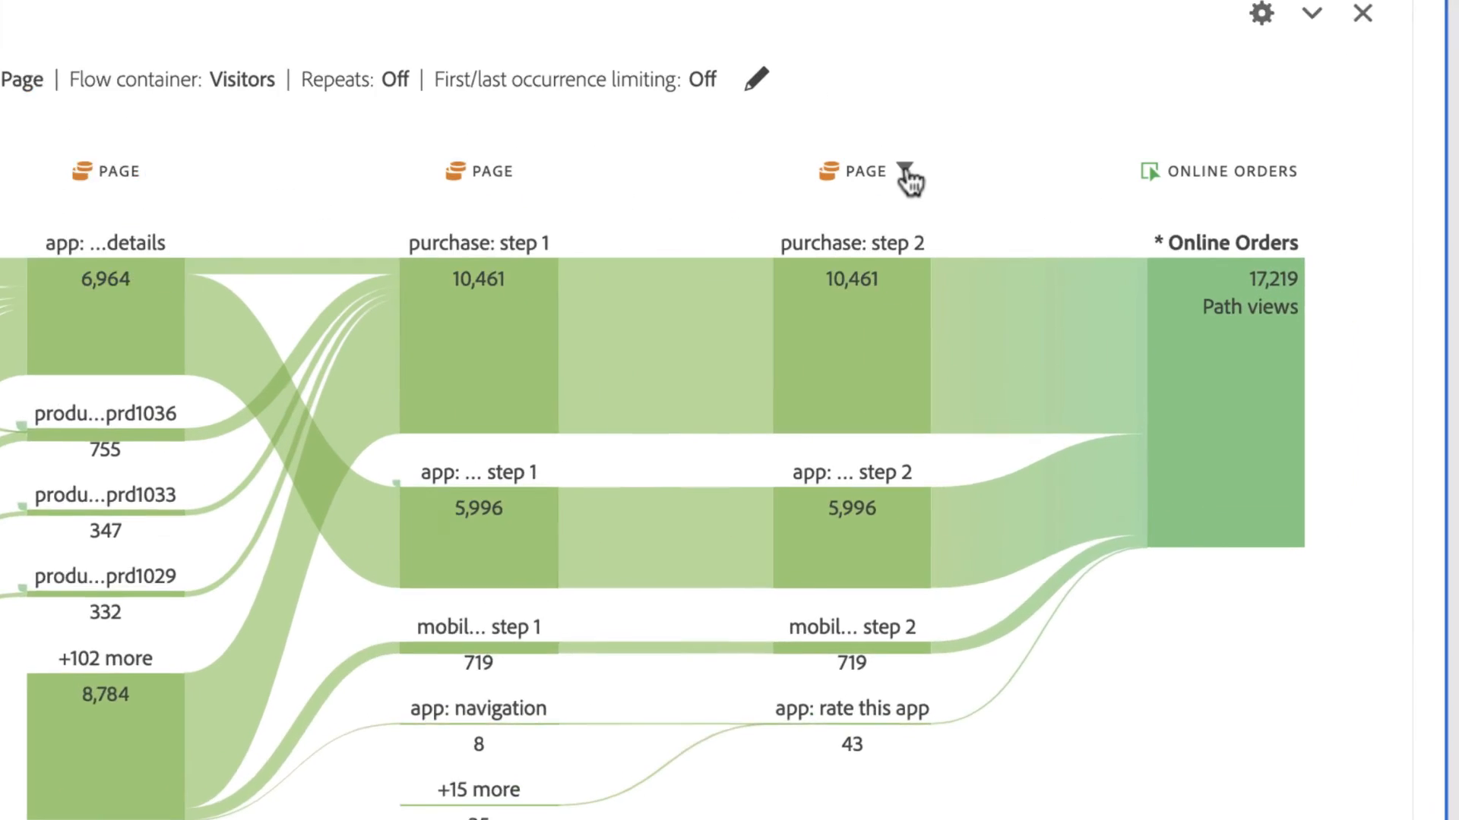
- Open the fourth Page column's search filter and enter 'app: purch'
click(907, 179)
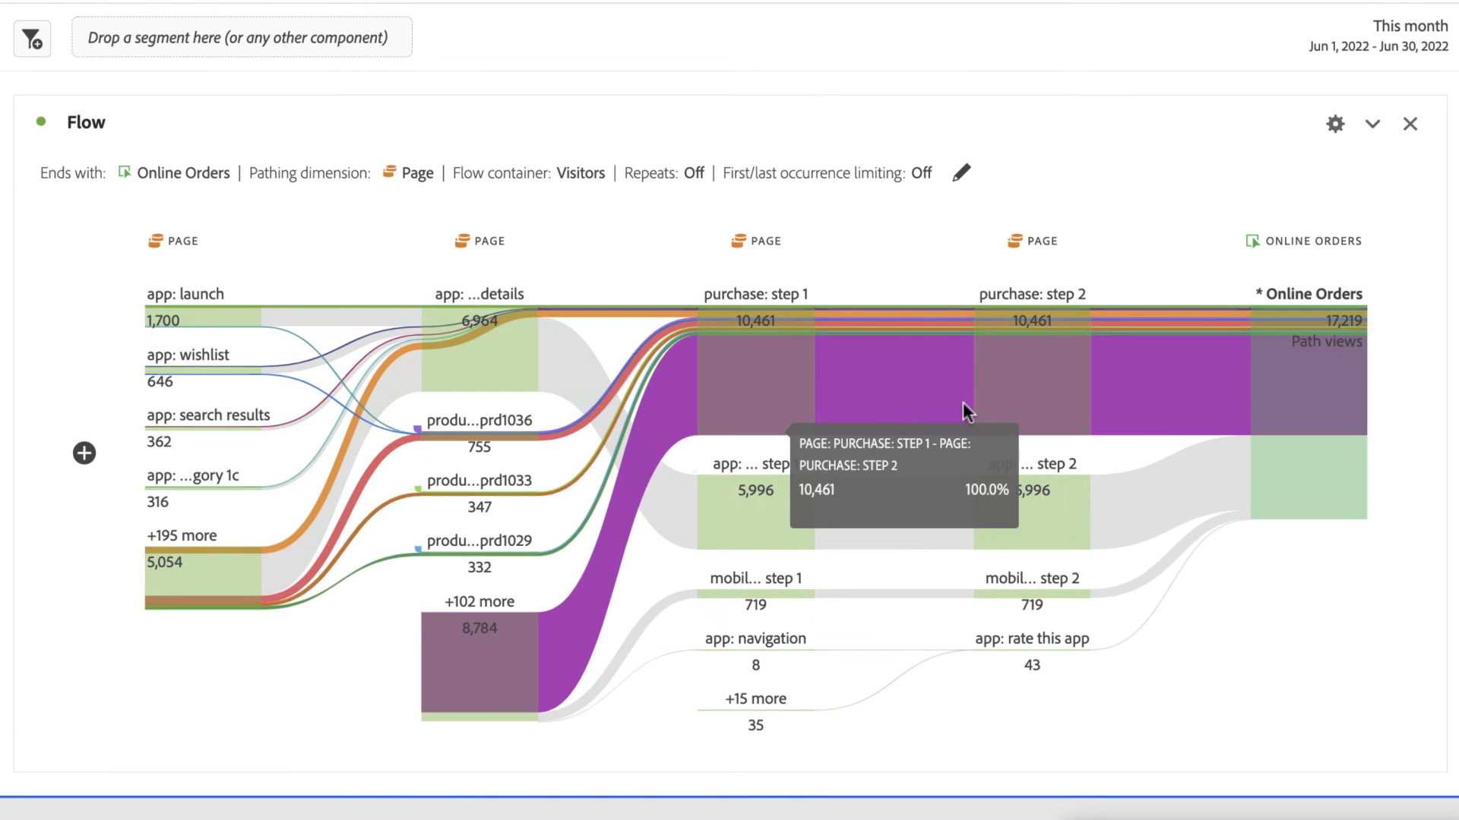
click(1031, 240)
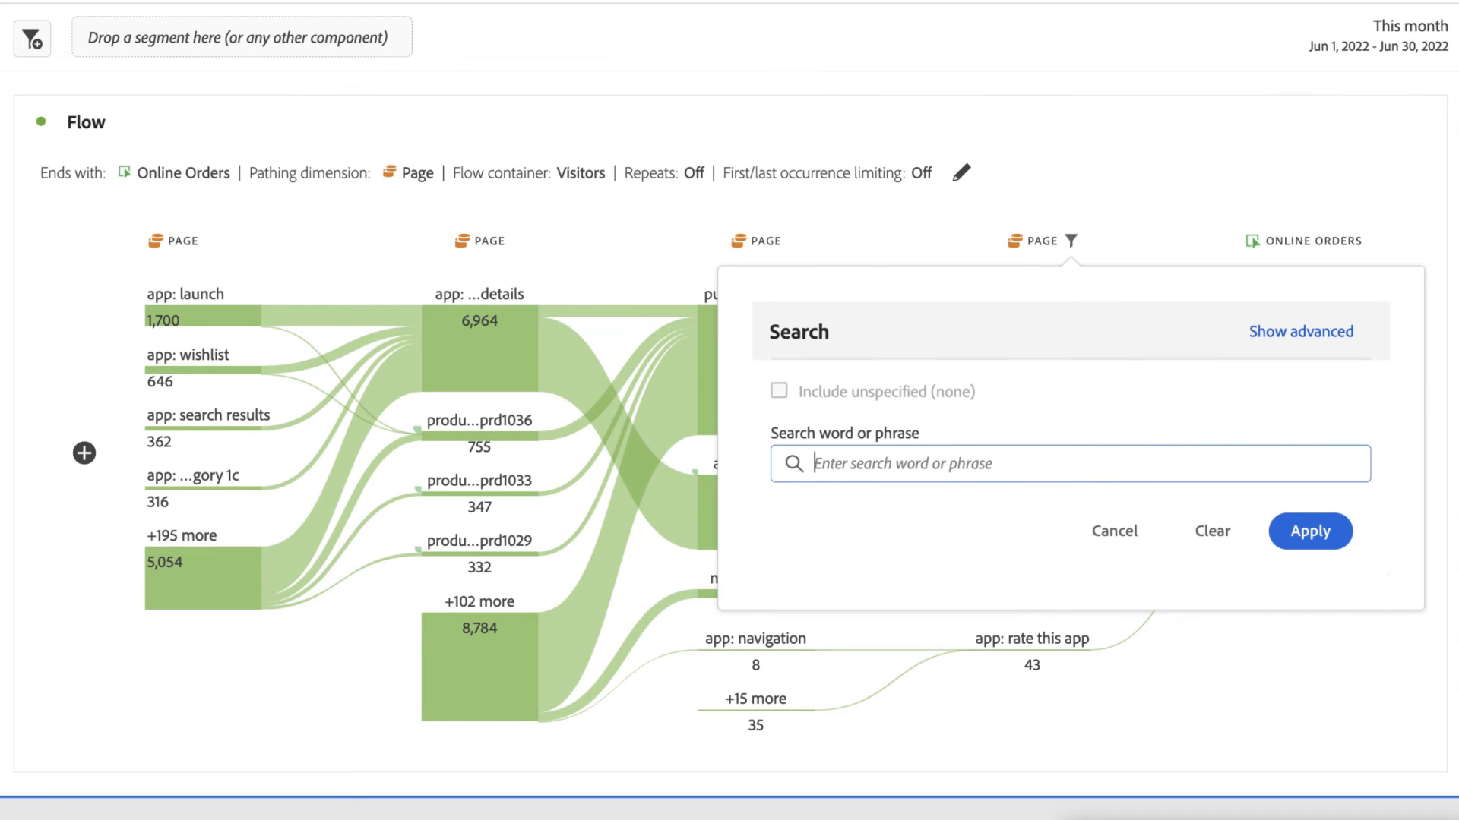
text(app: pur)
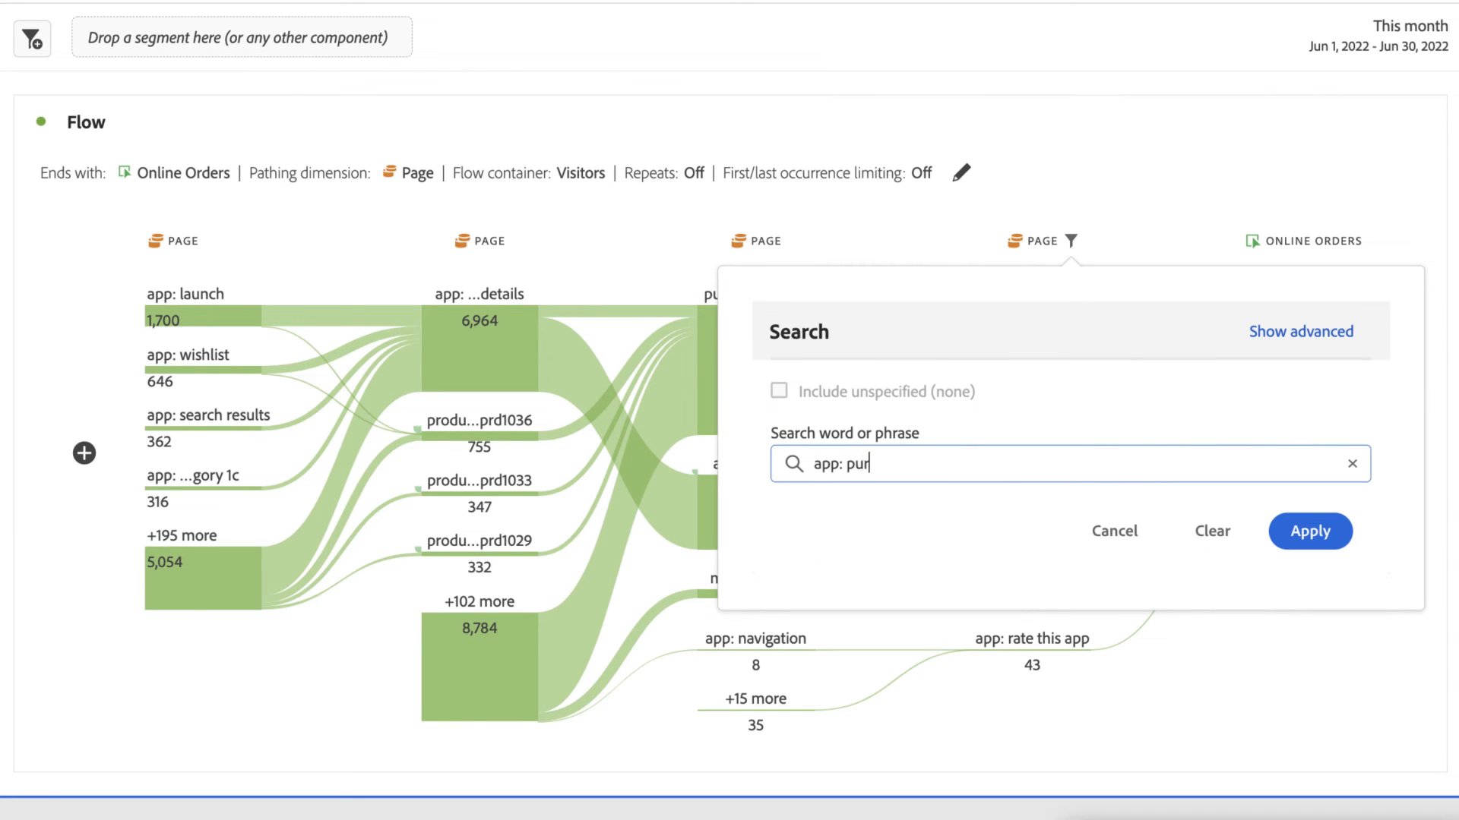
text(ch)
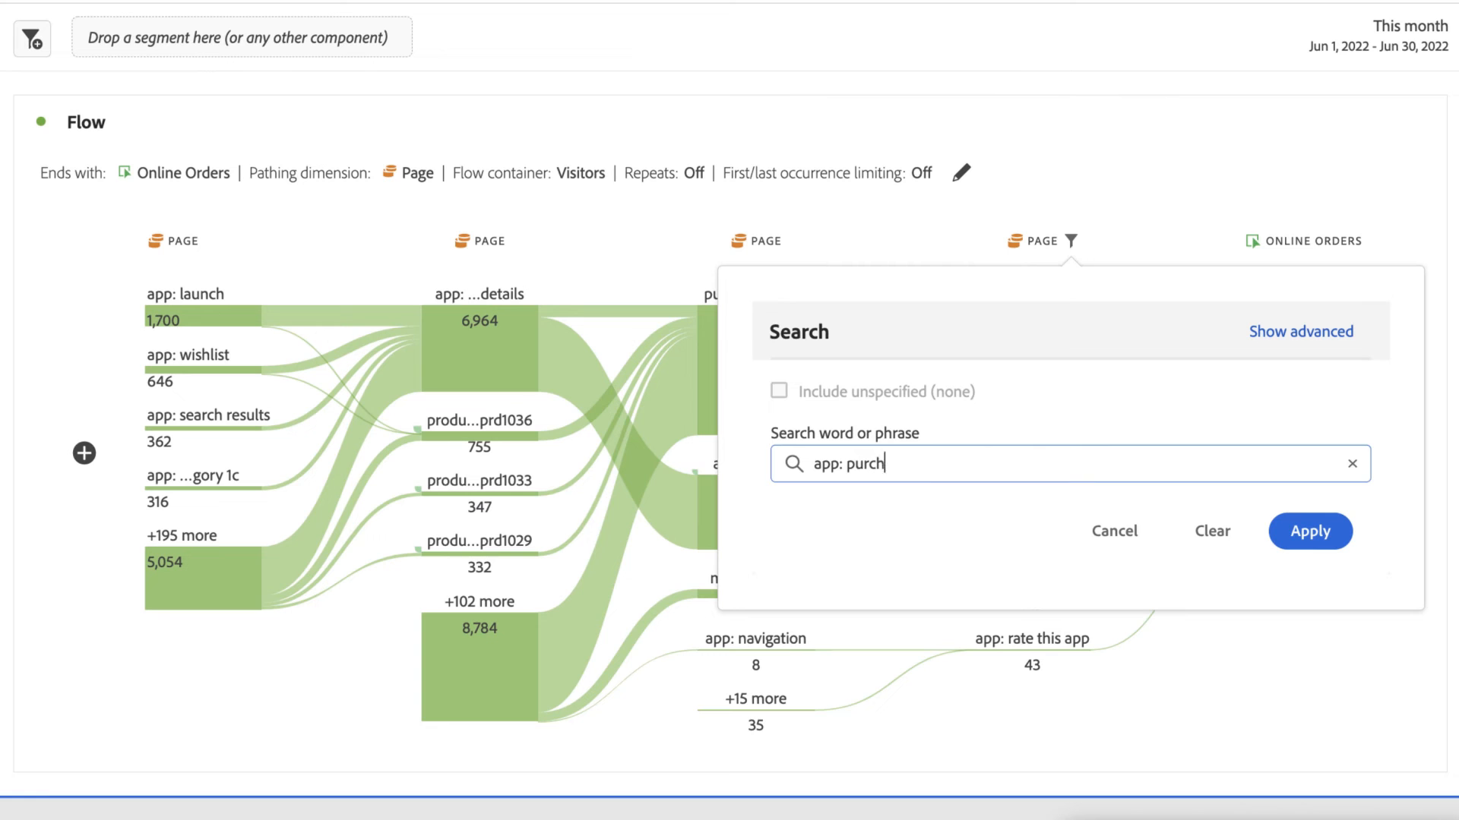
- Apply the 'app: purch' filter, keeping only app: purchase step 2 paths
click(1309, 531)
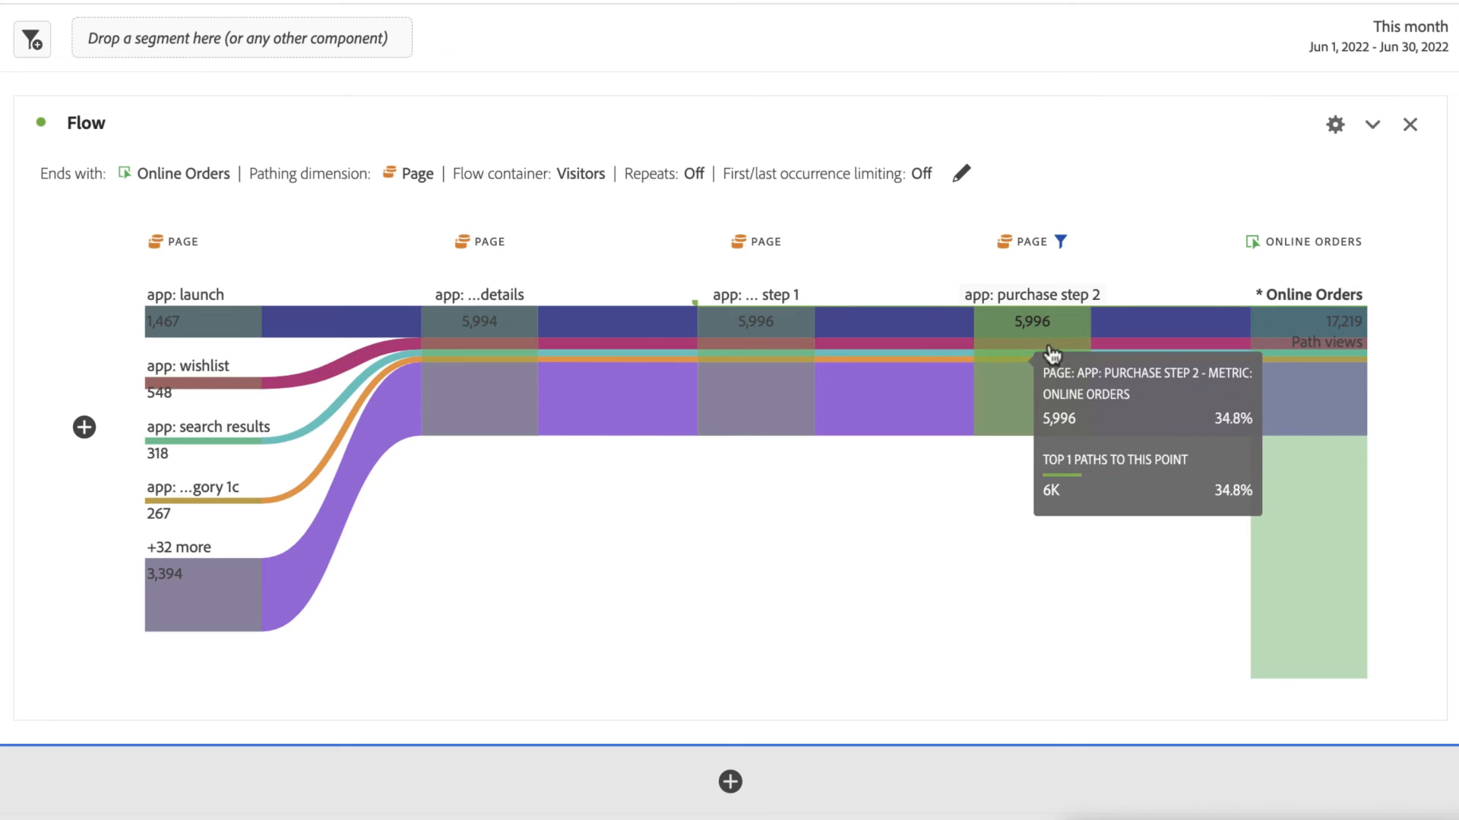
mouse_move(975, 351)
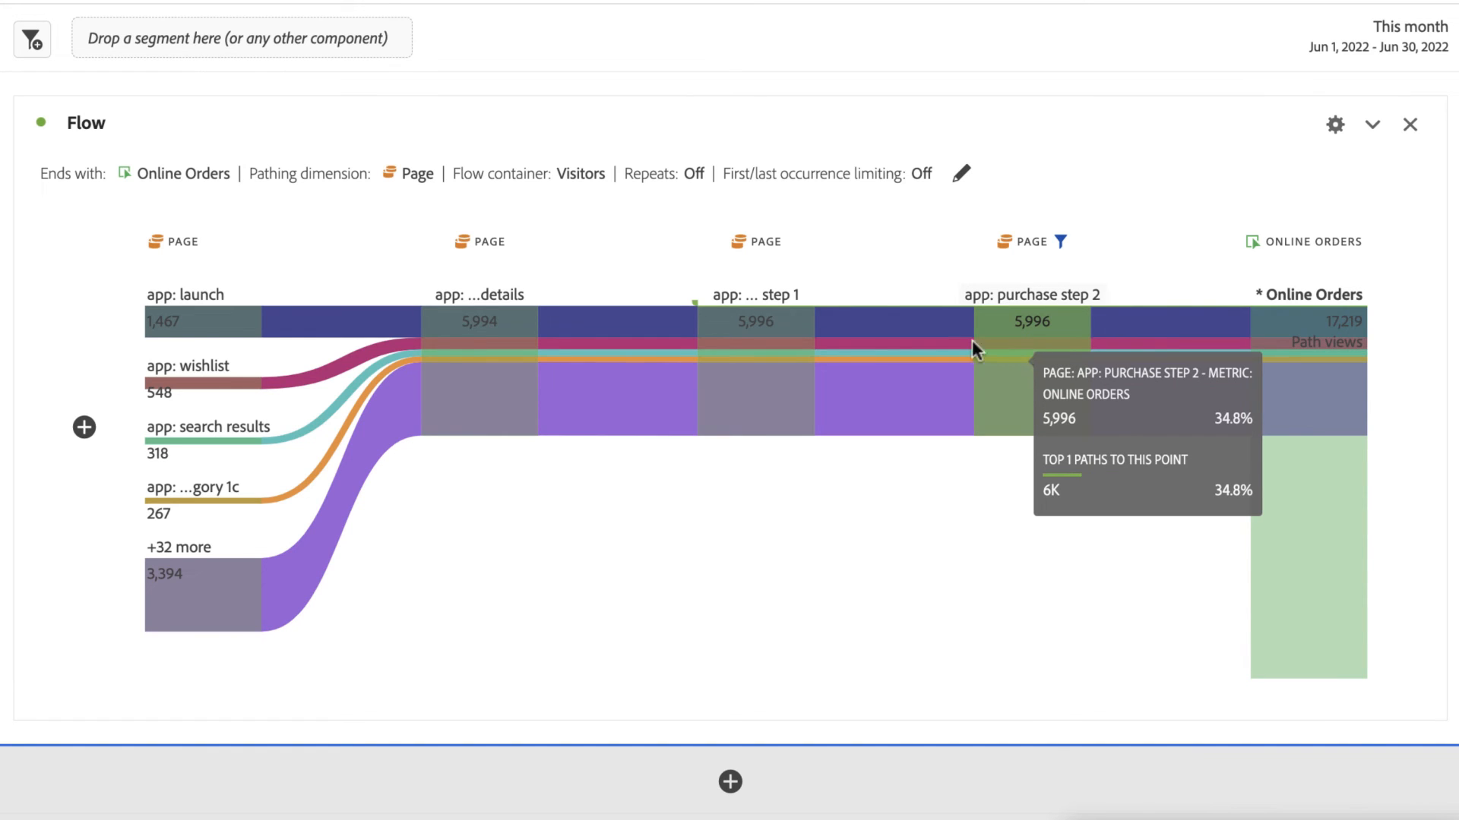
mouse_move(757, 323)
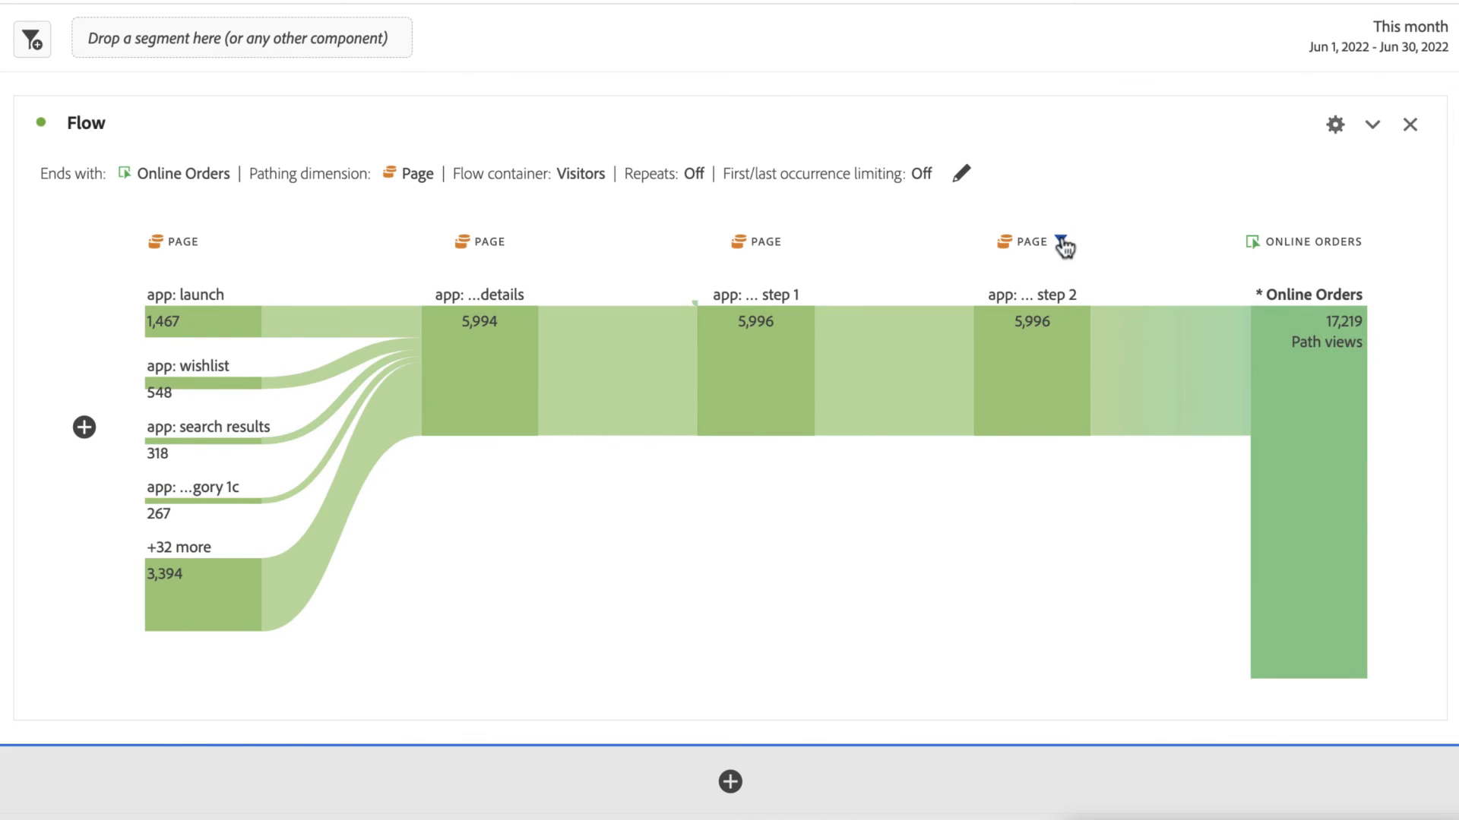
- Clear the fourth column's filter, then reopen the empty filter and cancel it
click(1061, 242)
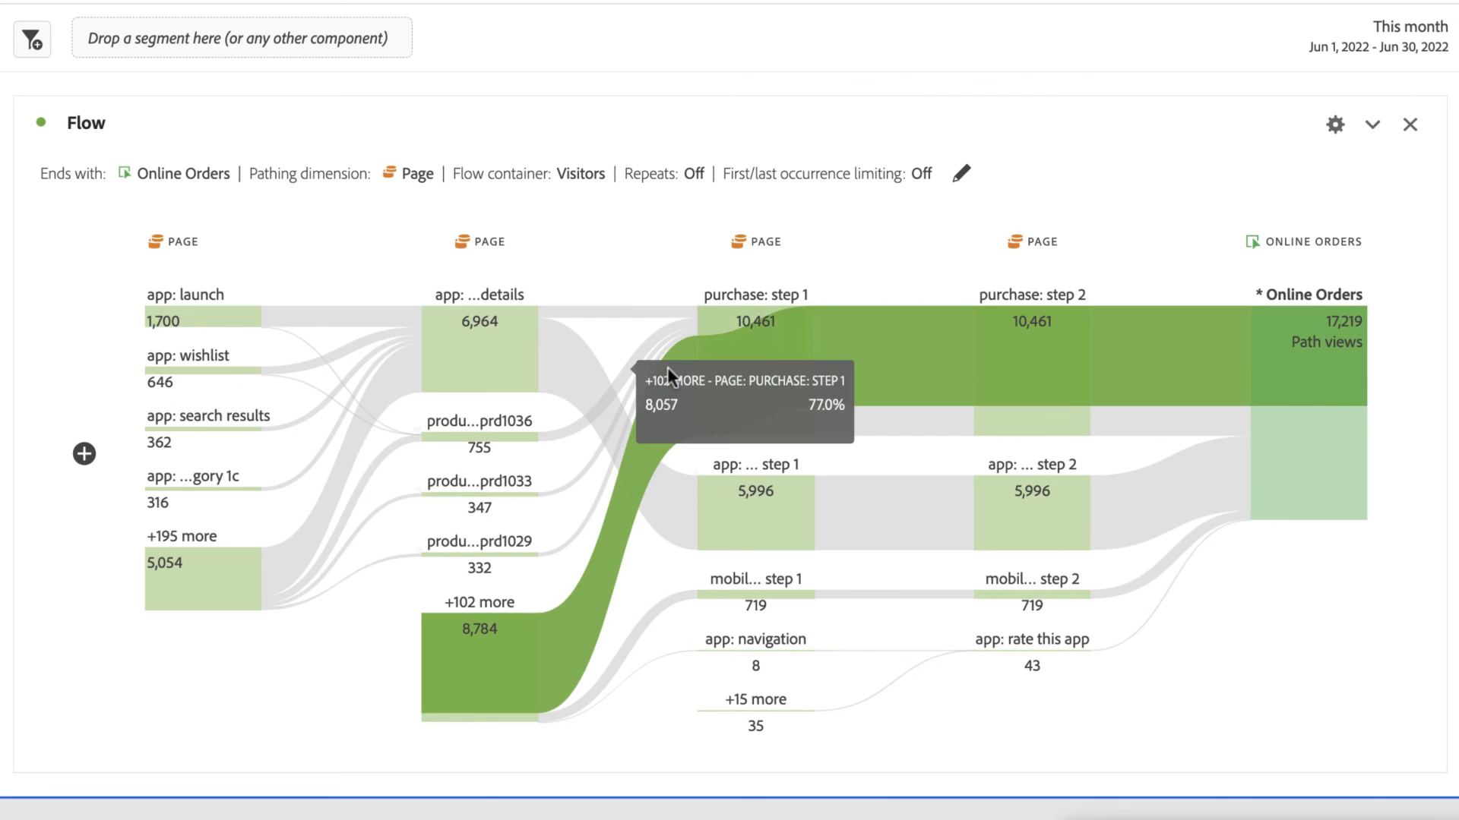
mouse_move(1076, 246)
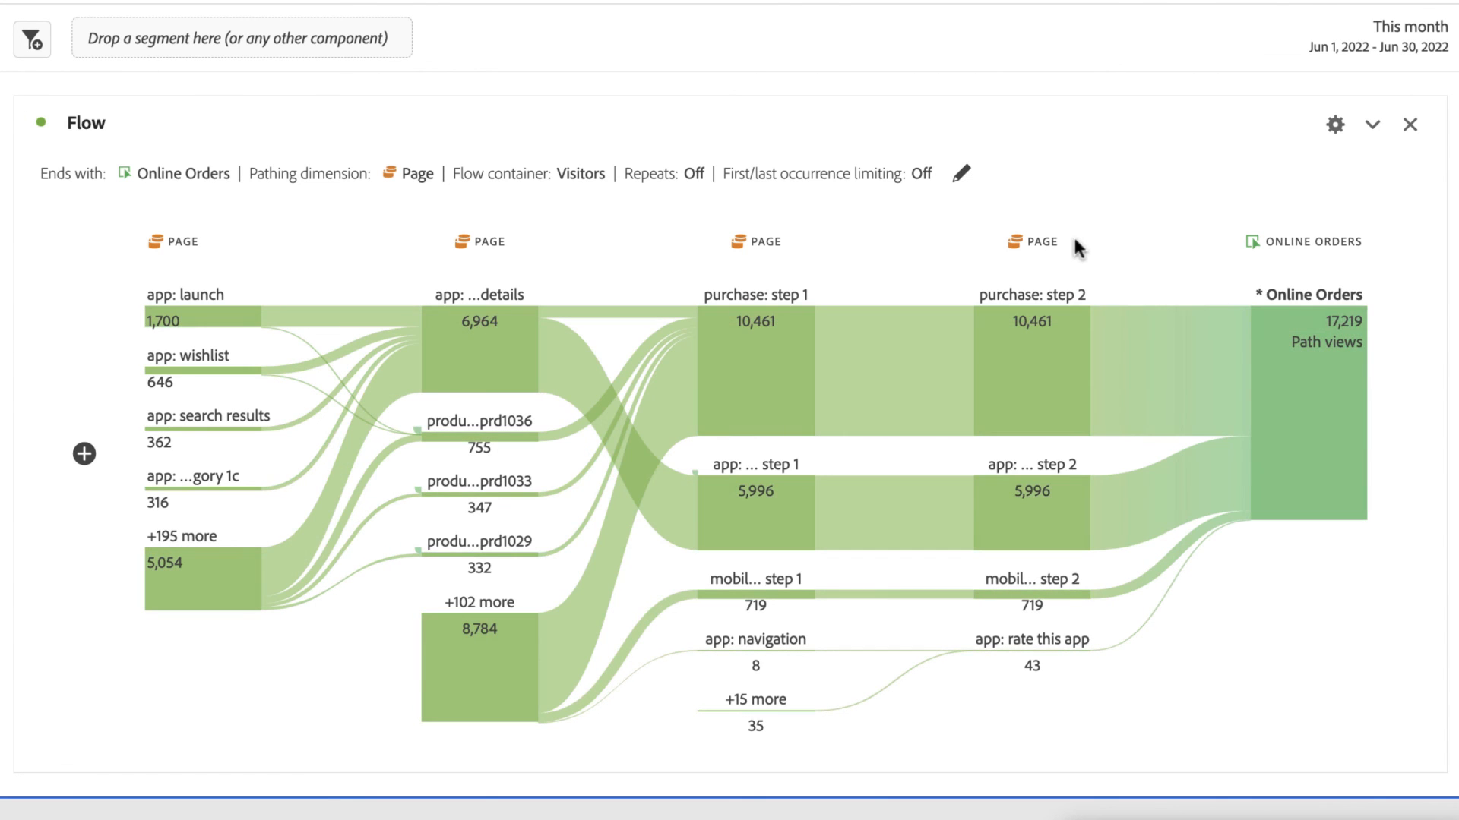
click(1073, 242)
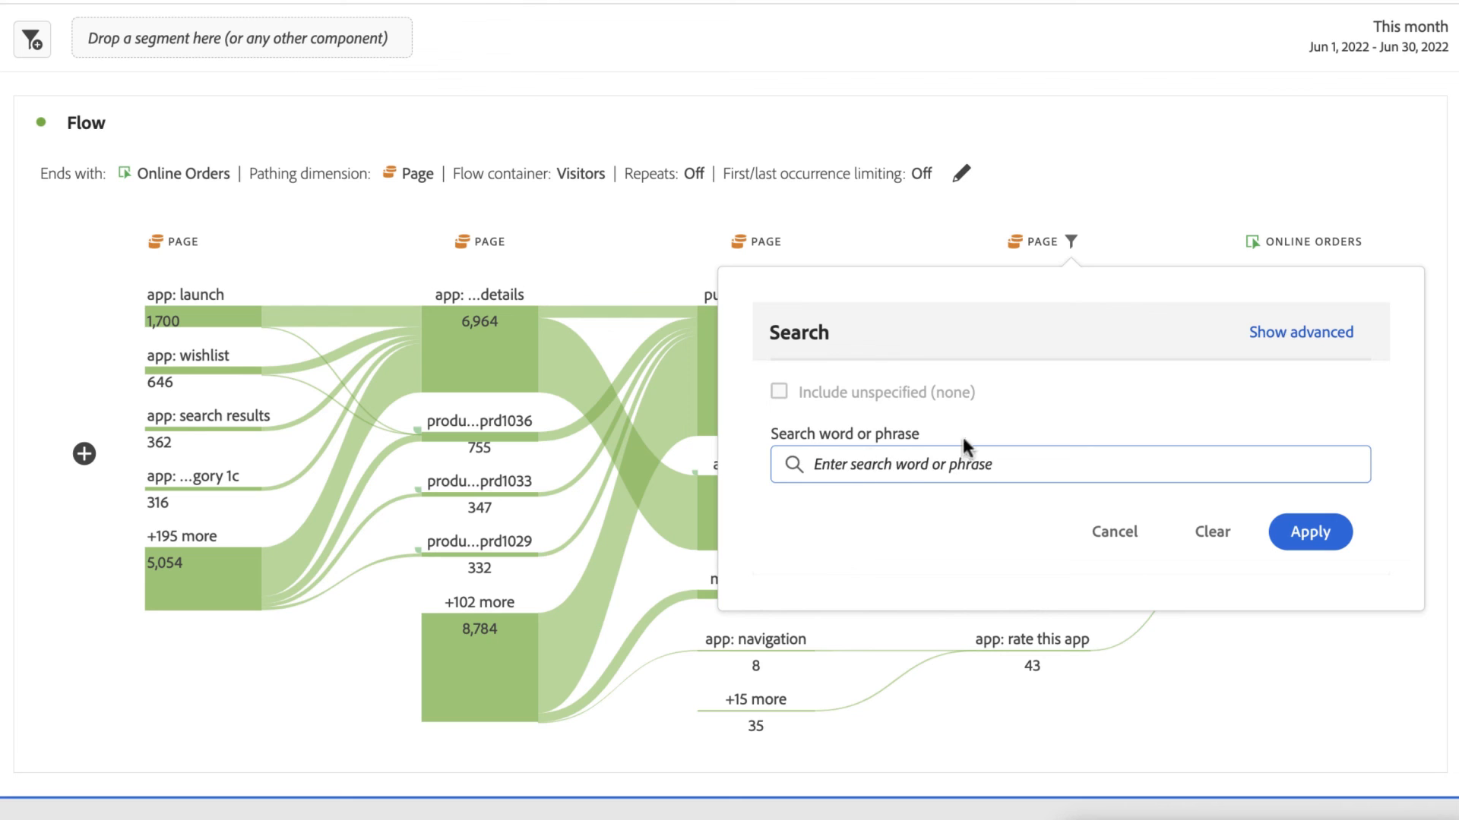
click(1299, 332)
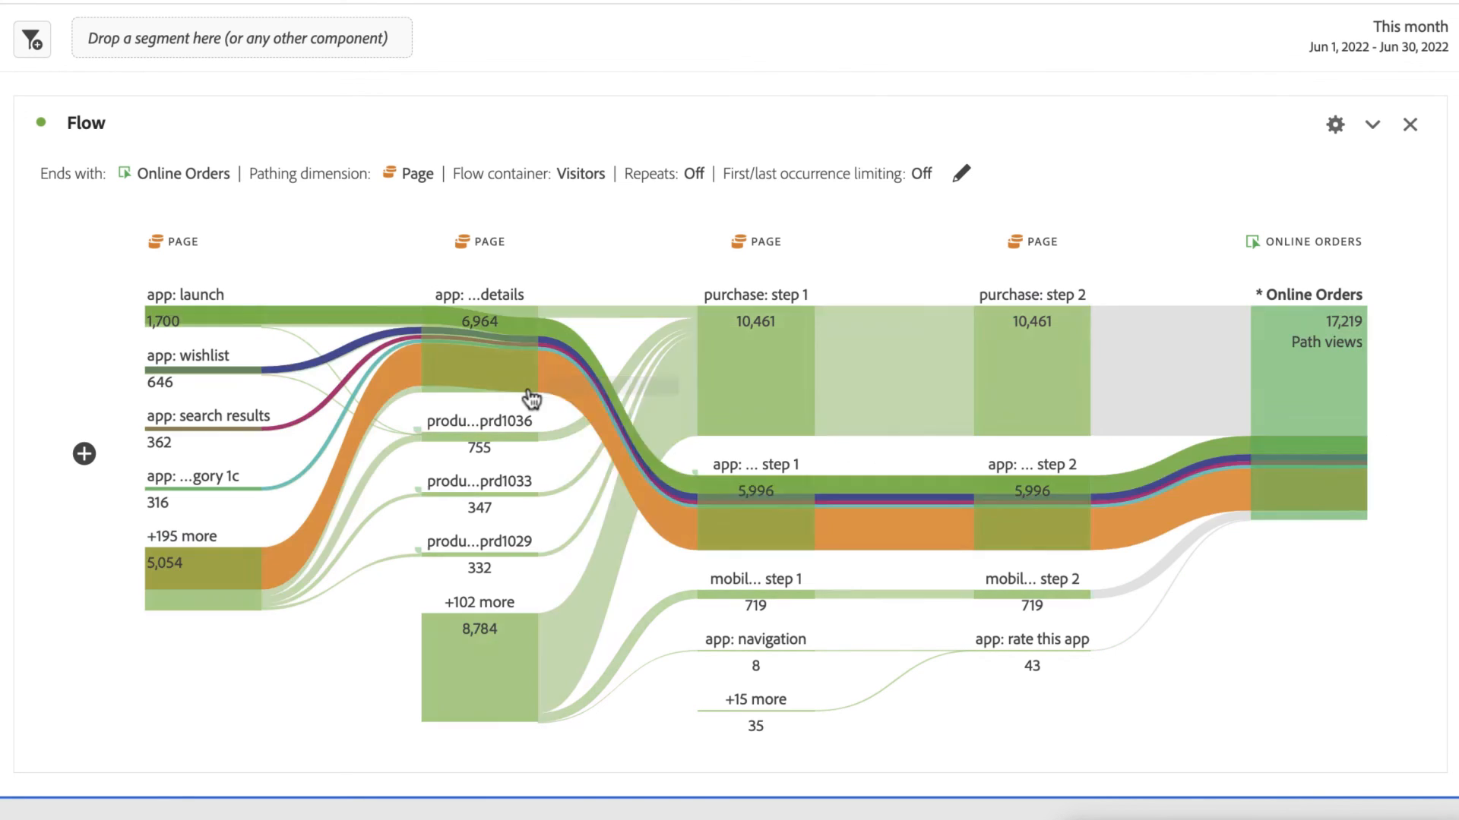
mouse_move(455, 670)
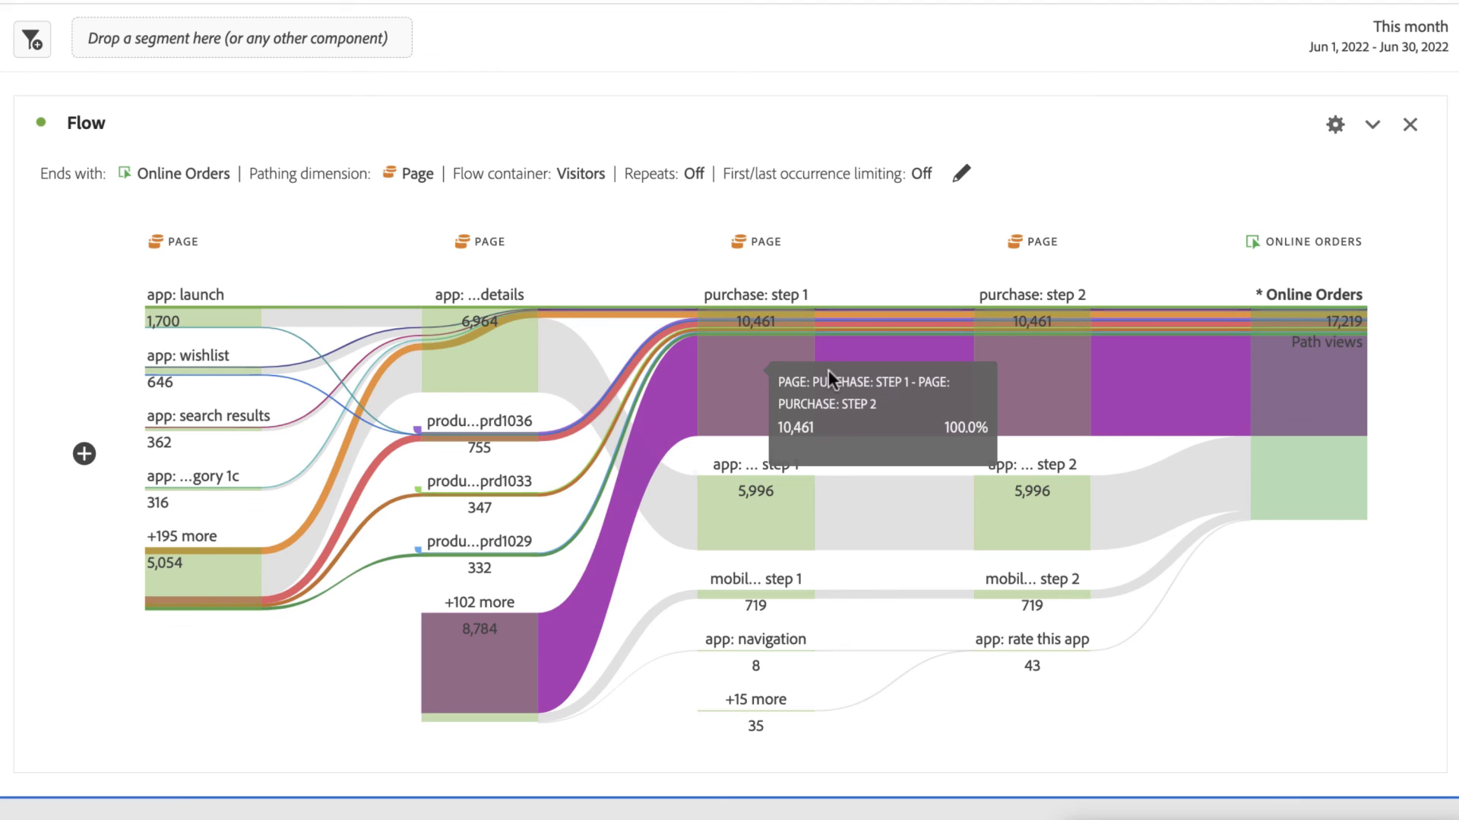
mouse_move(826, 617)
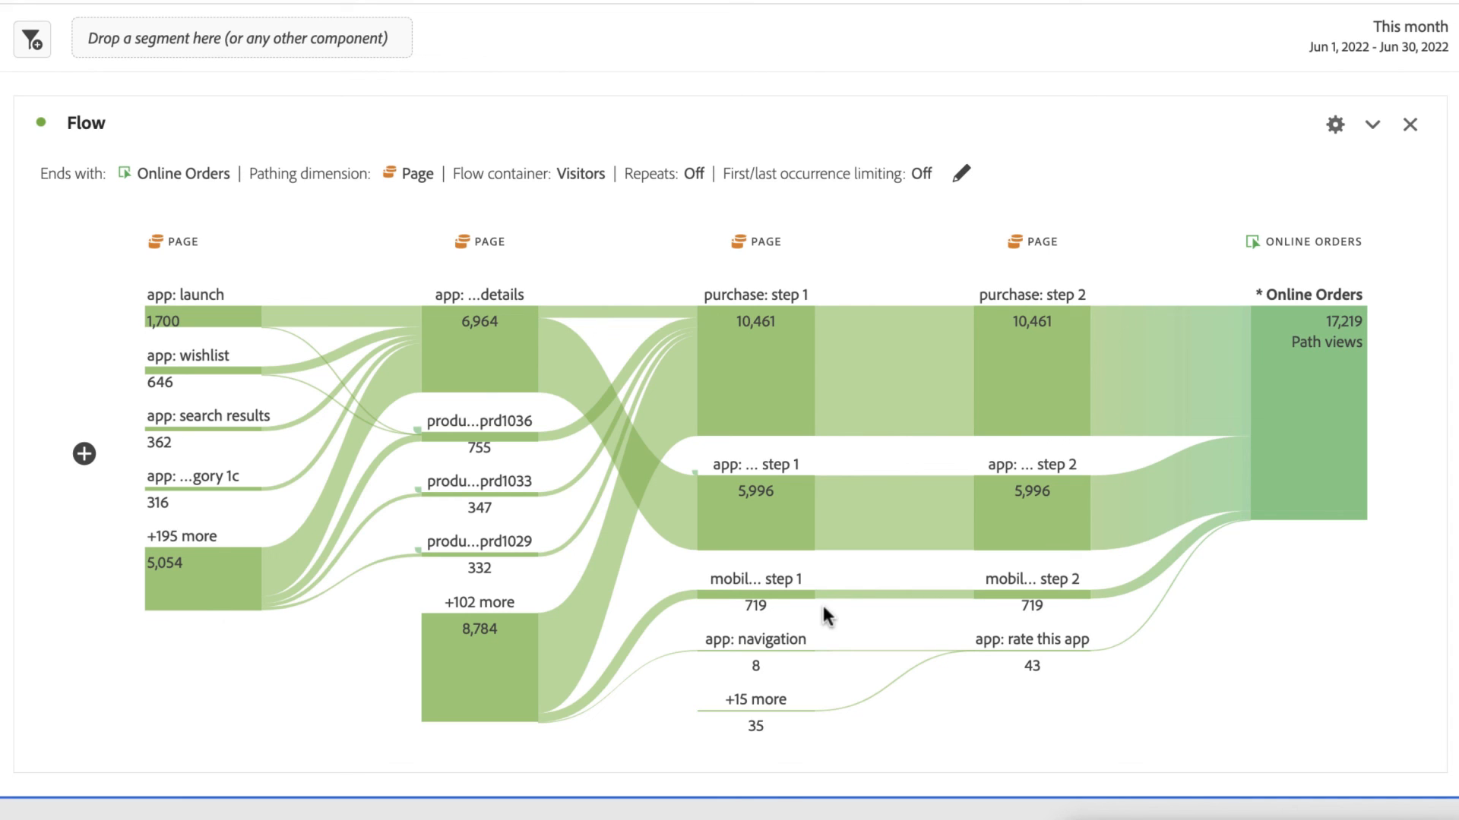
mouse_move(1251, 354)
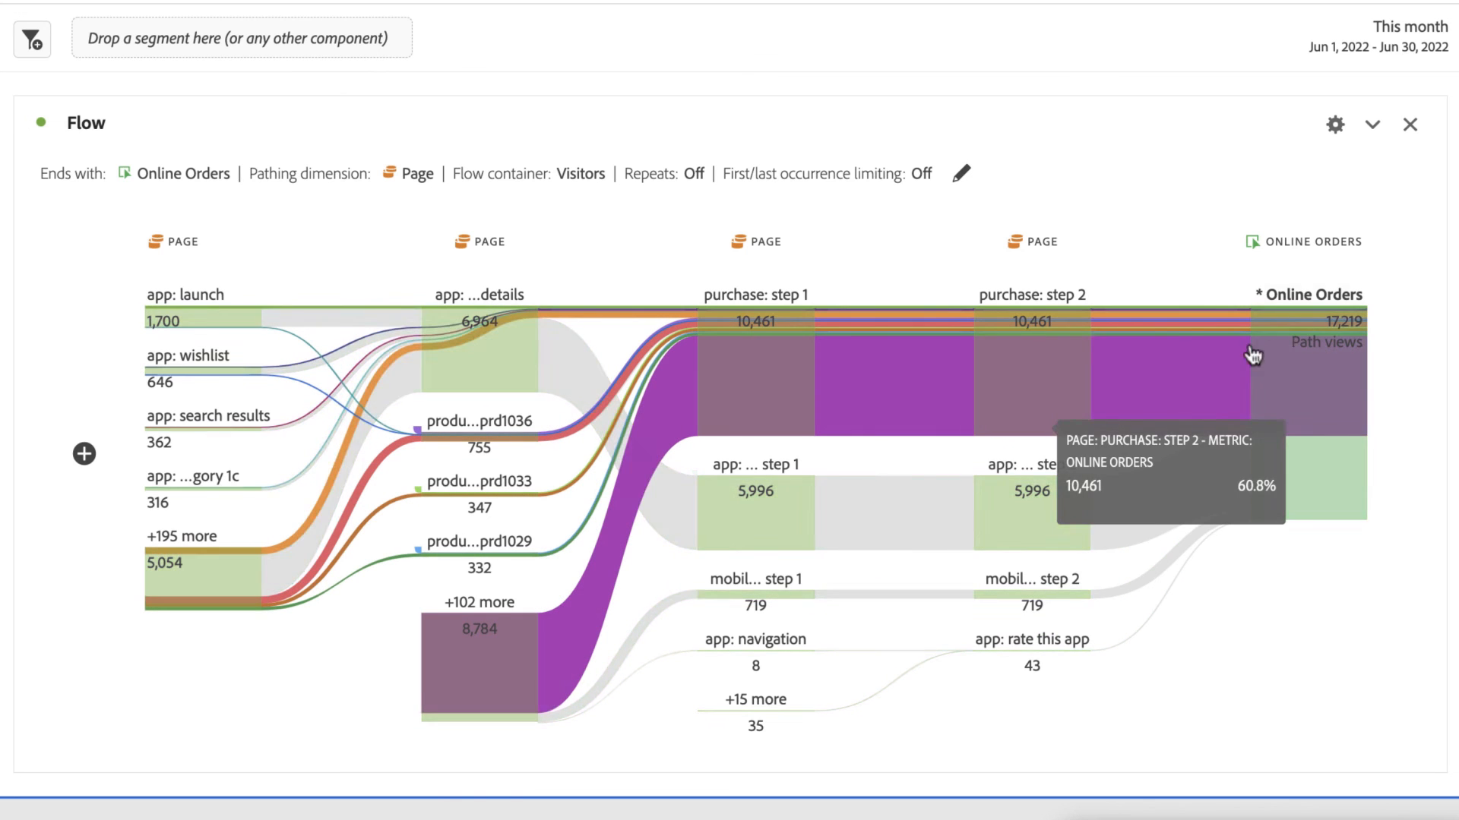